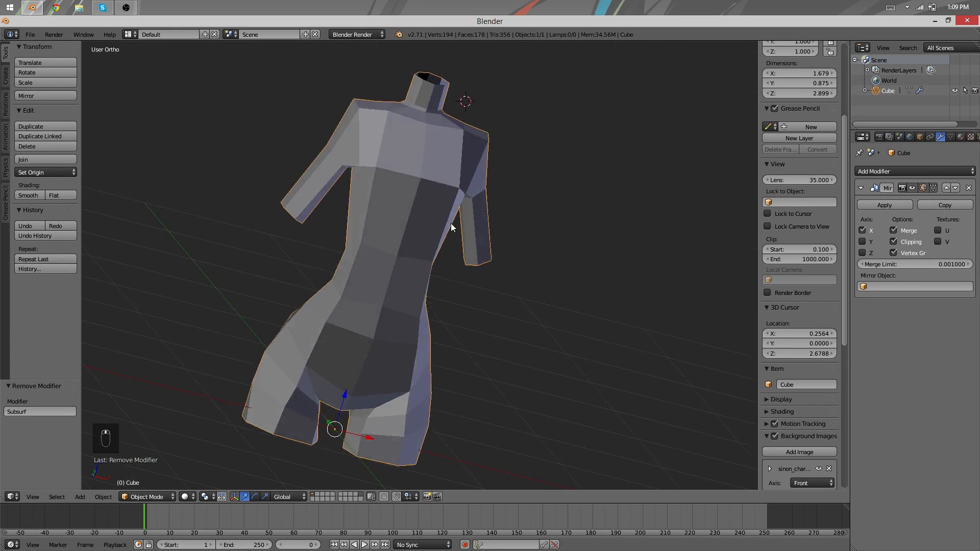
- Add an edge loop around the torso and reshape the neck, shoulder and upper-back vertices
key(Tab)
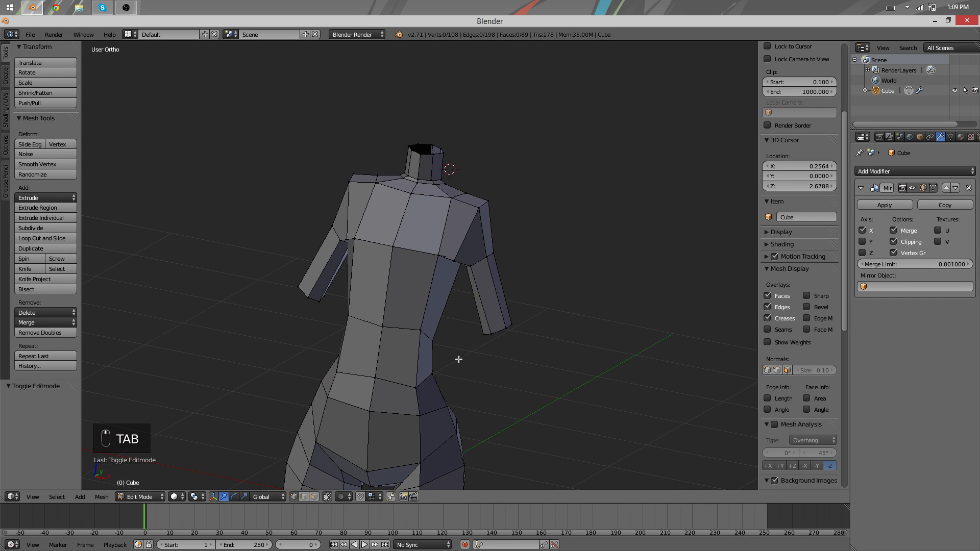
key(ctrl+r)
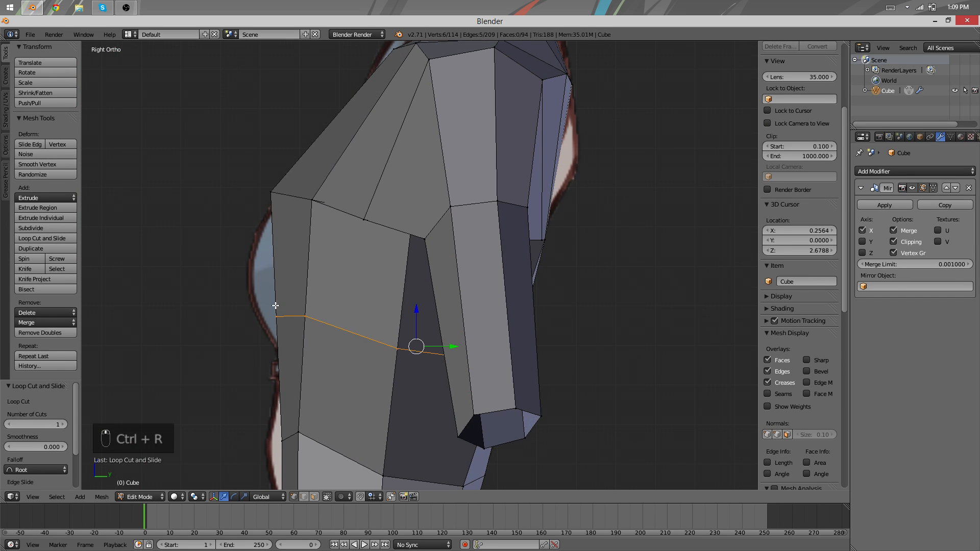
key(g)
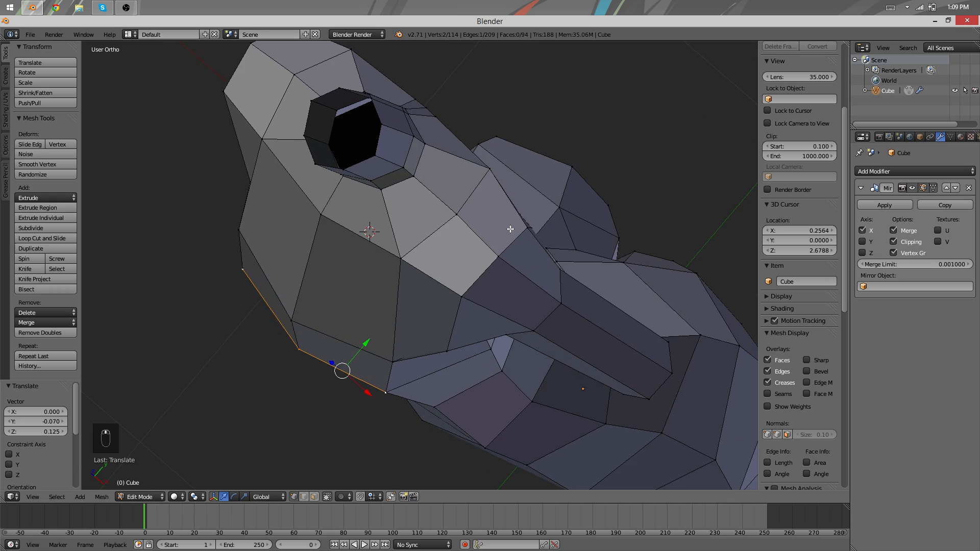
key(Tab)
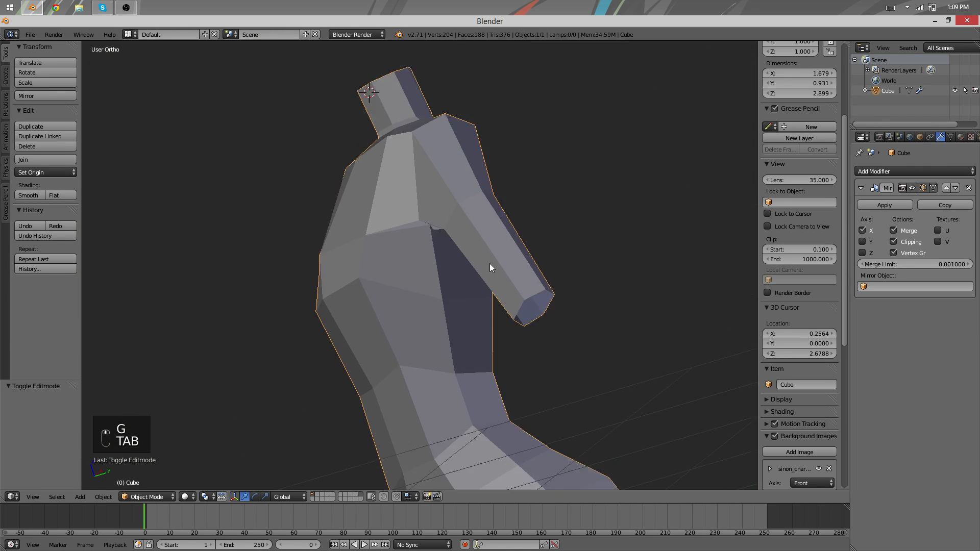
key(Tab)
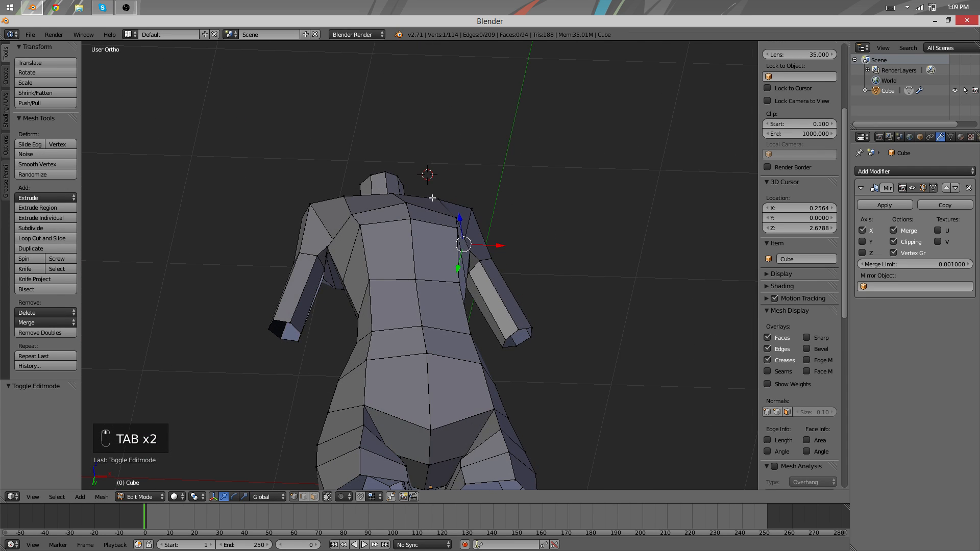
key(g)
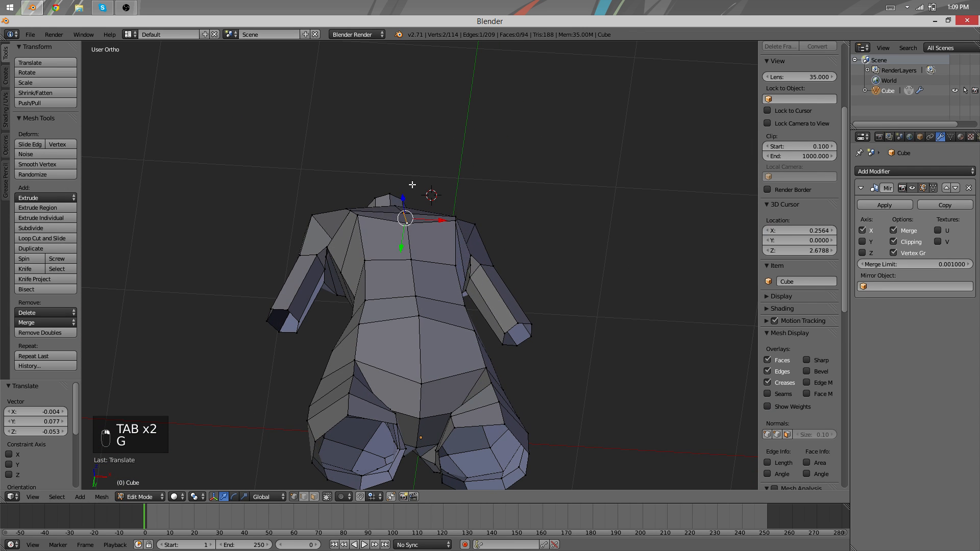
key(g)
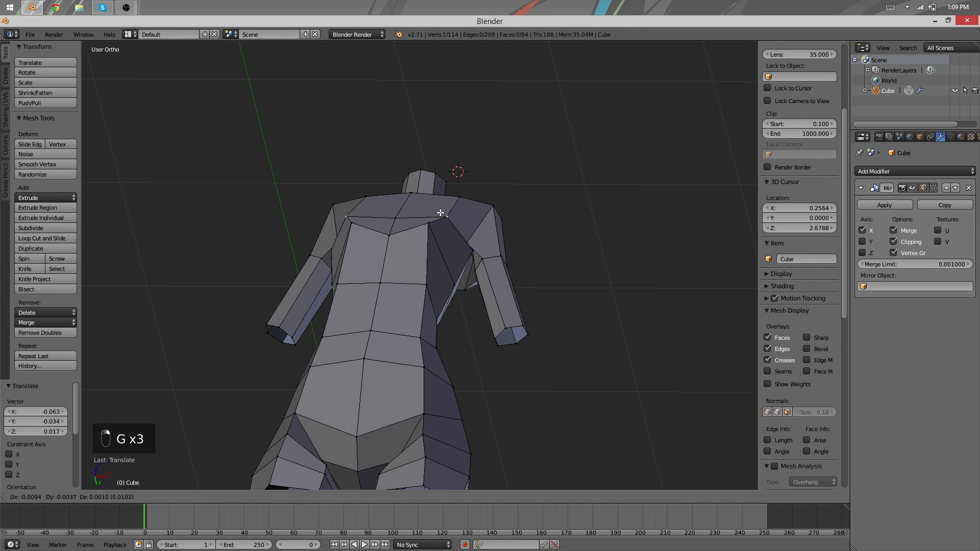
key(Tab)
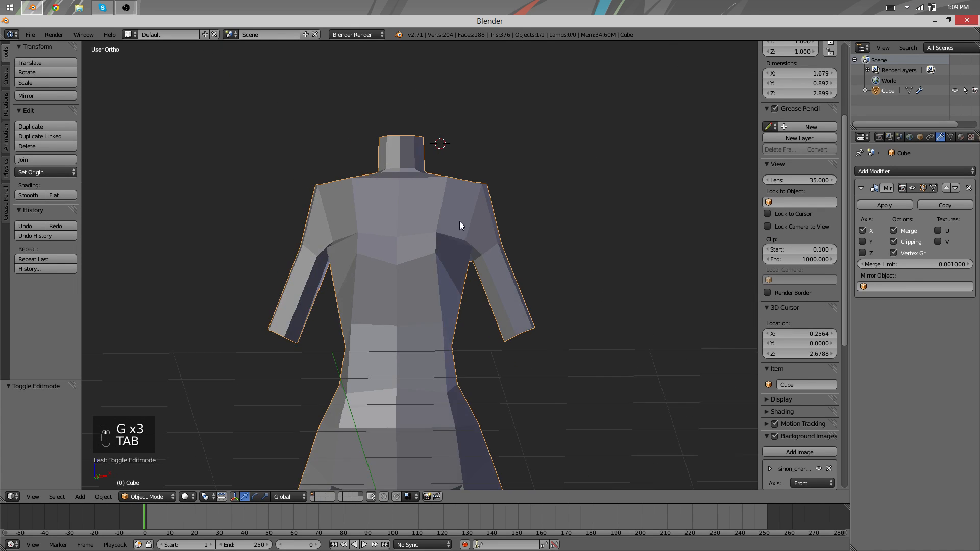
key(Tab)
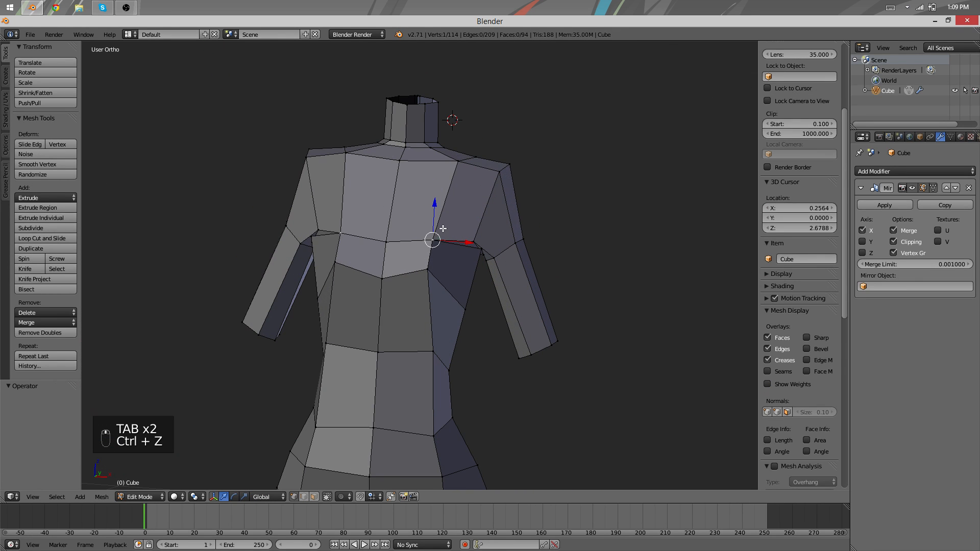
key(ctrl+z)
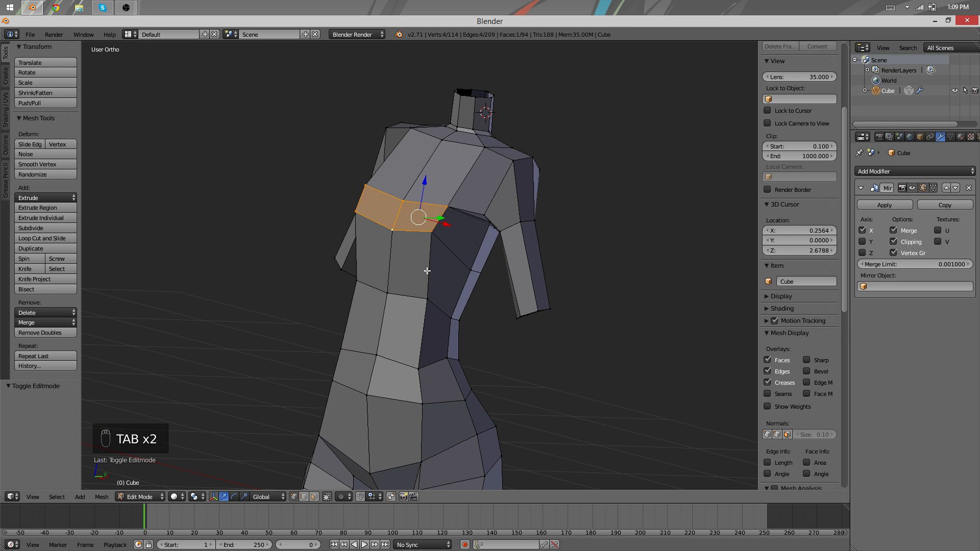
- Add edge loops across the chest and slide vertices to shape the breasts, reviewing in Object Mode
key(ctrl+r)
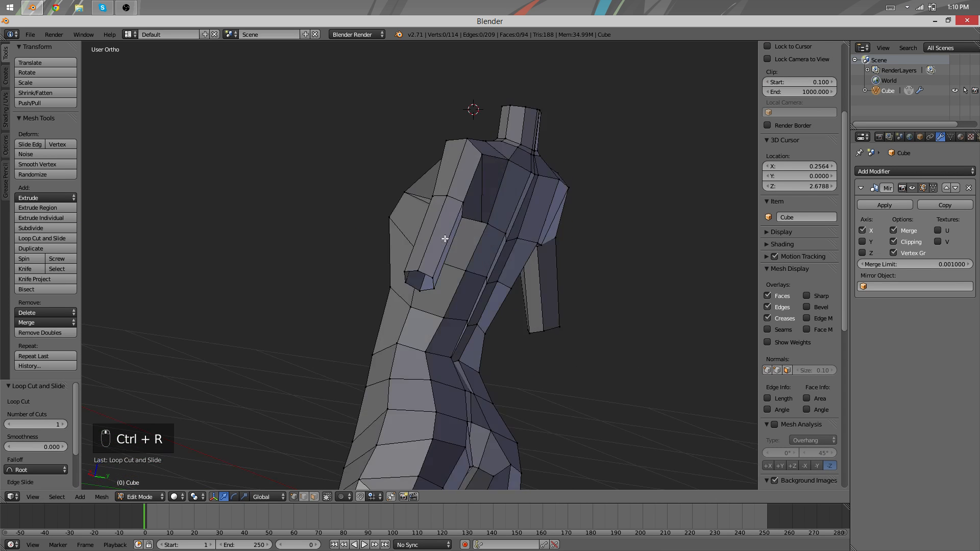
key(g)
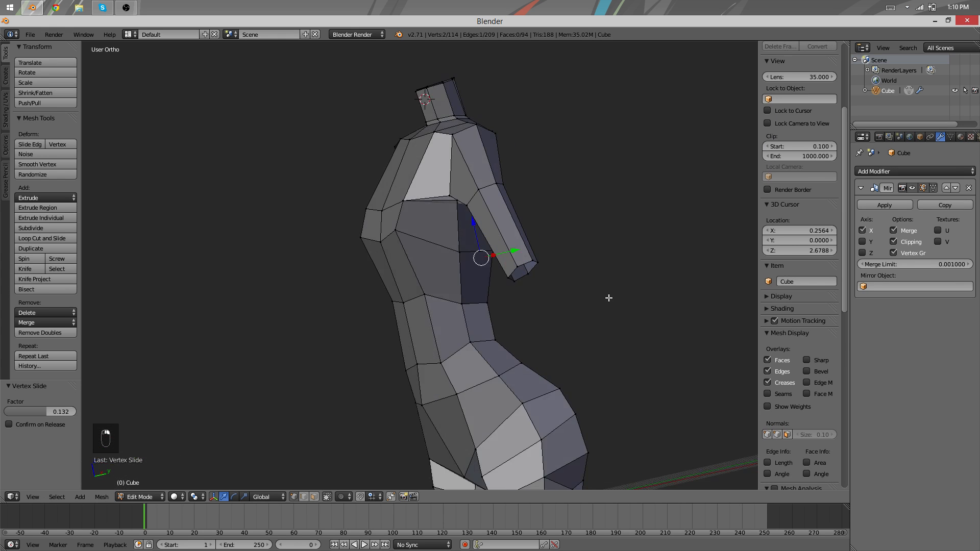
key(Tab)
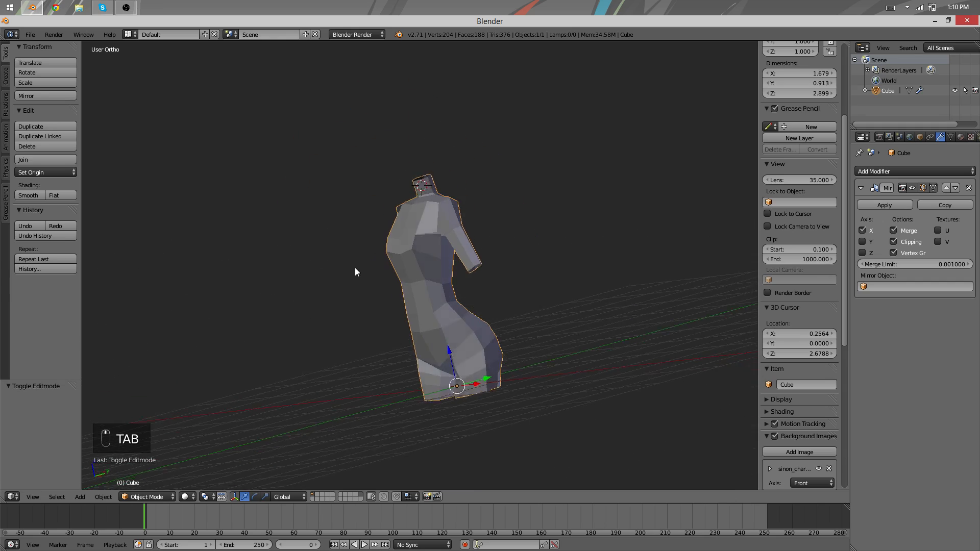
key(Tab)
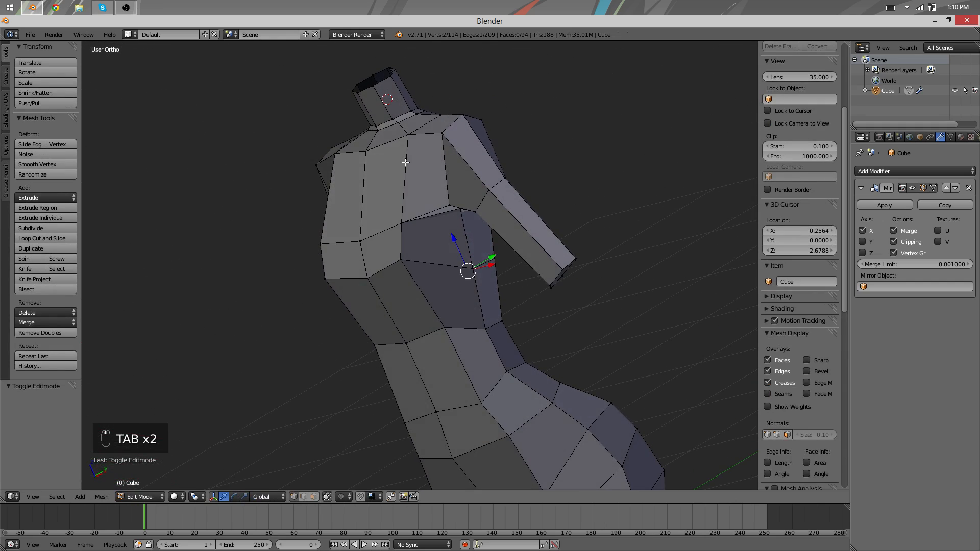
key(ctrl+r)
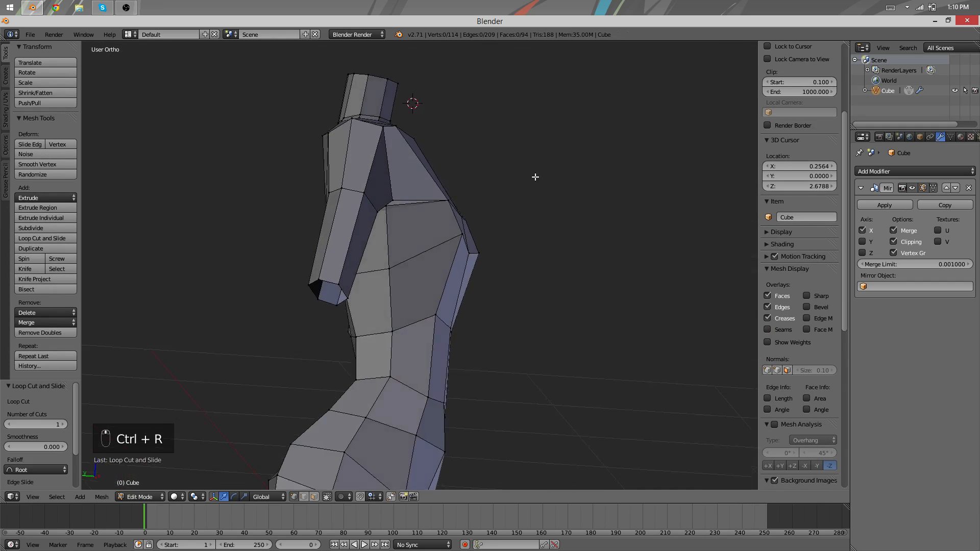
key(Tab)
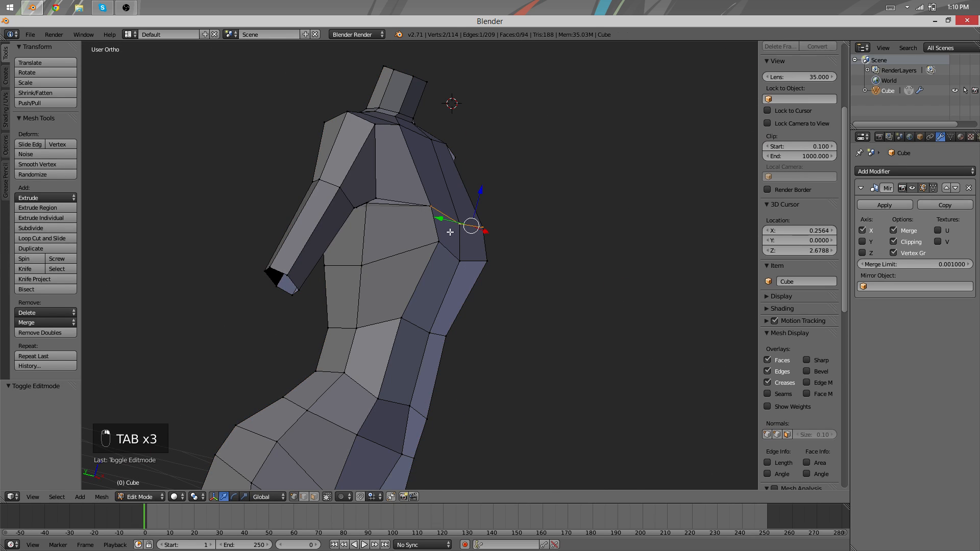
key(Tab)
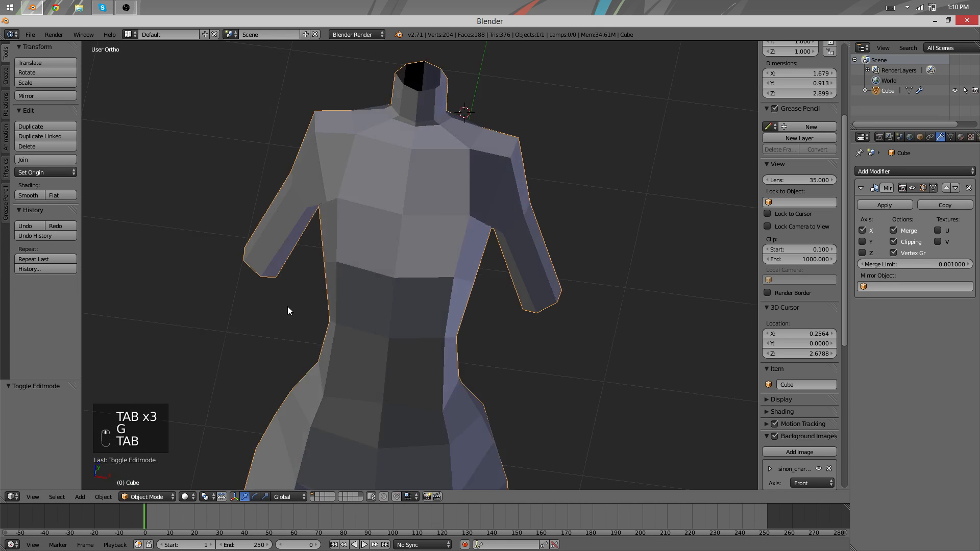
key(Tab)
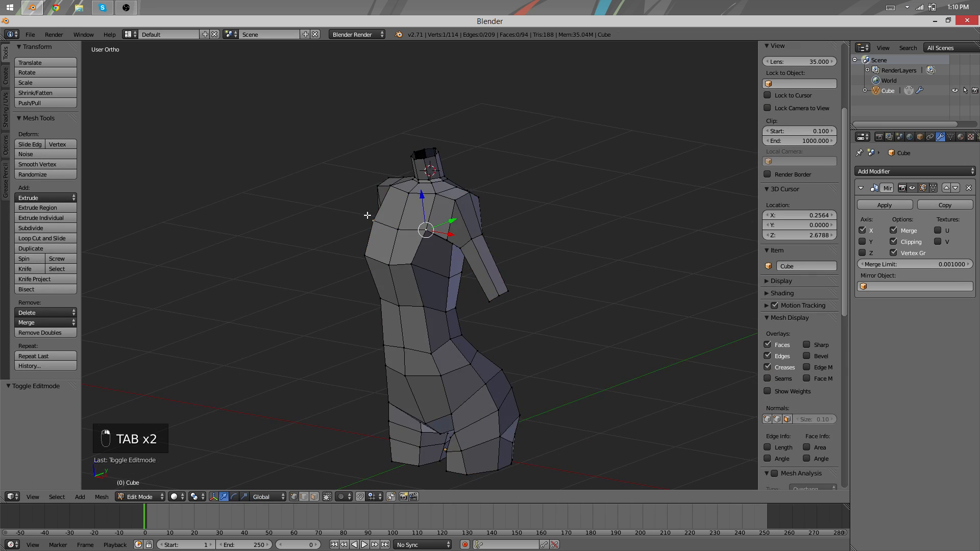
key(Tab)
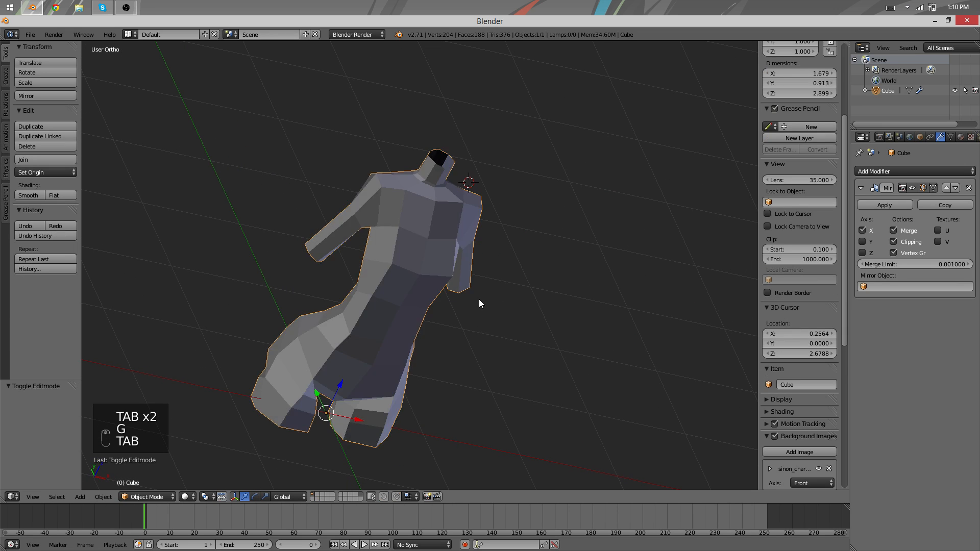
- Add a Subdivision Surface modifier to smooth the mirrored torso
click(915, 171)
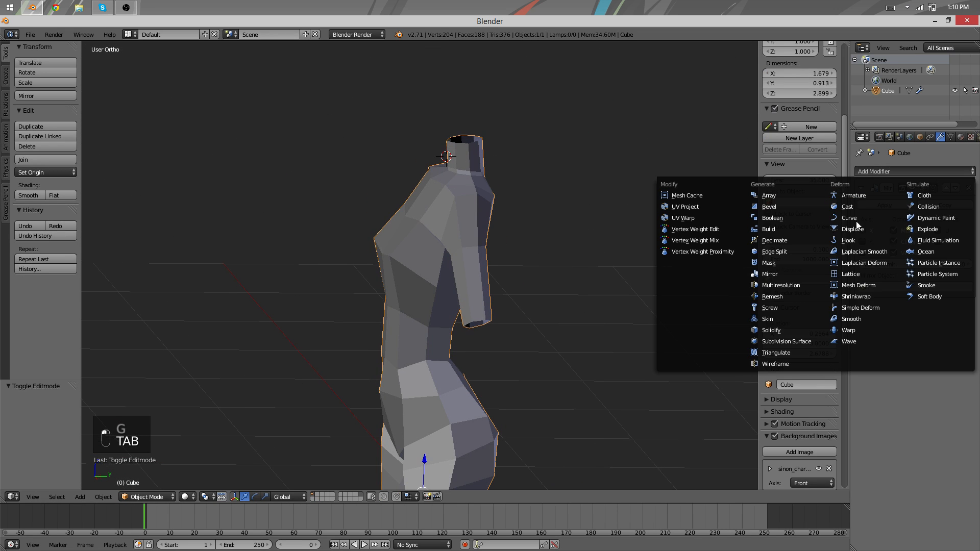
click(786, 341)
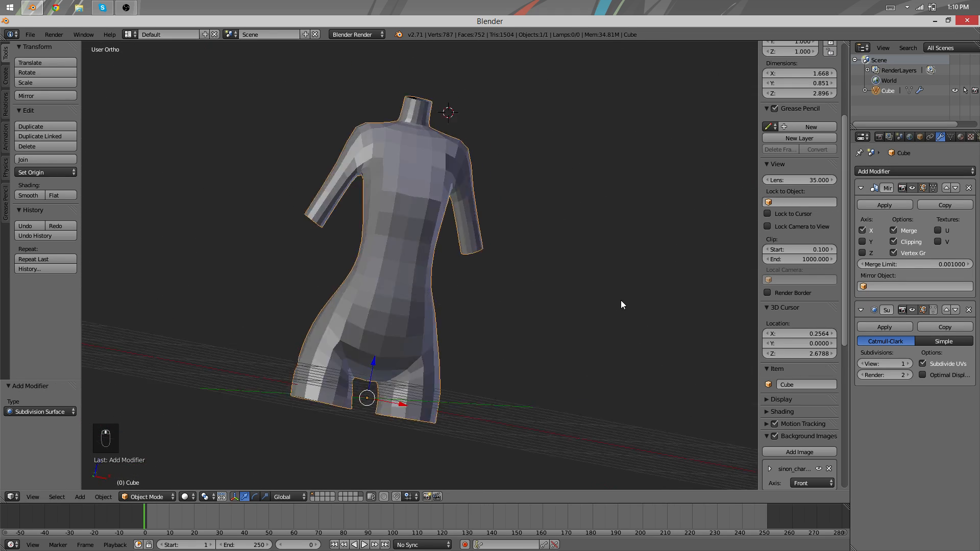
key(Tab)
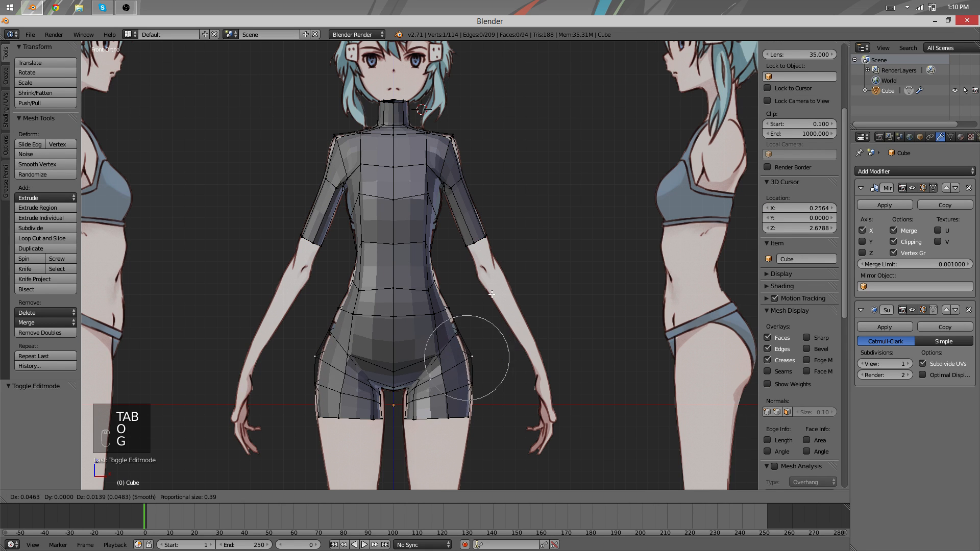
- Move shoulder and waist vertices in front view so the silhouette follows the reference drawing
key(Tab)
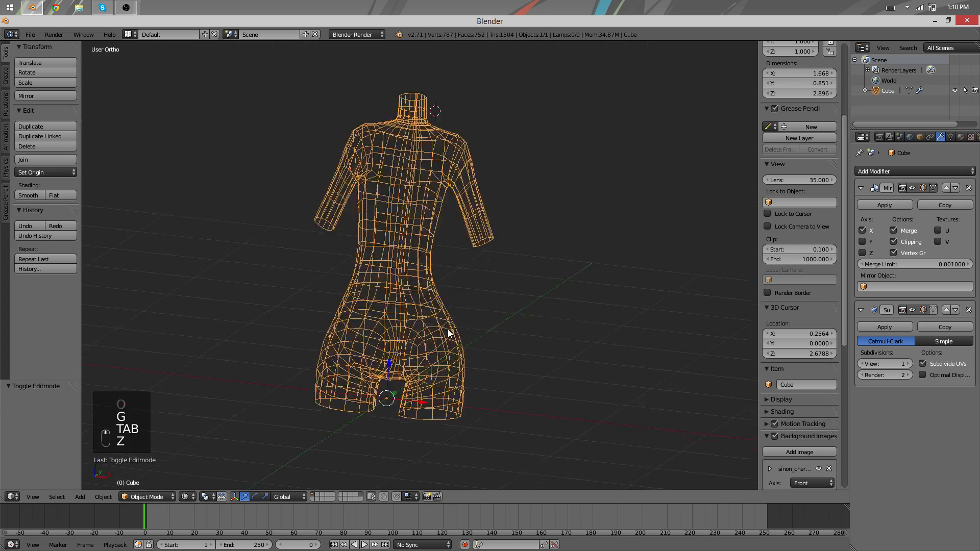
key(Tab)
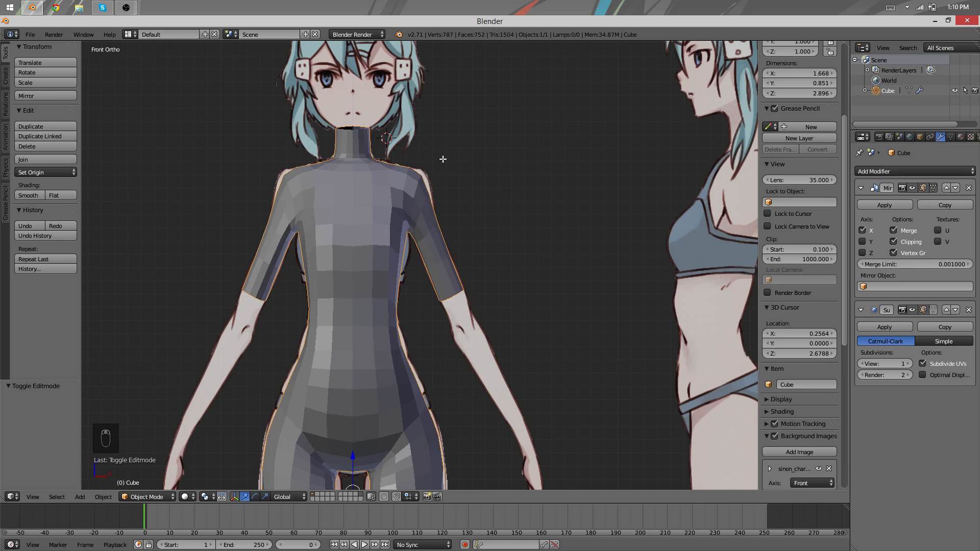
key(Tab)
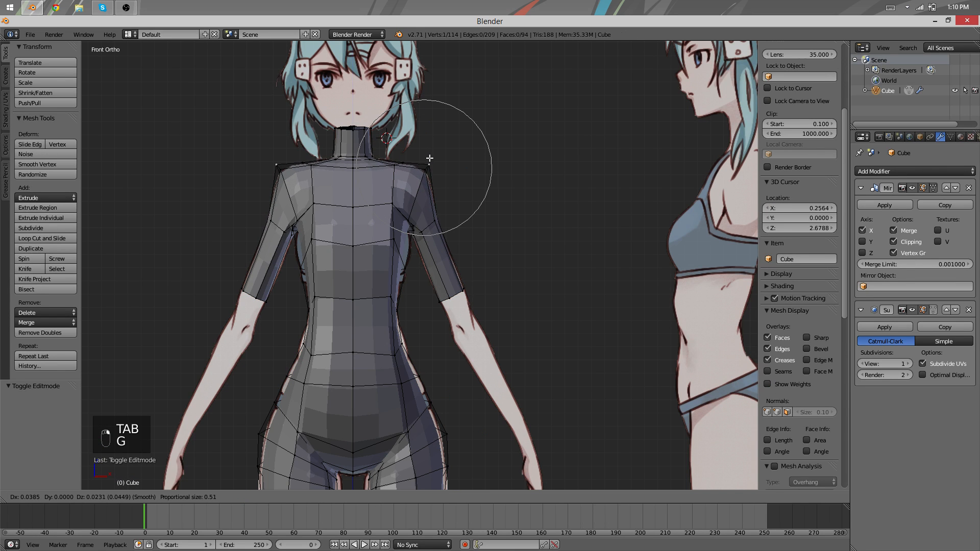
key(Tab)
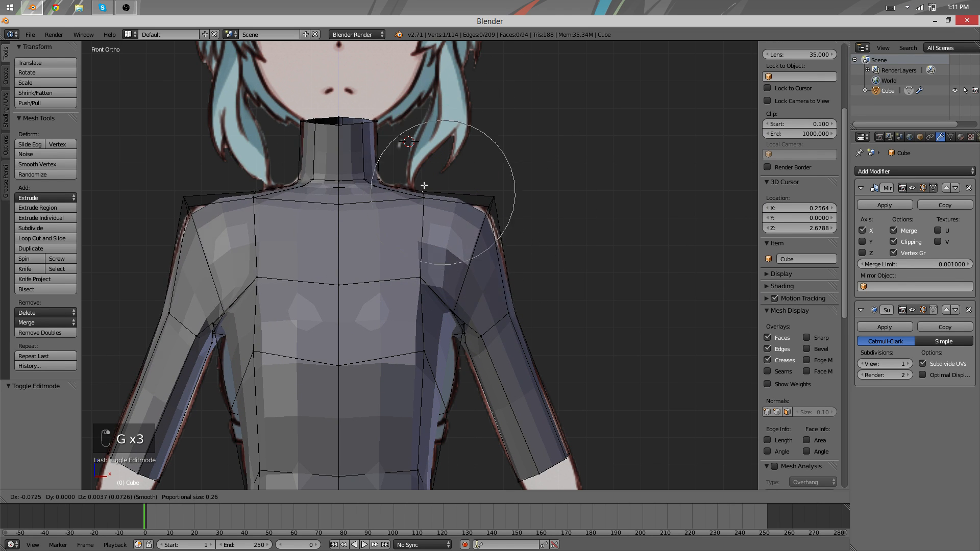
key(Tab)
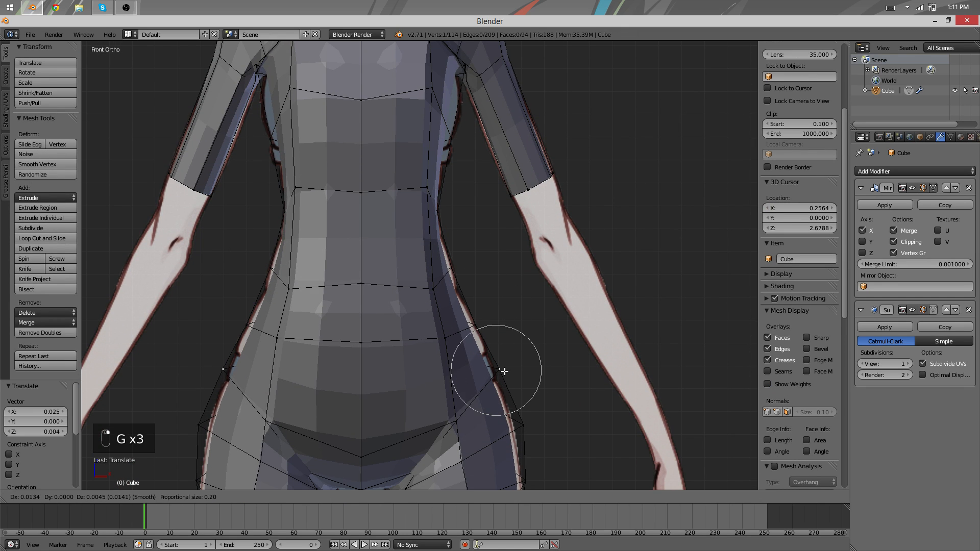
key(Tab)
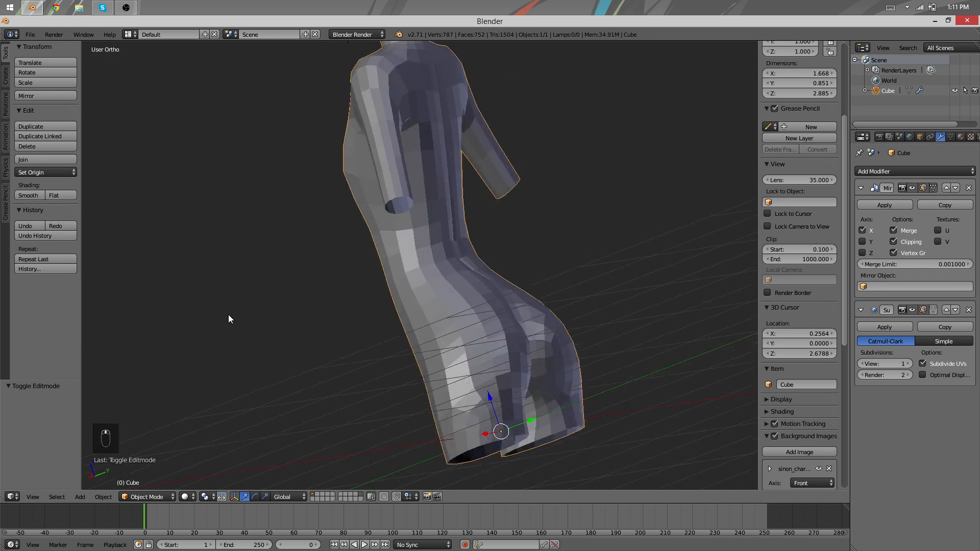
key(a)
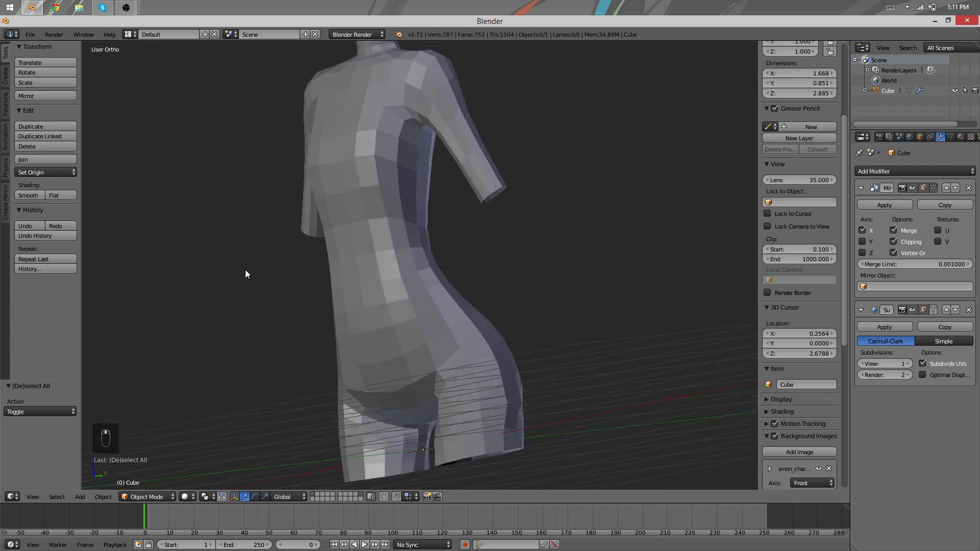
key(Tab)
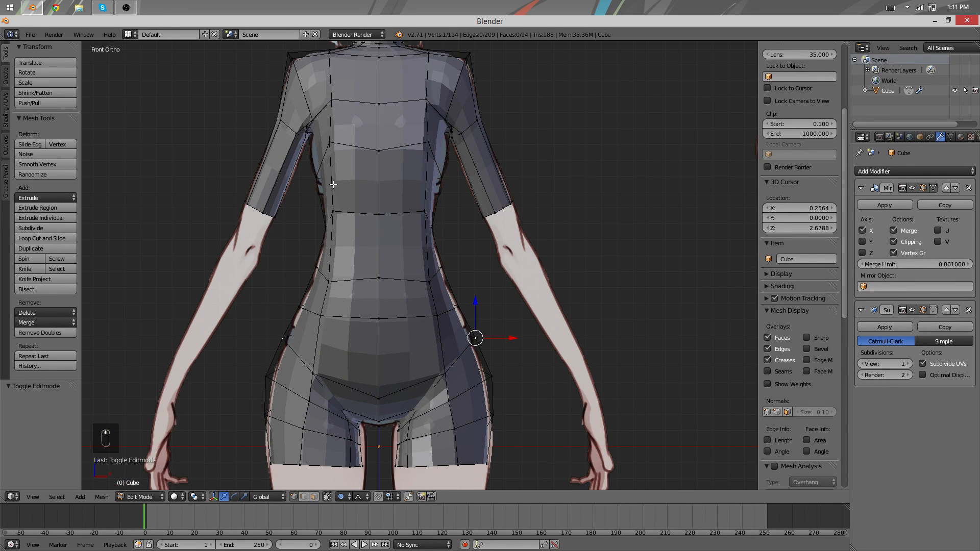
mouse_move(405, 243)
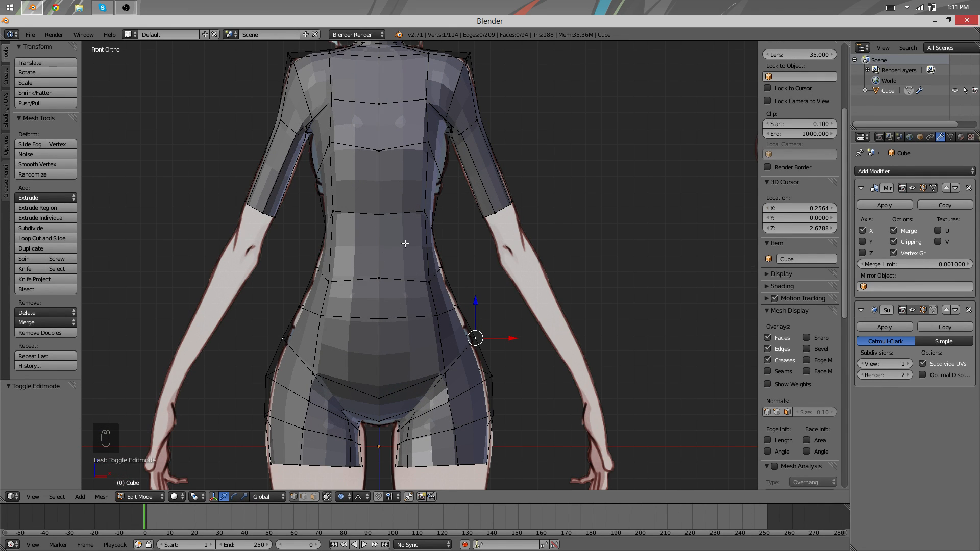
mouse_move(388, 292)
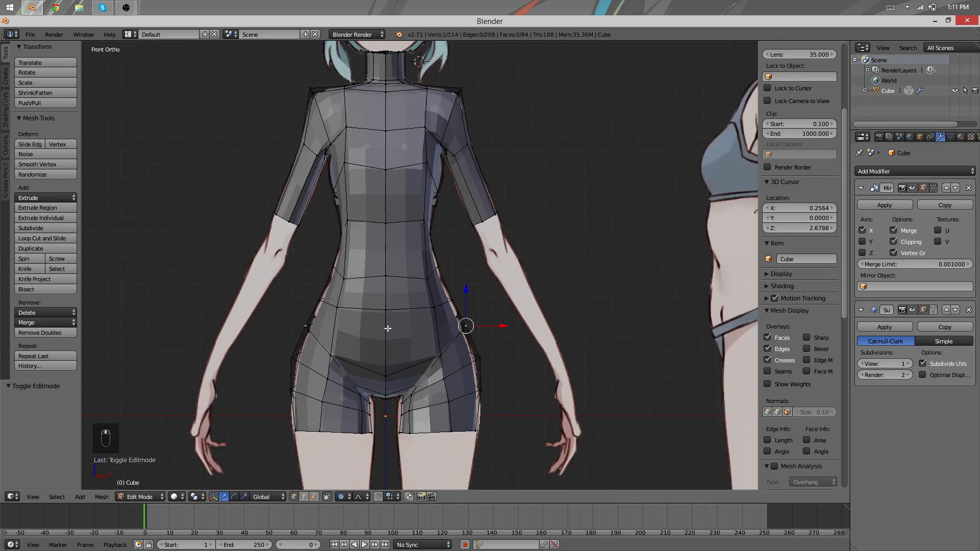
key(z)
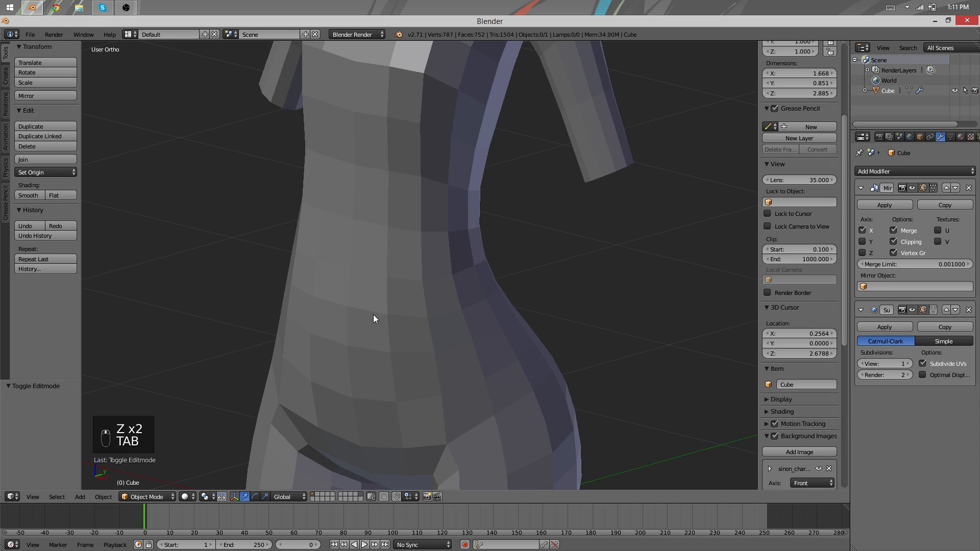
- Knife-cut new edges across the belly and chest, then return to Object Mode
key(Tab)
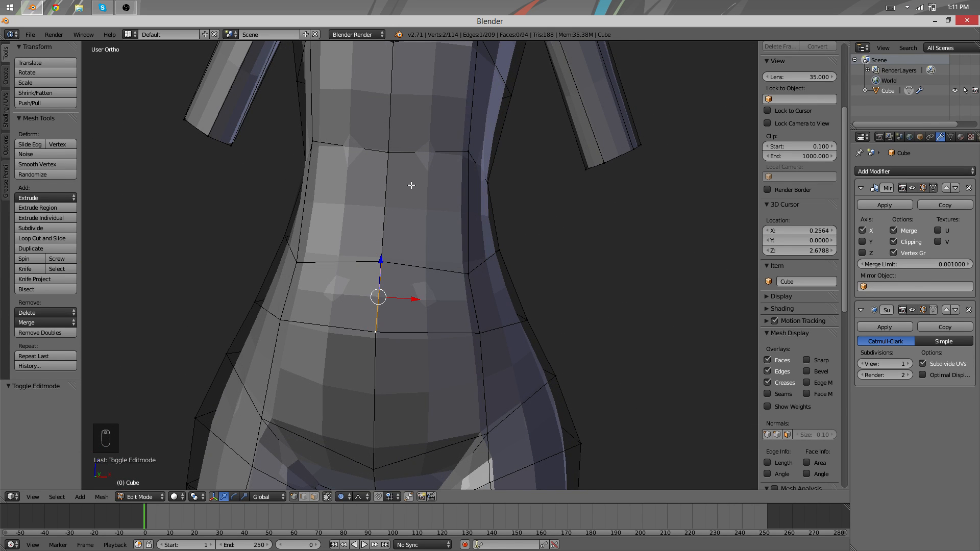
mouse_move(310, 417)
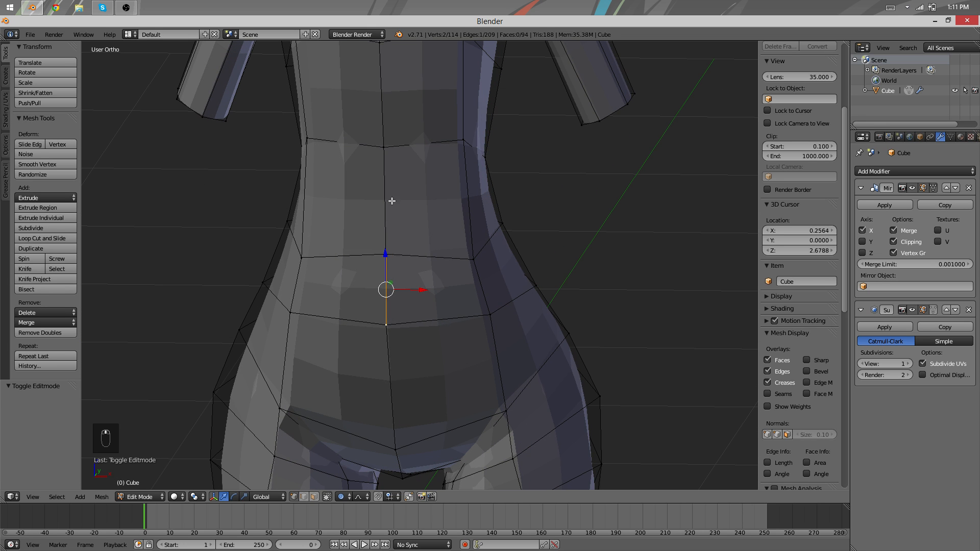
mouse_move(445, 179)
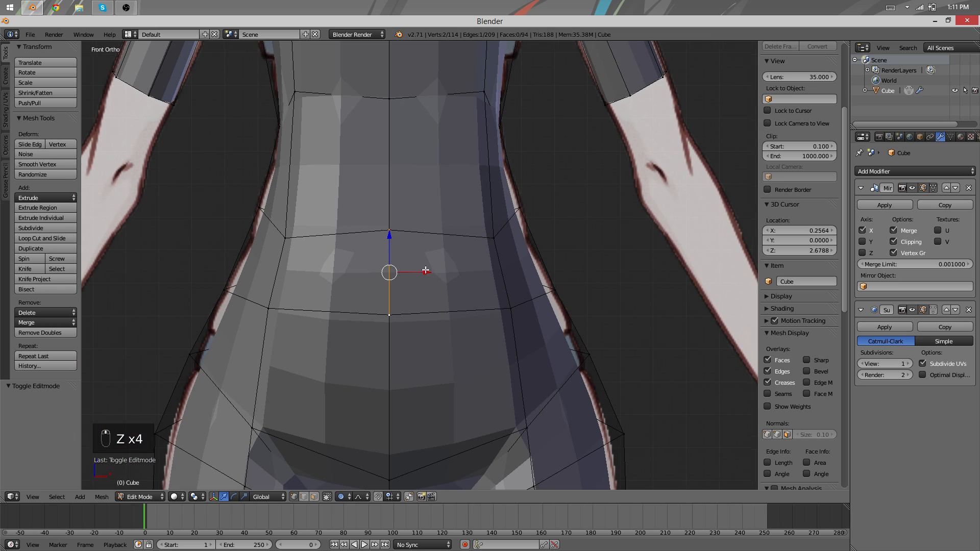
key(k)
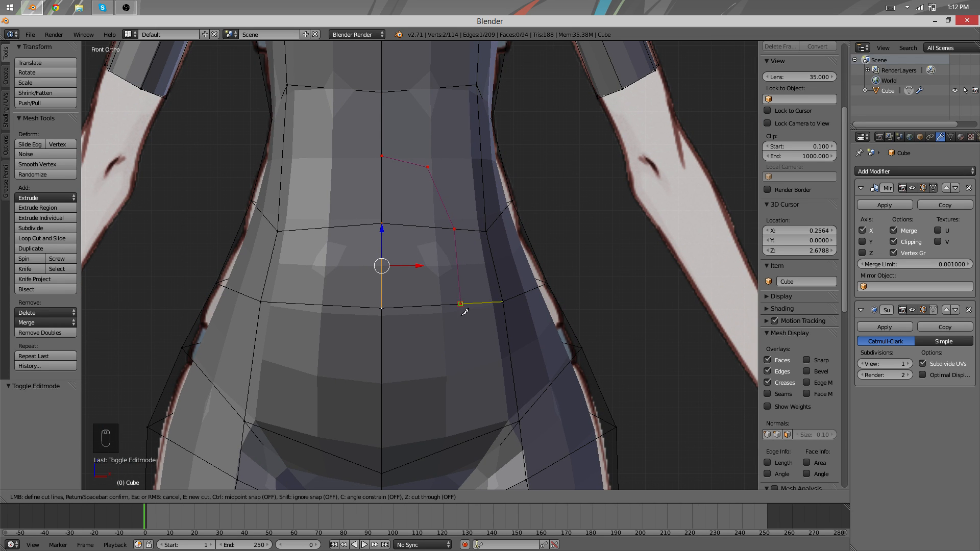
mouse_move(385, 416)
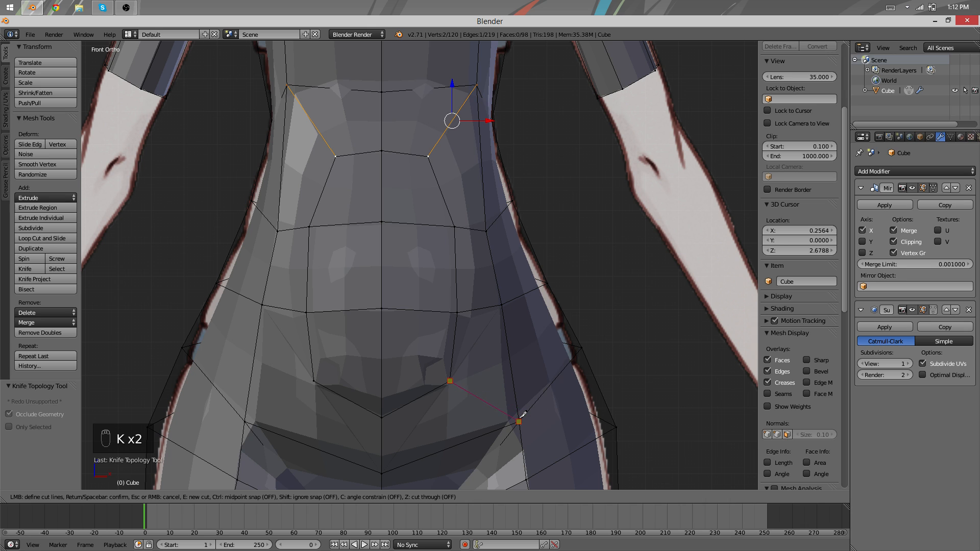
key(Tab)
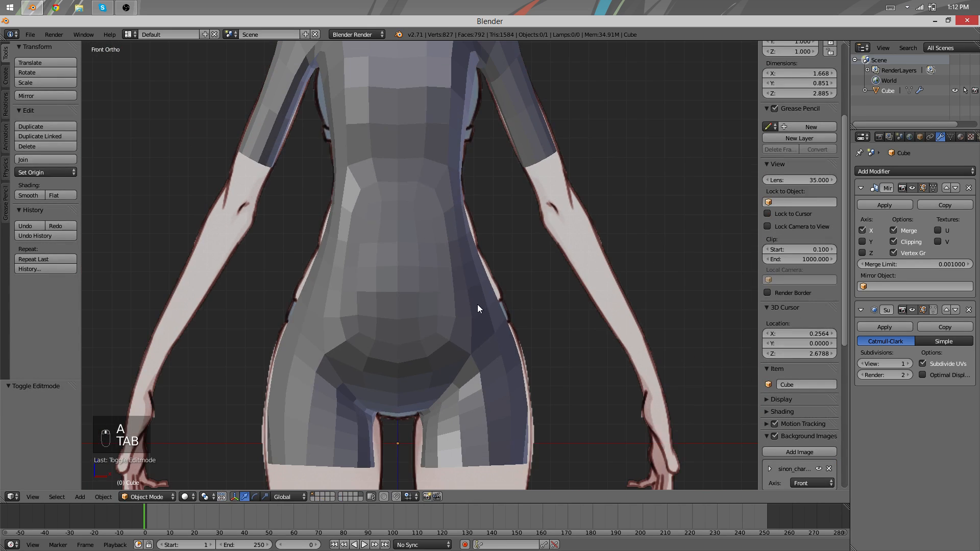
key(Tab)
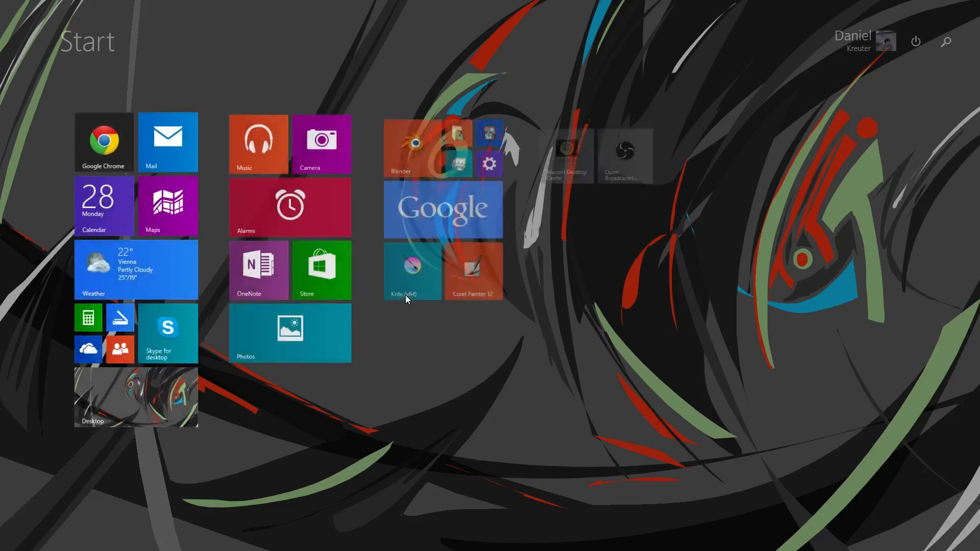
click(413, 147)
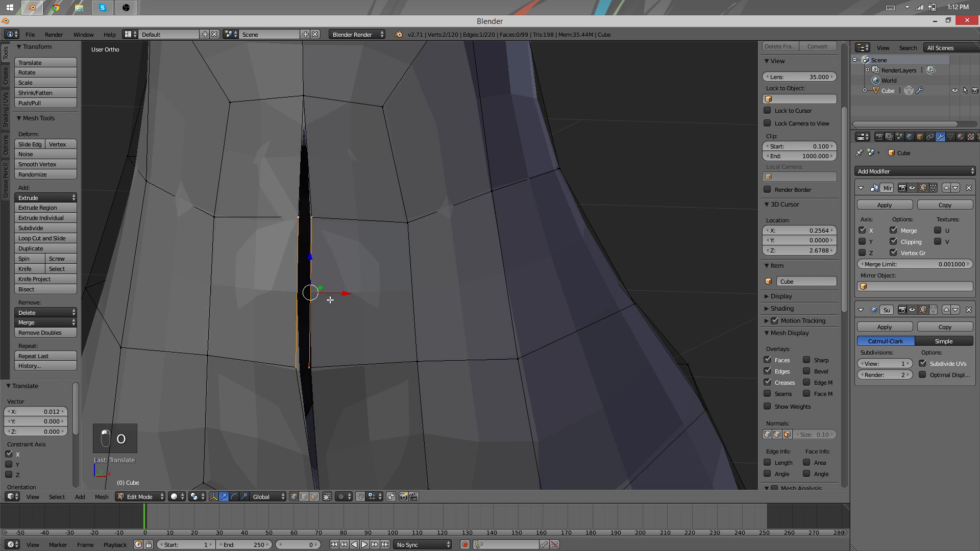
key(g)
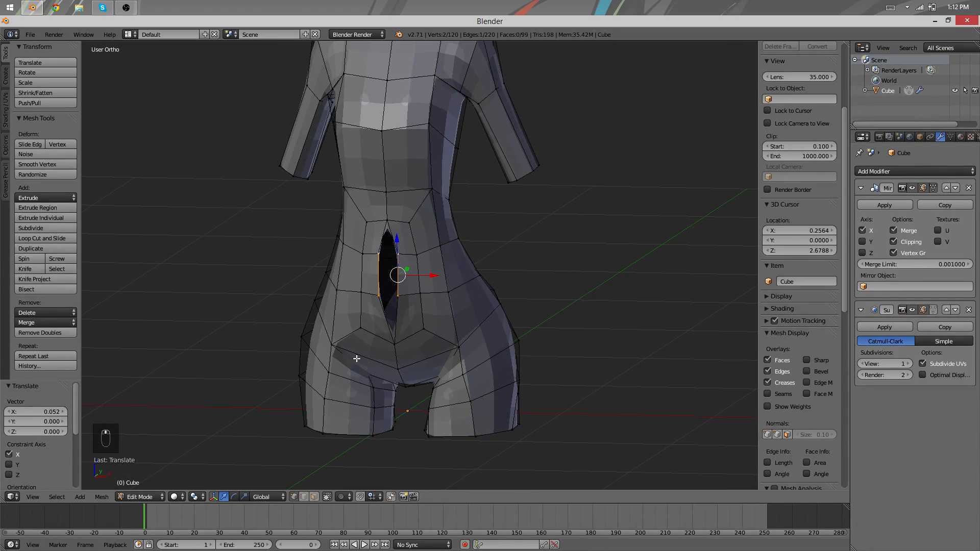
key(ctrl+z)
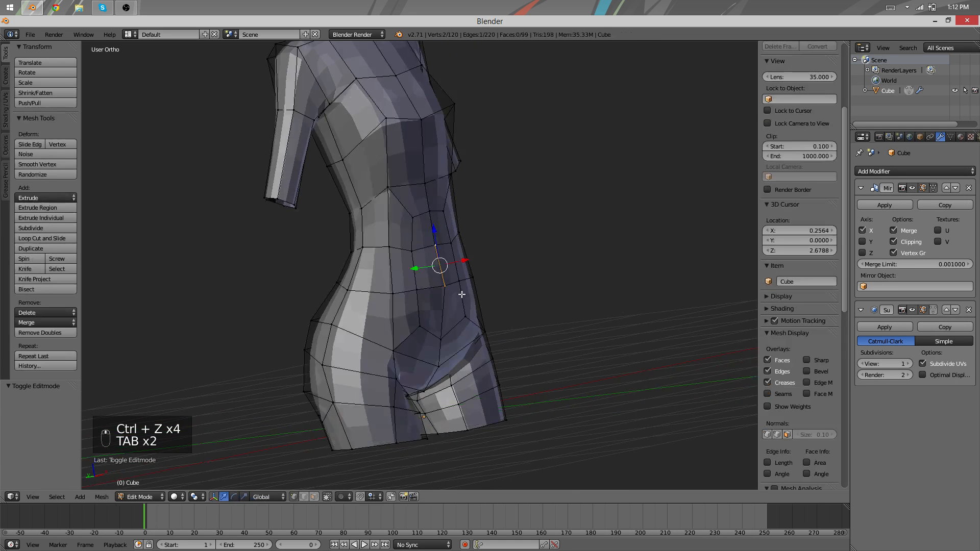
key(Tab)
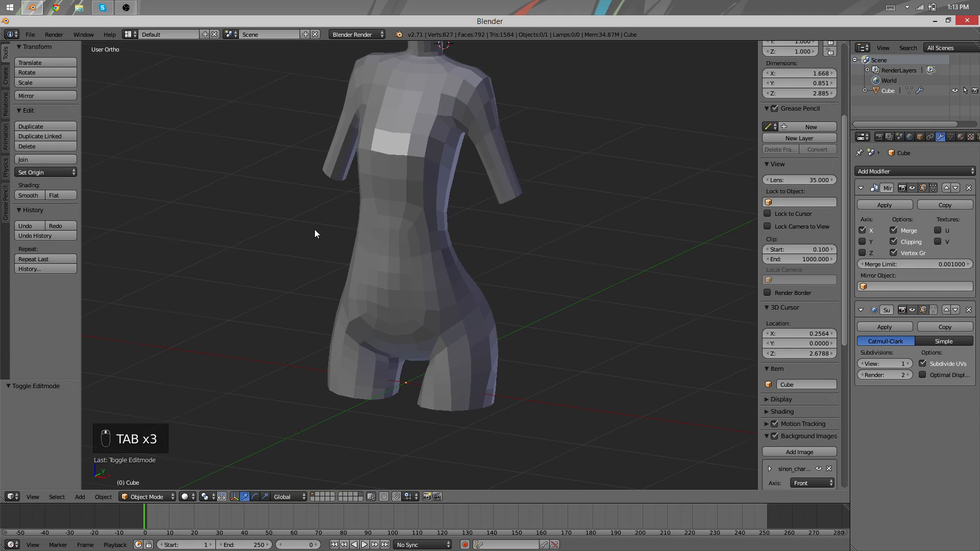
- Nudge waist, chest and back vertices so the side profile follows the reference
key(Tab)
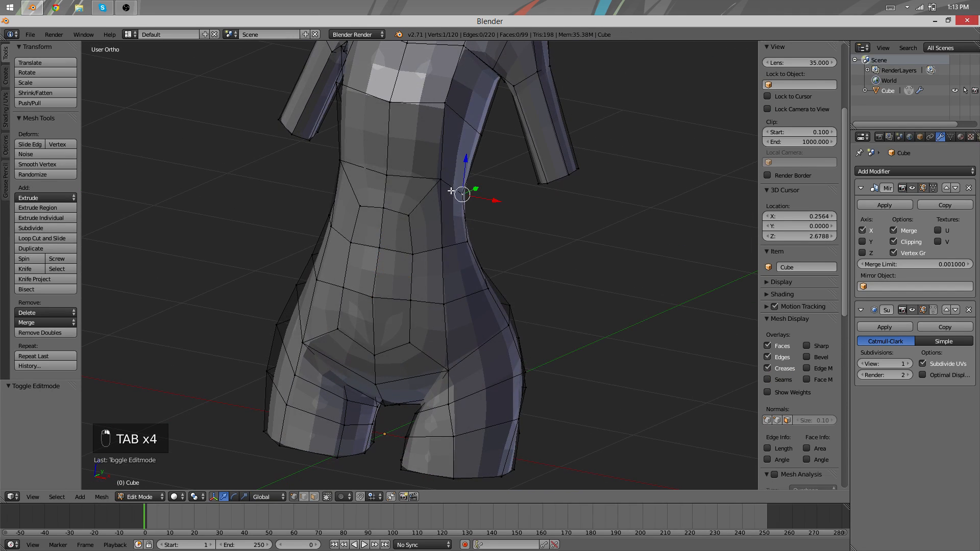
key(Tab)
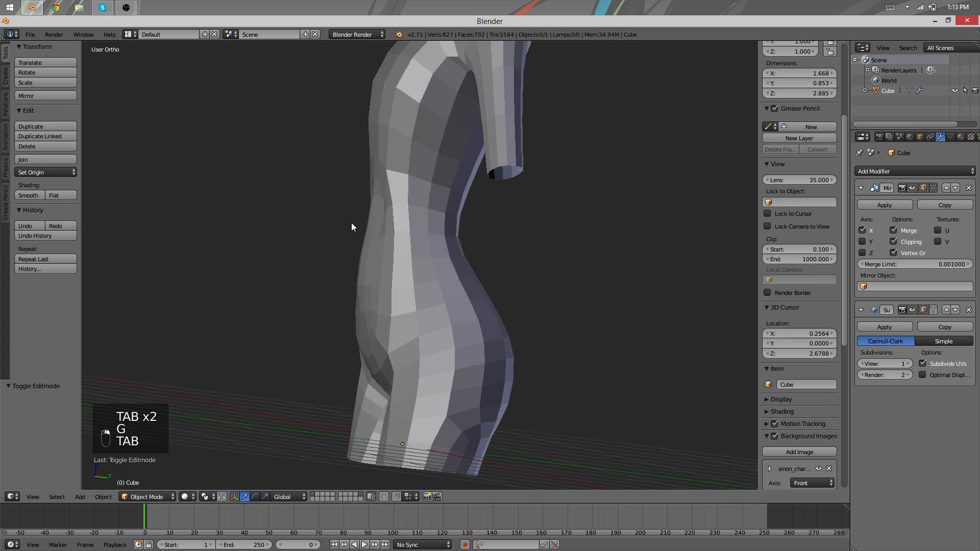
key(Tab)
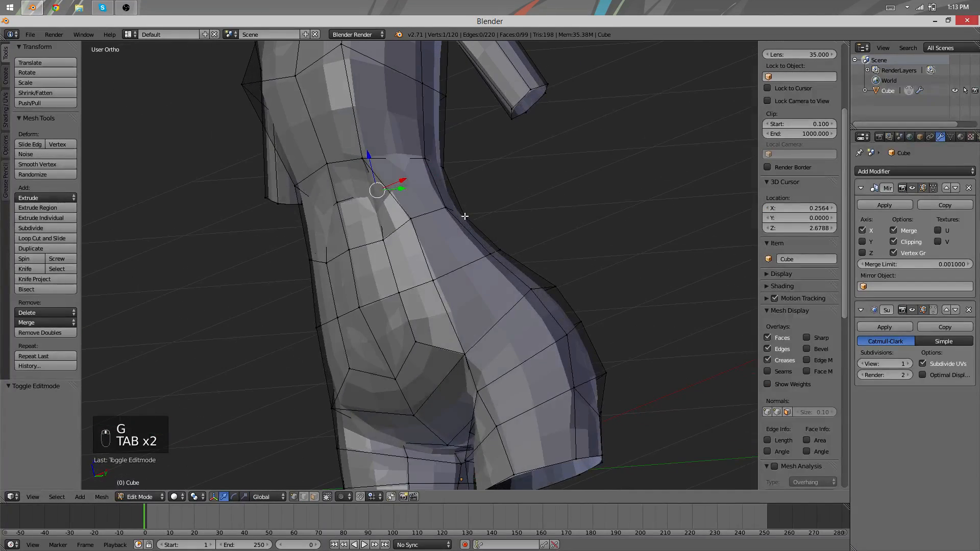
key(g)
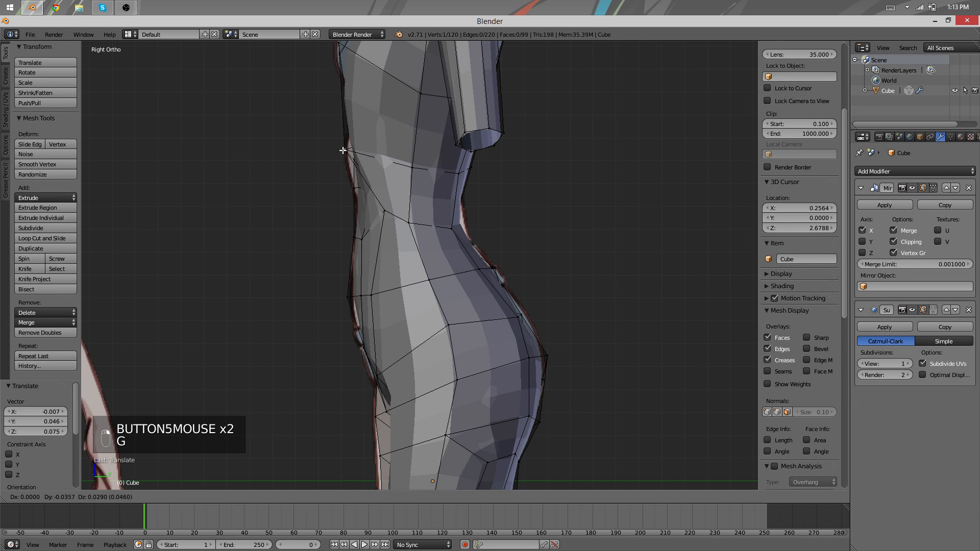
key(Tab)
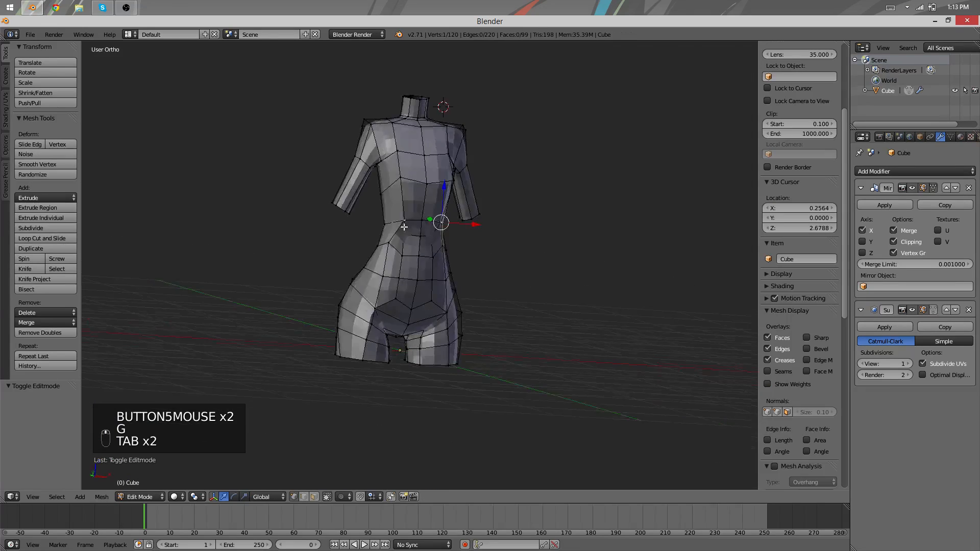
key(g)
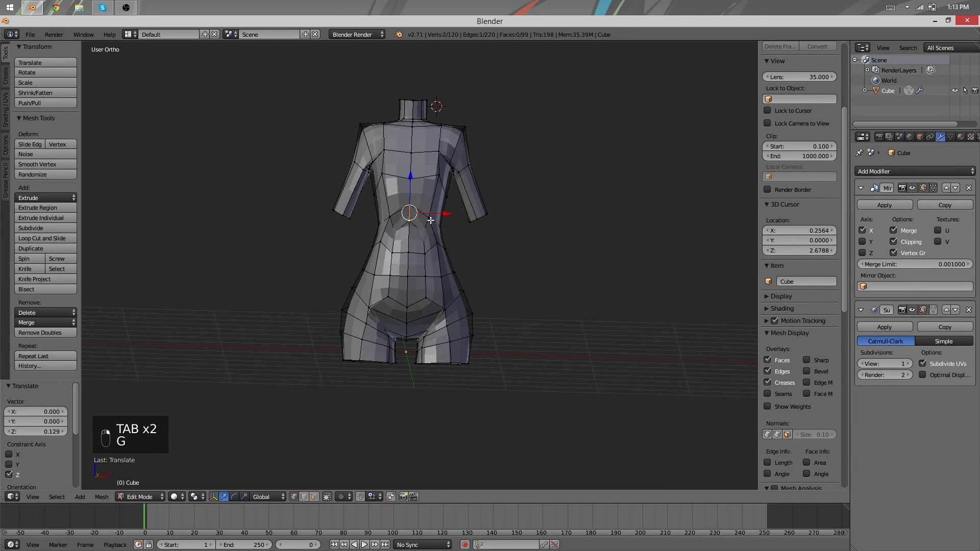
key(Tab)
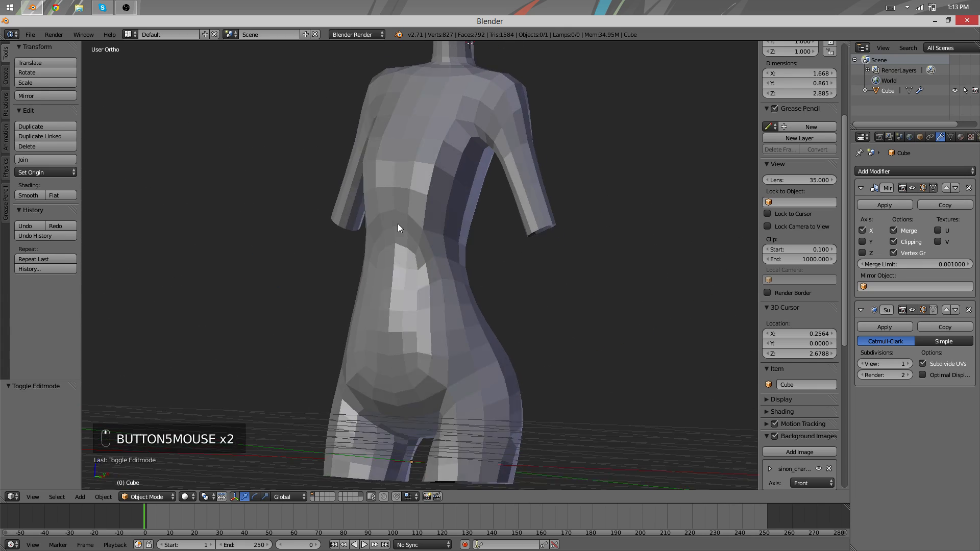
- Adjust the shoulder vertex against the side reference using see-through display and review the profile
key(Tab)
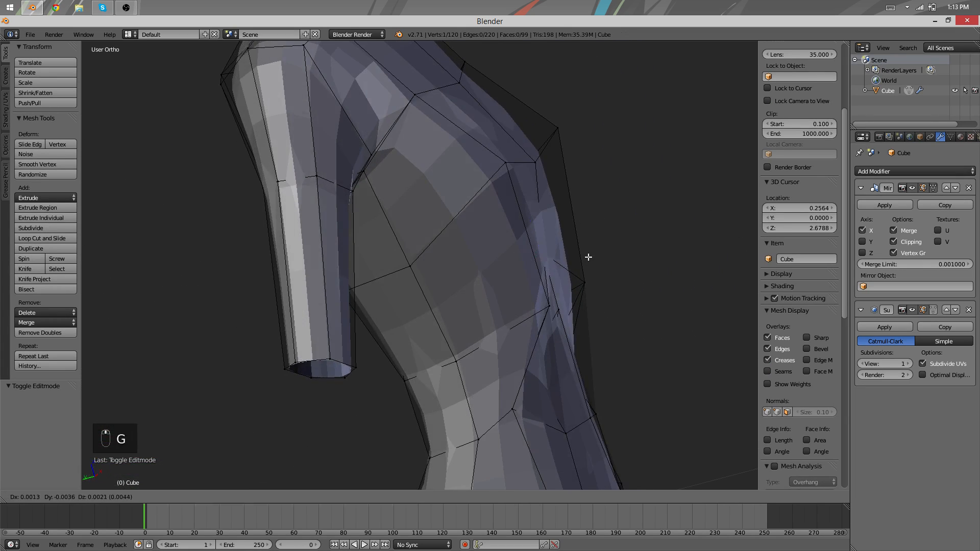
key(Tab)
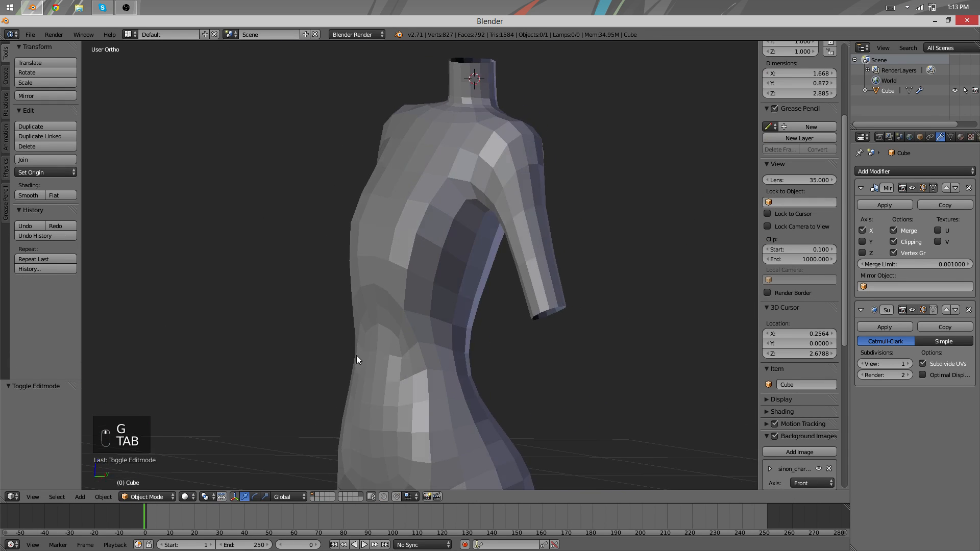
key(Tab)
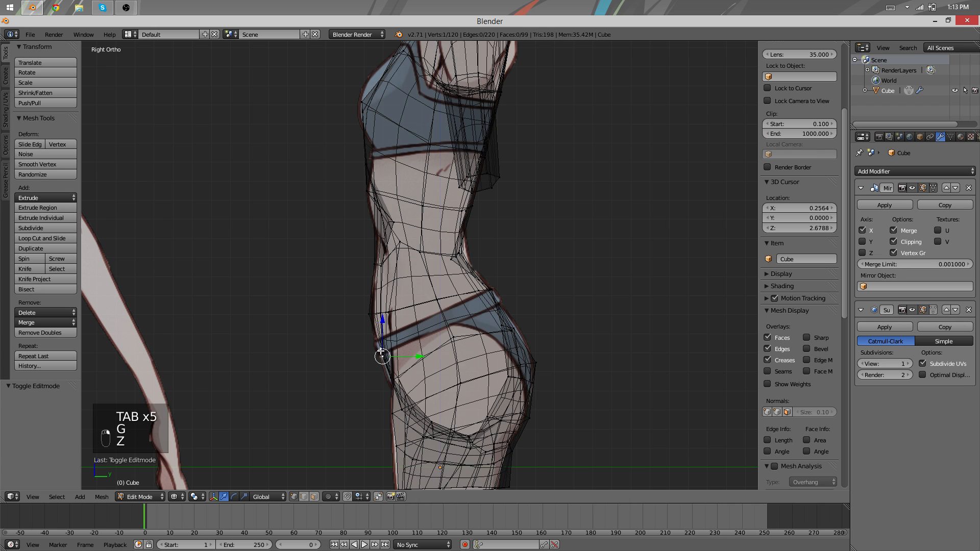
key(z)
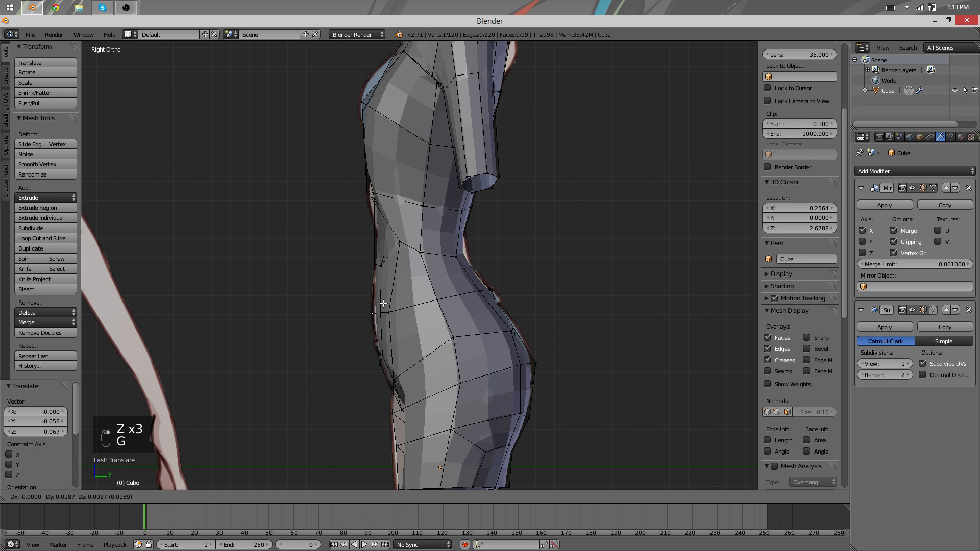
key(Tab)
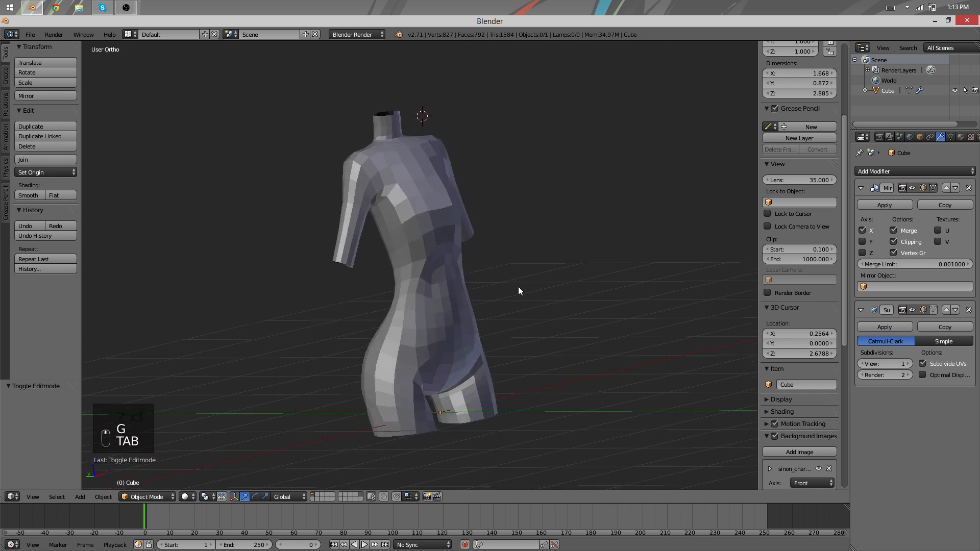
key(Tab)
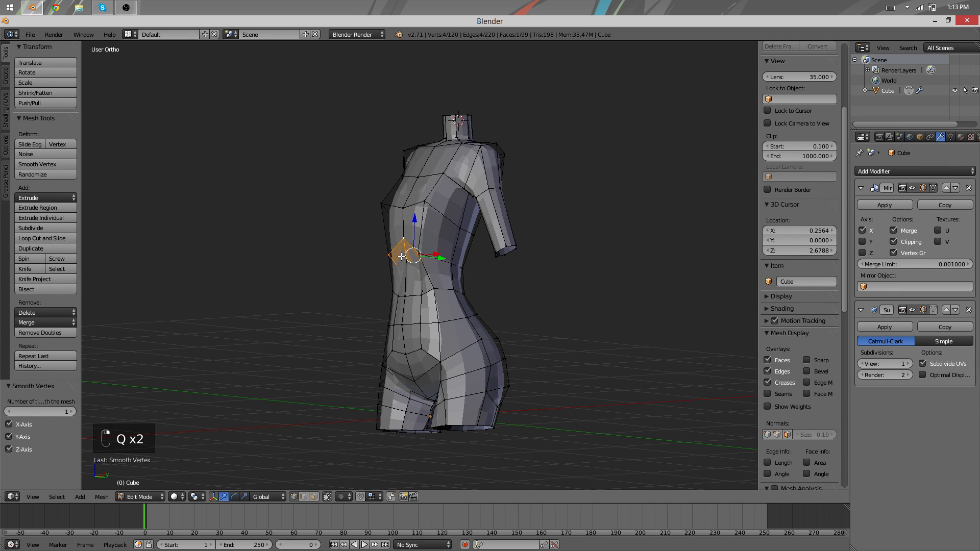
- Exit Edit Mode to show the smoothed torso whole in Object Mode
key(Tab)
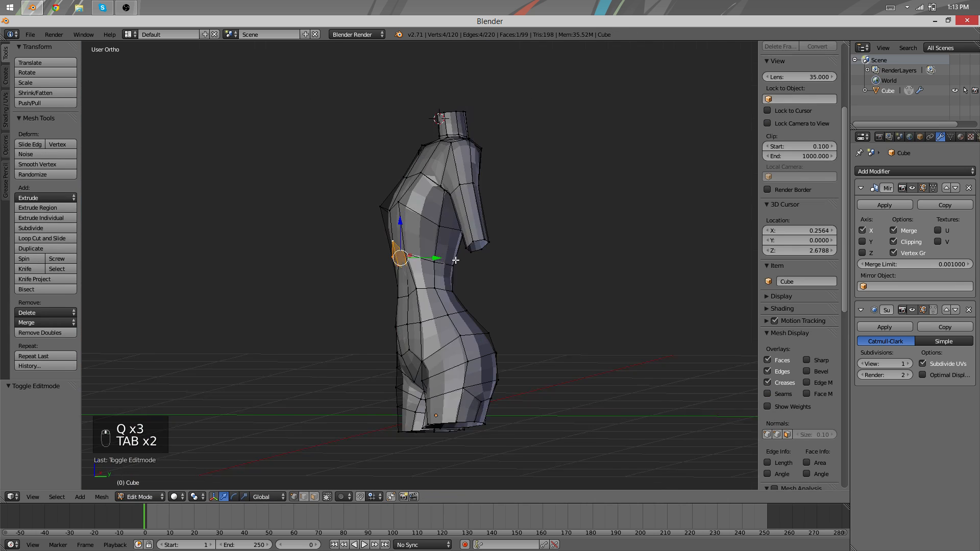
key(Tab)
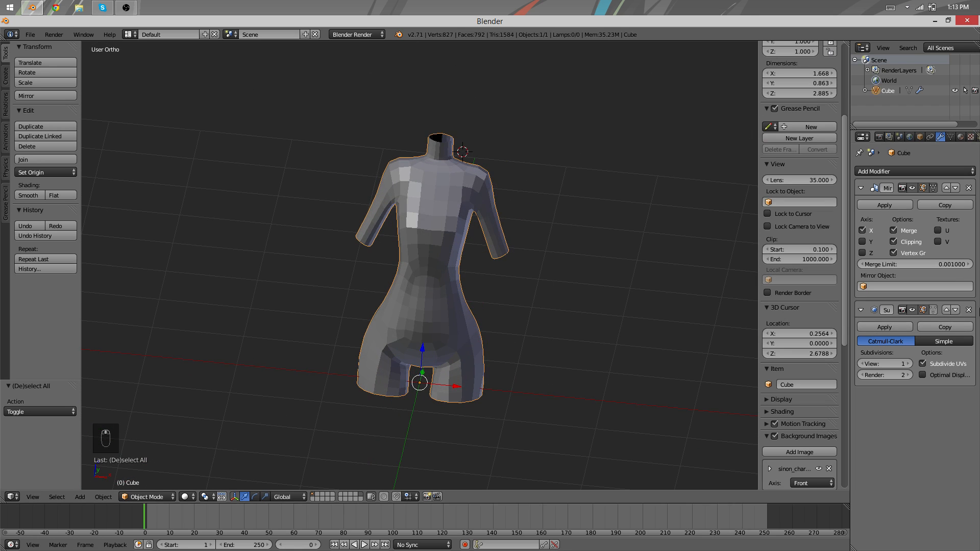
- Remove Subsurf, apply the Mirror, and add a Multiresolution modifier subdivided to level 2
click(969, 309)
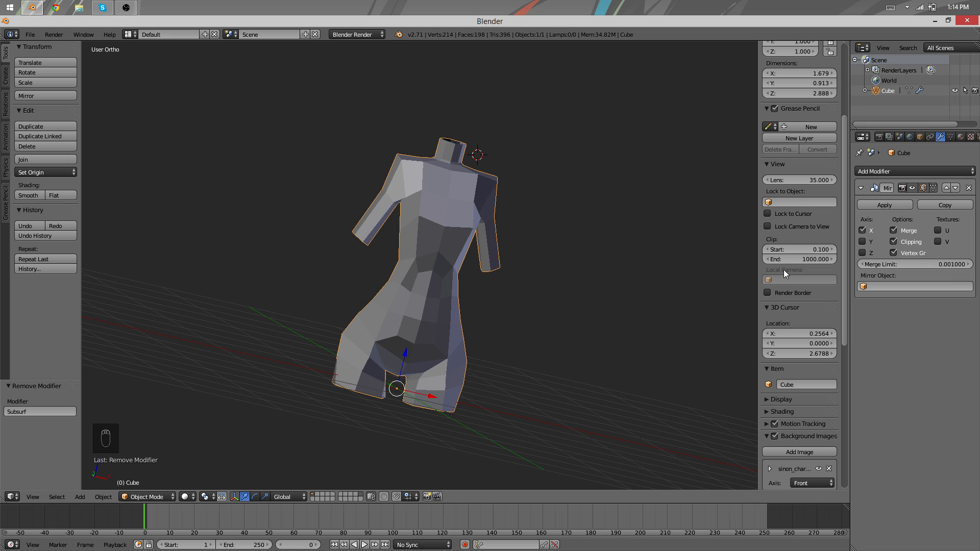
mouse_move(885, 205)
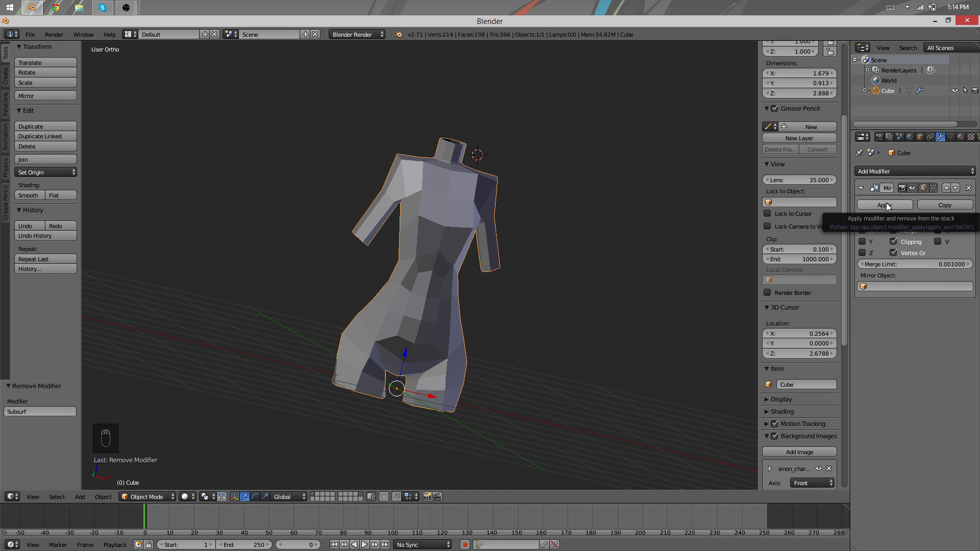
click(913, 172)
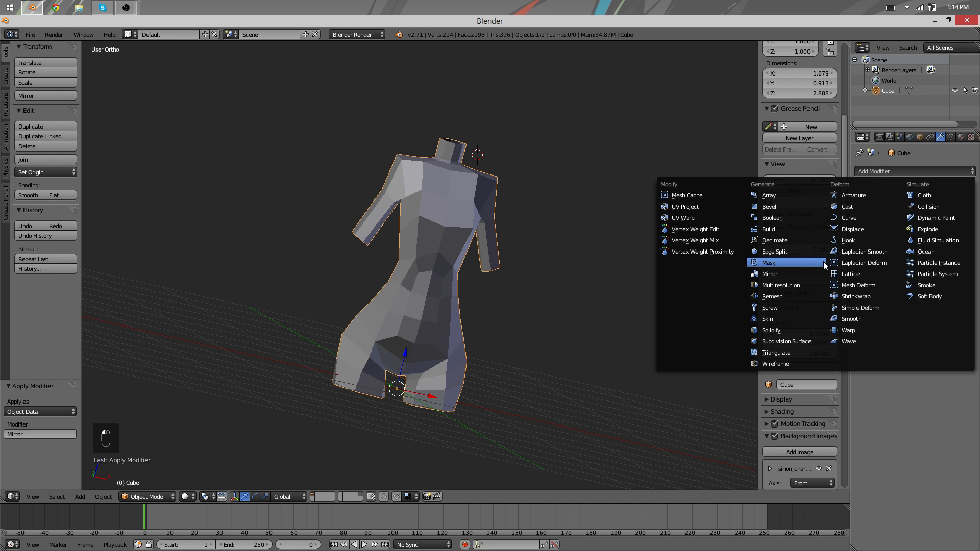
mouse_move(847, 240)
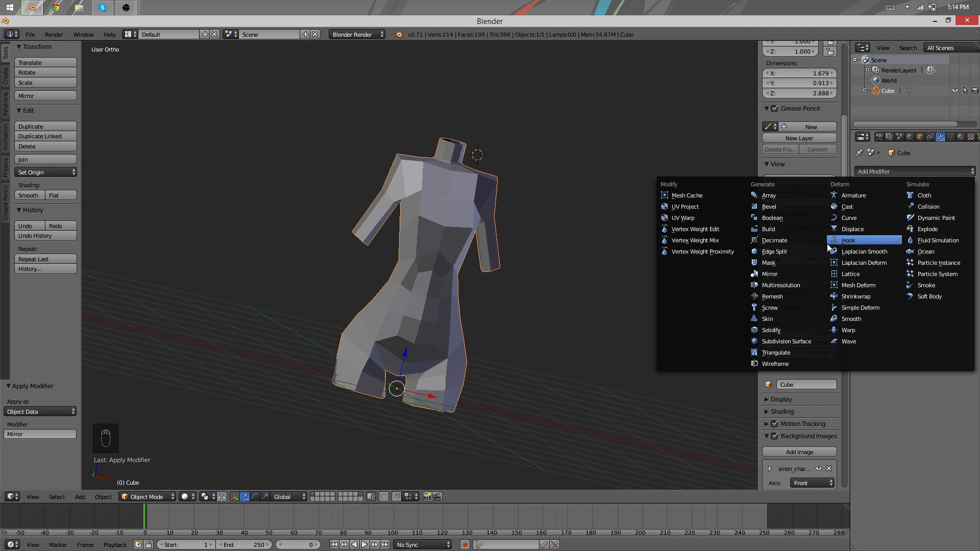
mouse_move(785, 285)
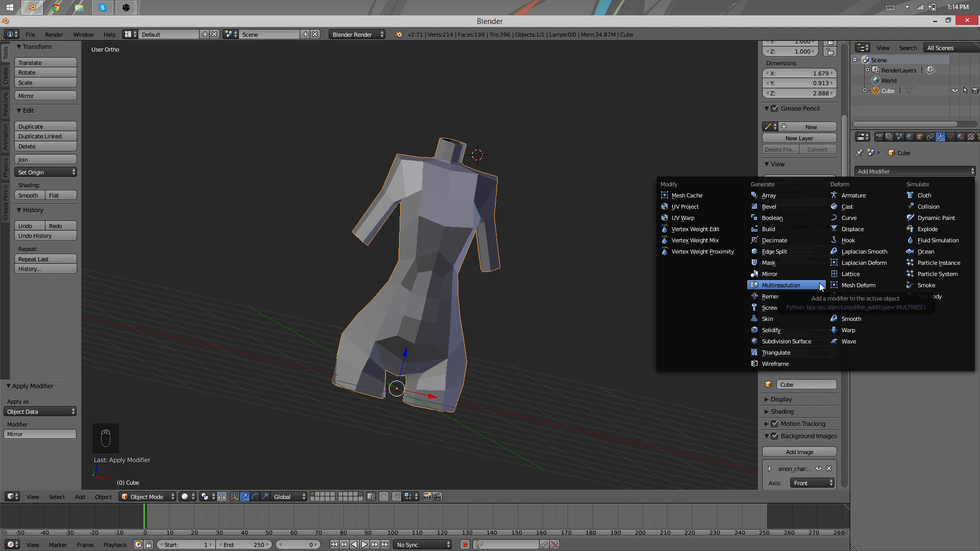
click(780, 285)
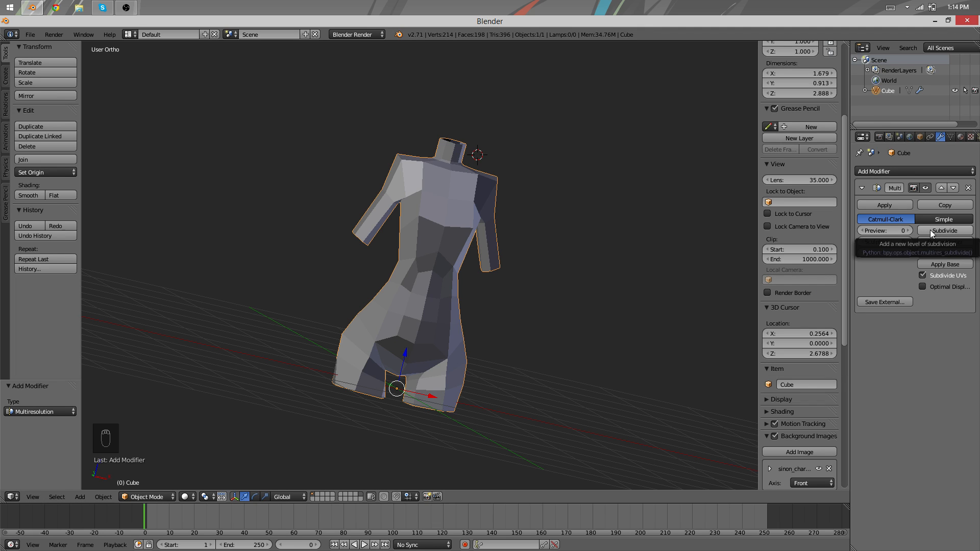
click(944, 229)
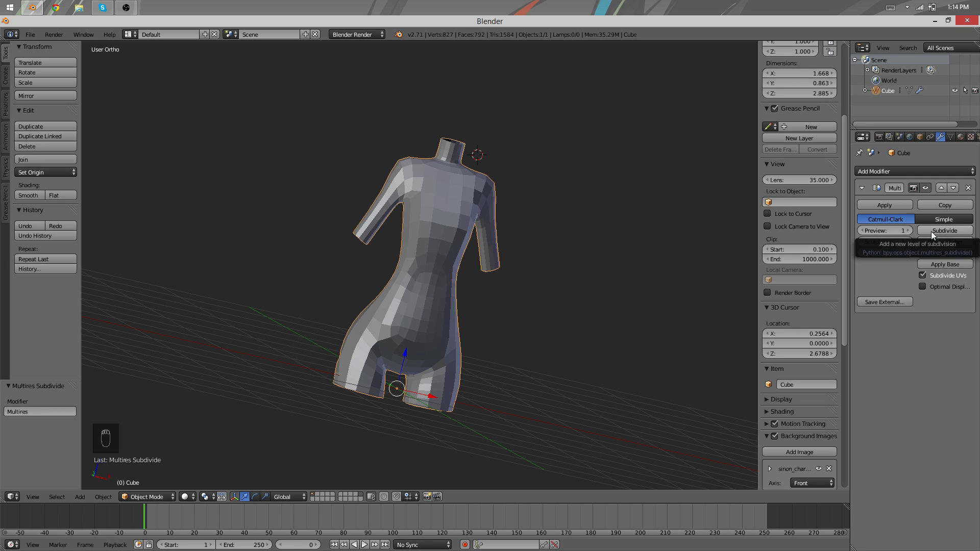
click(944, 230)
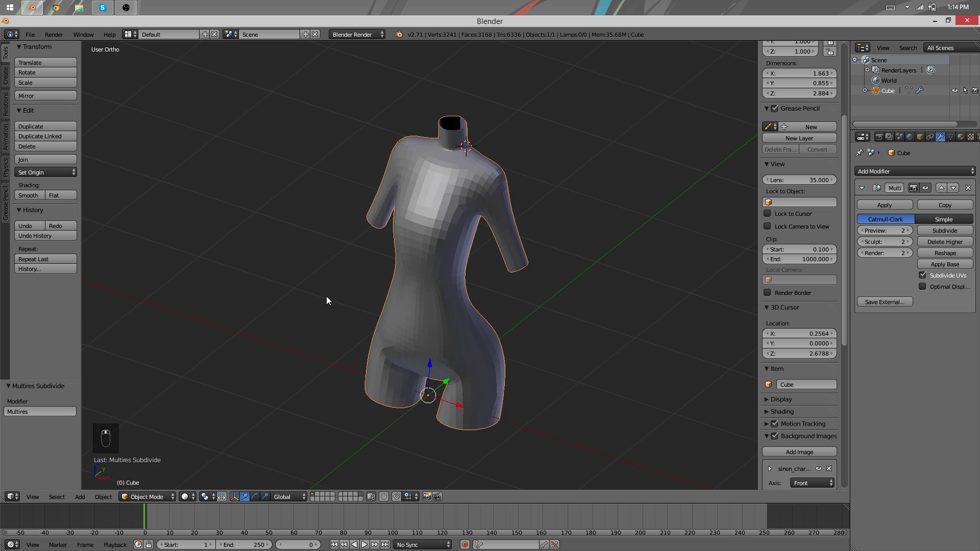
- Switch the multires torso into Sculpt Mode from the mode dropdown
click(147, 496)
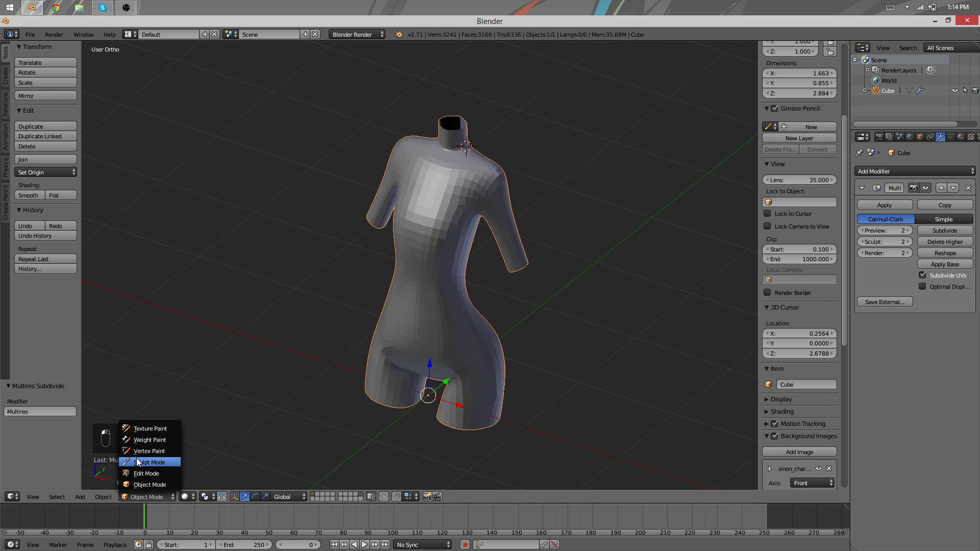
click(146, 461)
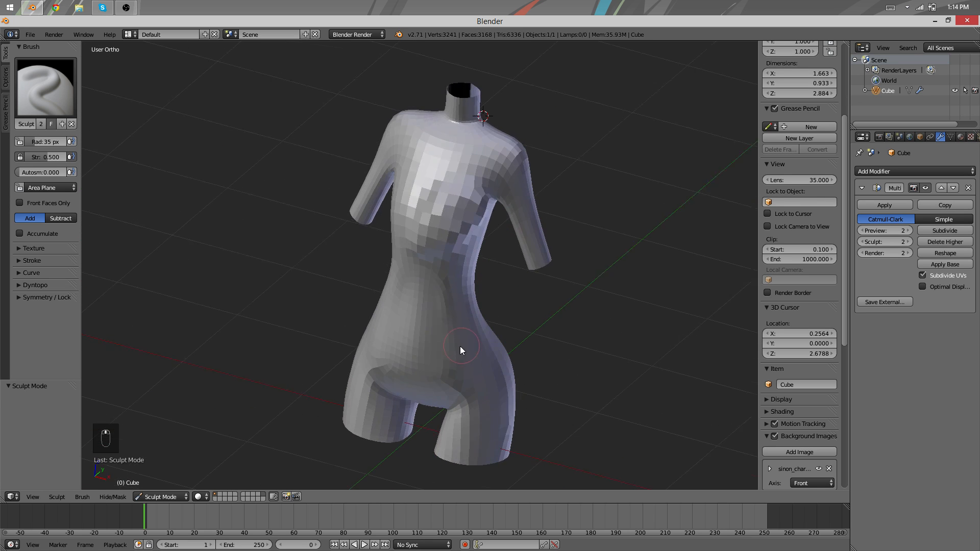
key(Tab)
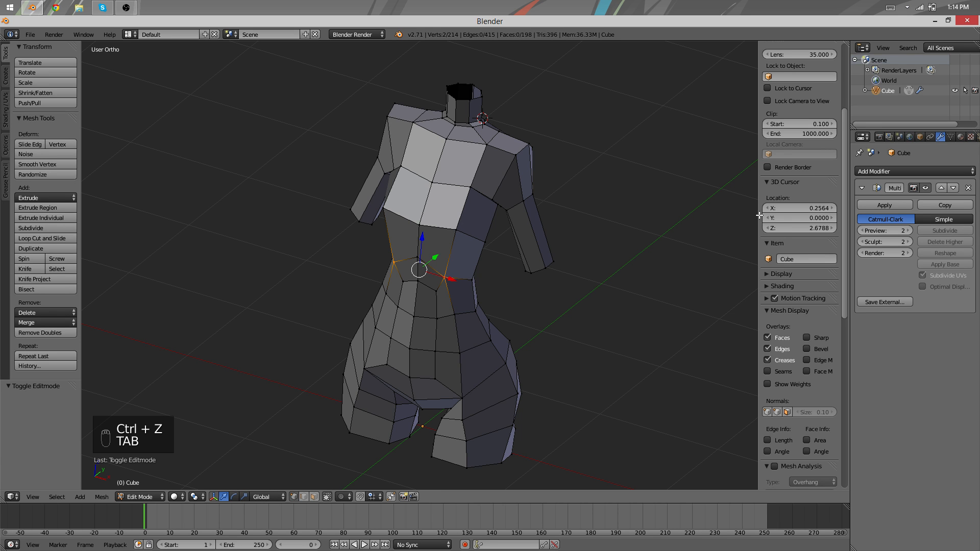
key(Tab)
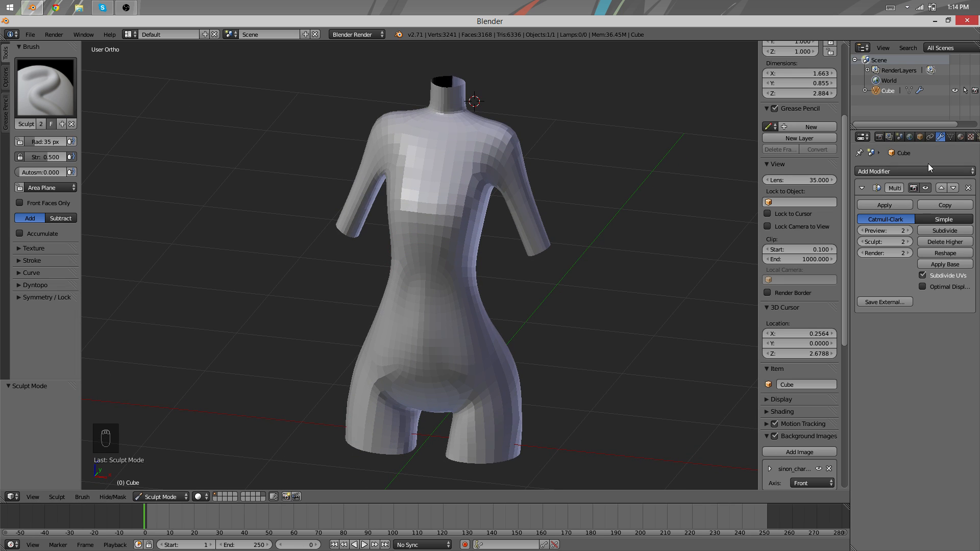
mouse_move(446, 312)
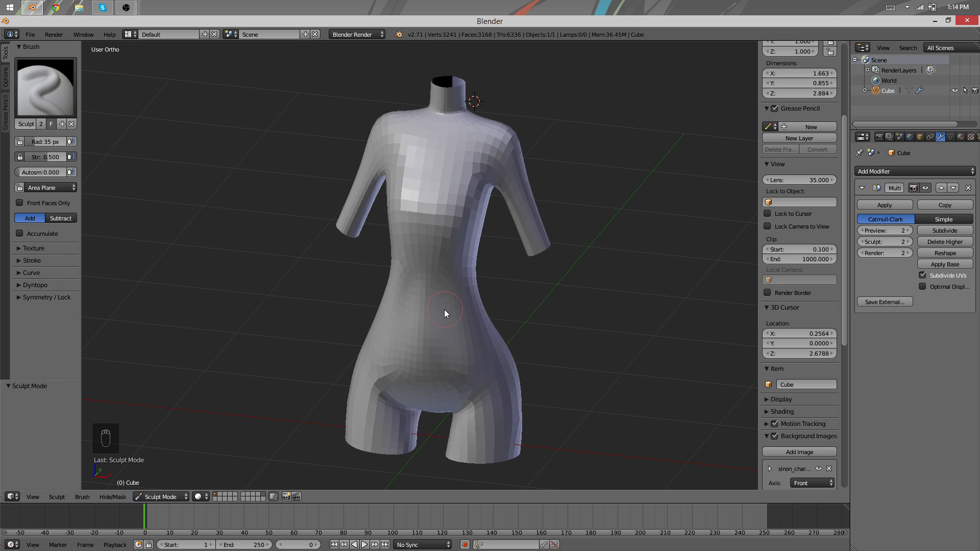
mouse_move(190, 423)
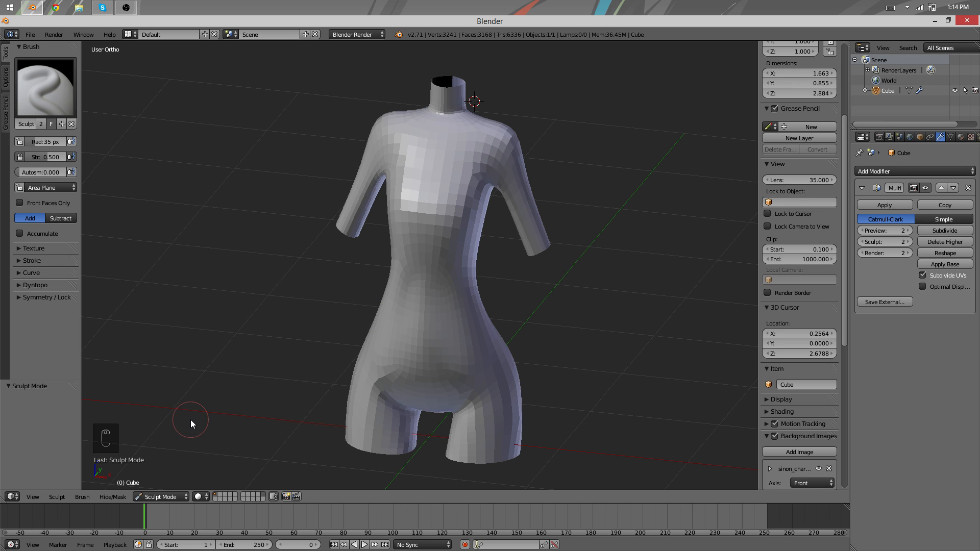
mouse_move(290, 431)
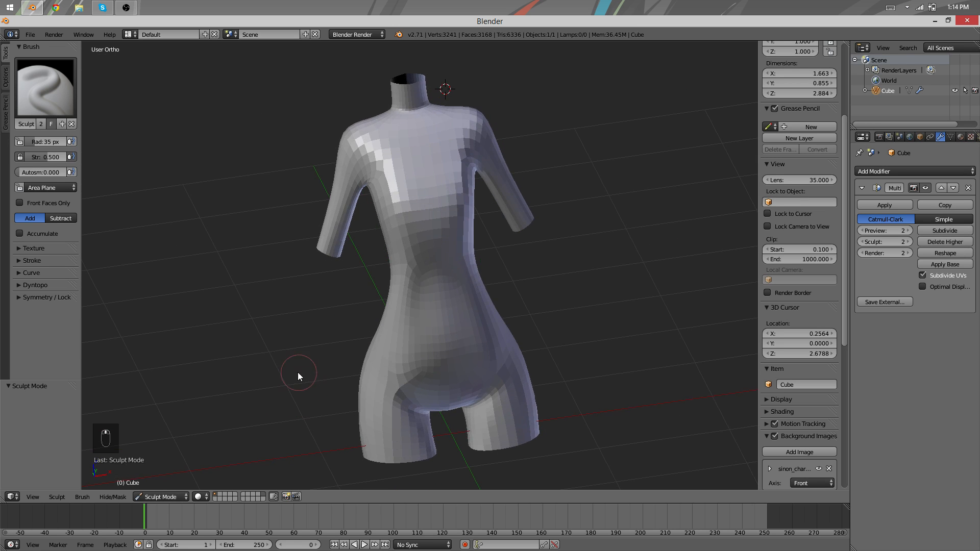
mouse_move(166, 401)
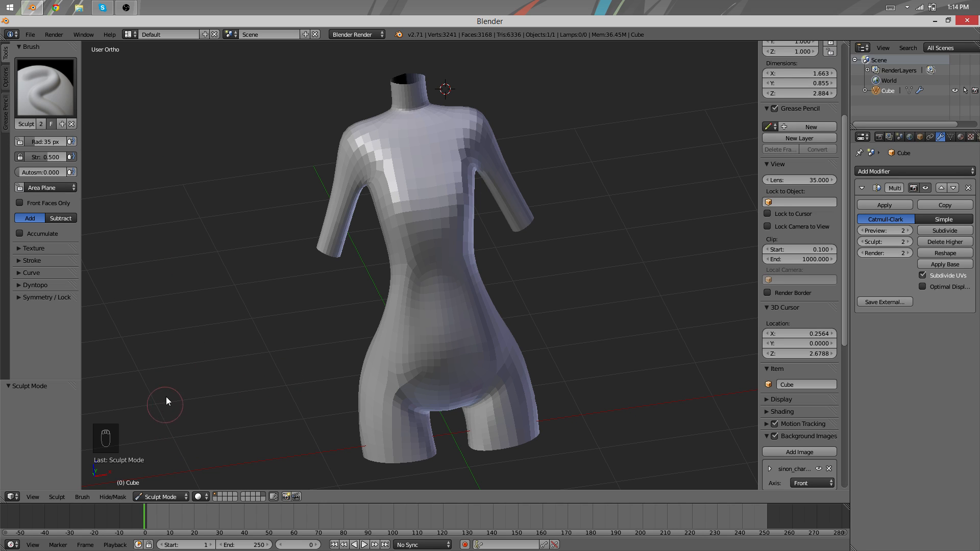
mouse_move(171, 424)
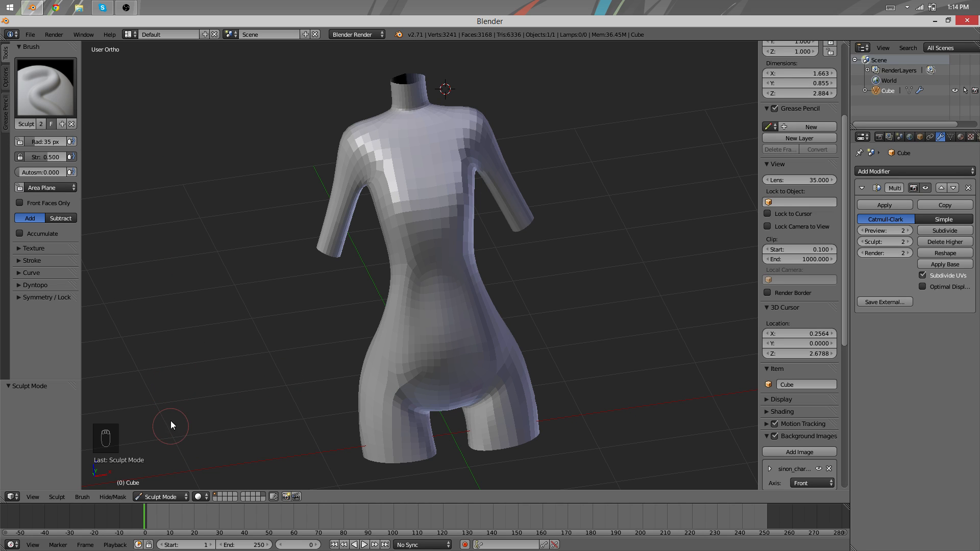
mouse_move(143, 392)
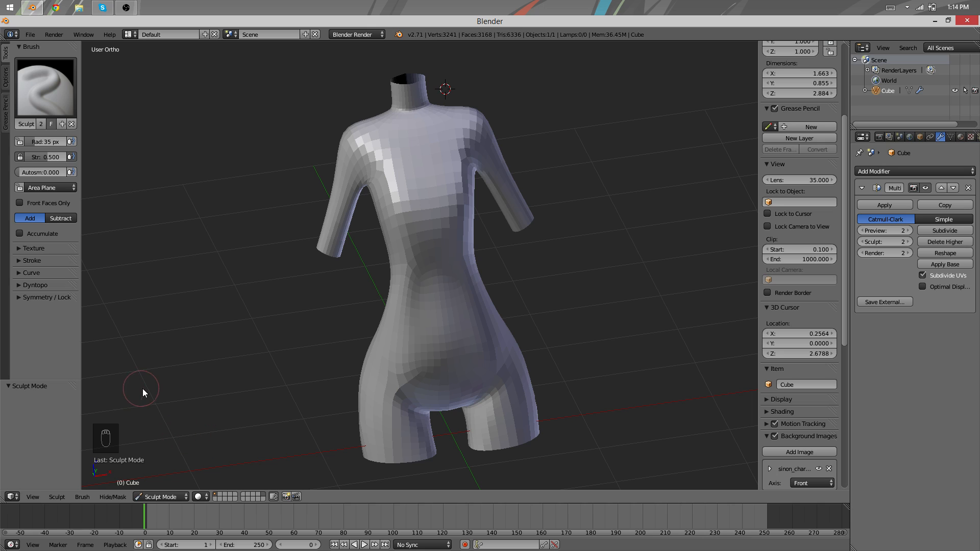
mouse_move(378, 444)
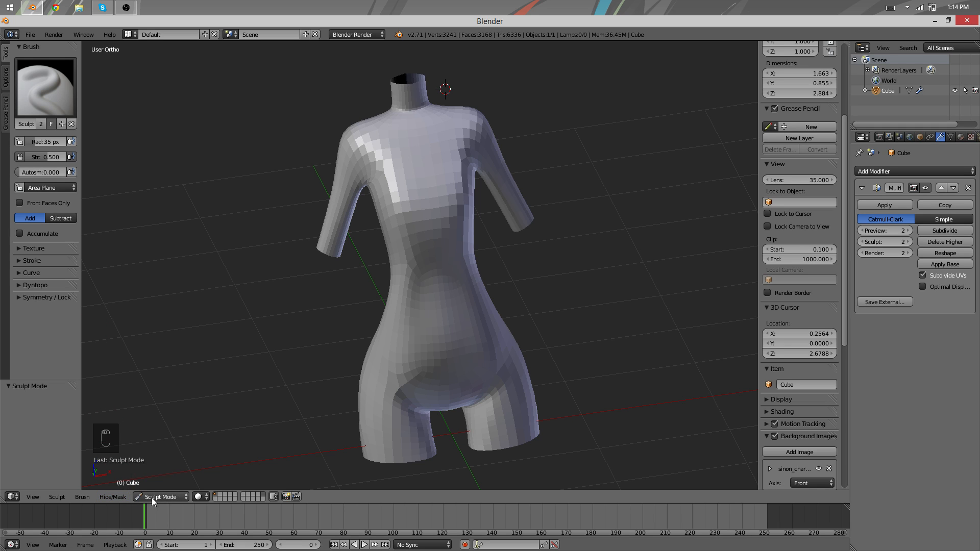
click(159, 497)
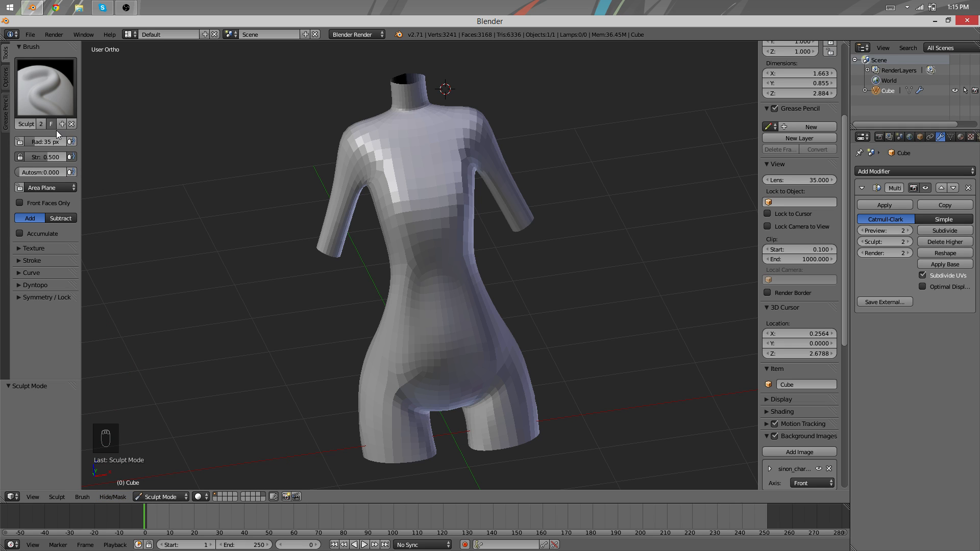
mouse_move(105, 71)
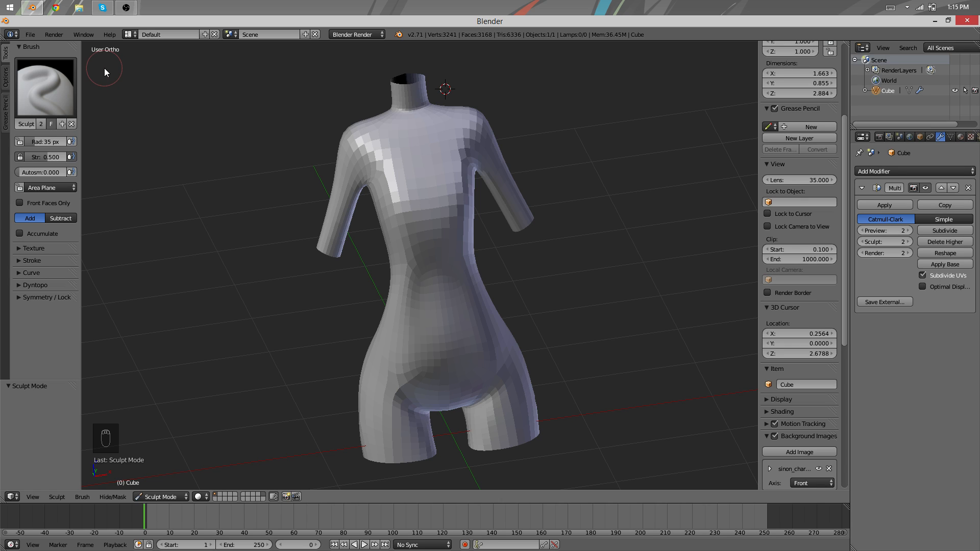
mouse_move(149, 260)
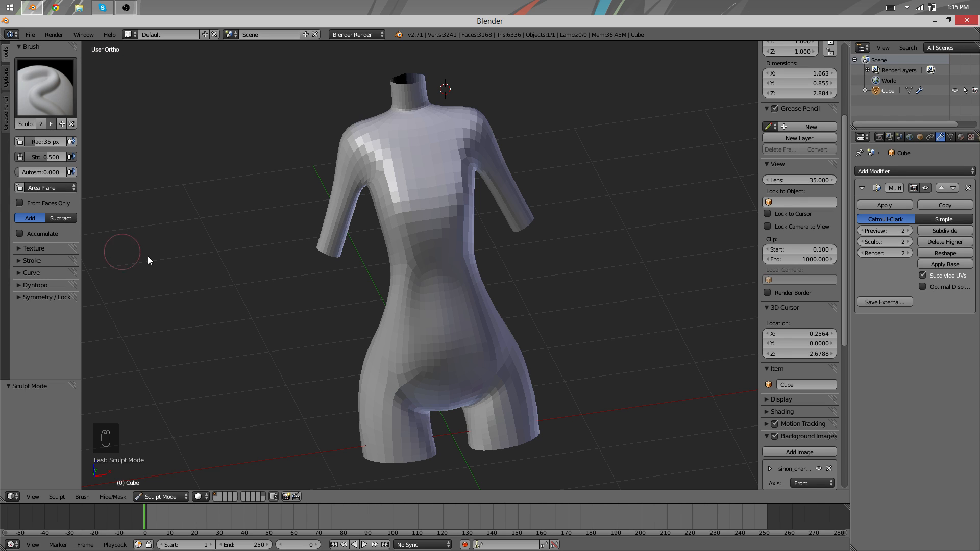
- Check the symmetry settings against the front view and enlarge the sculpt brush radius
click(44, 297)
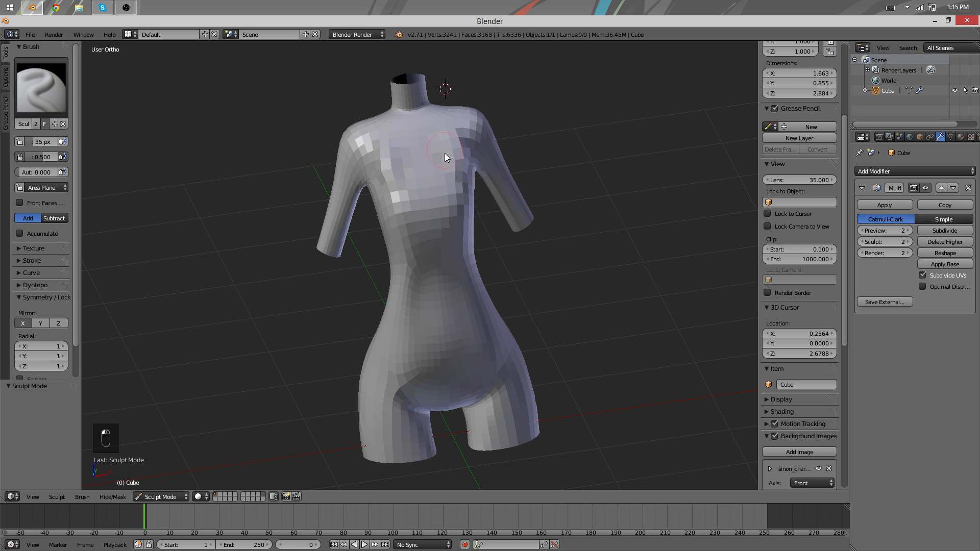
key(ctrl+z)
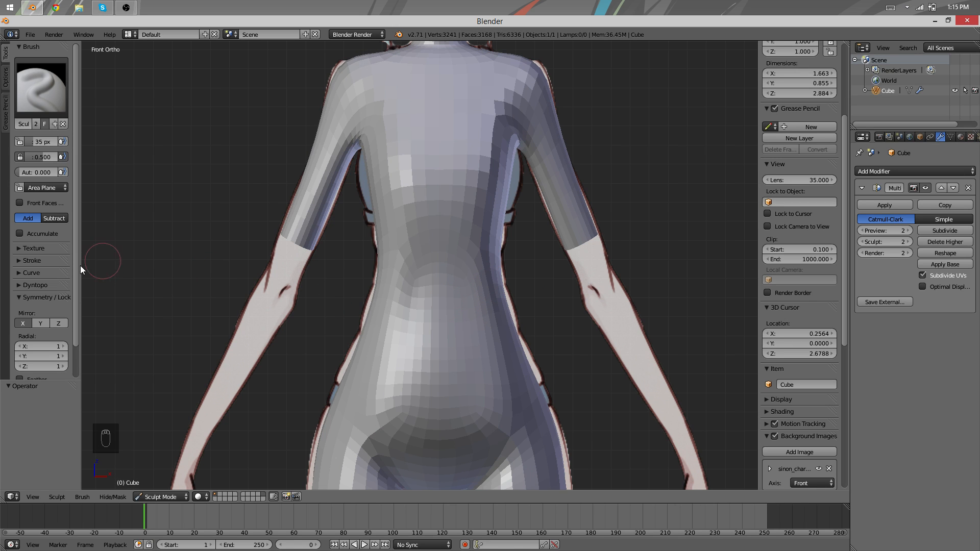
click(44, 297)
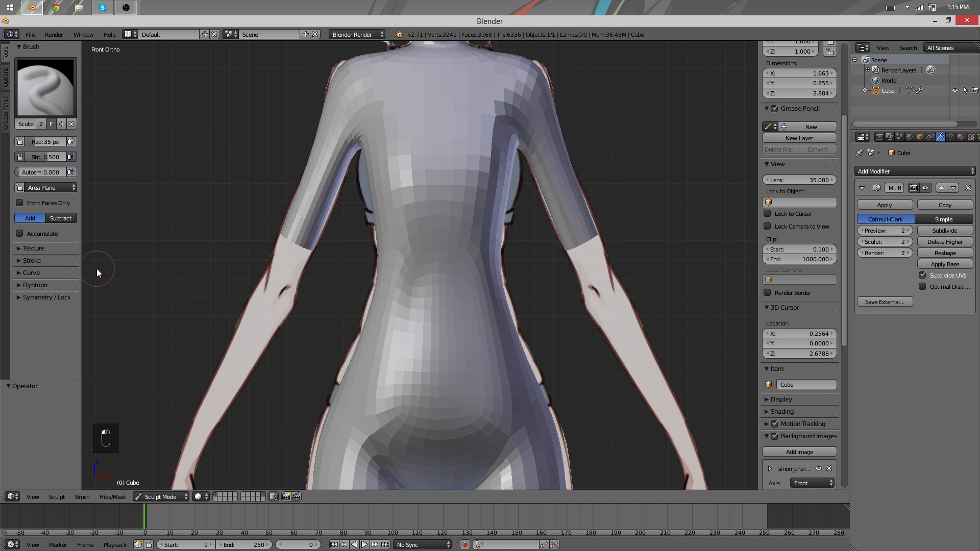
mouse_move(289, 259)
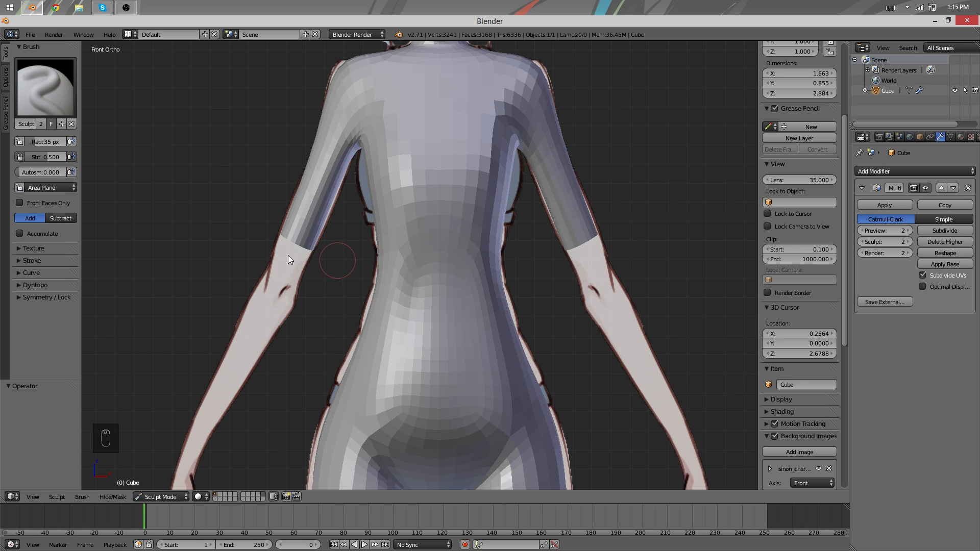
mouse_move(3, 50)
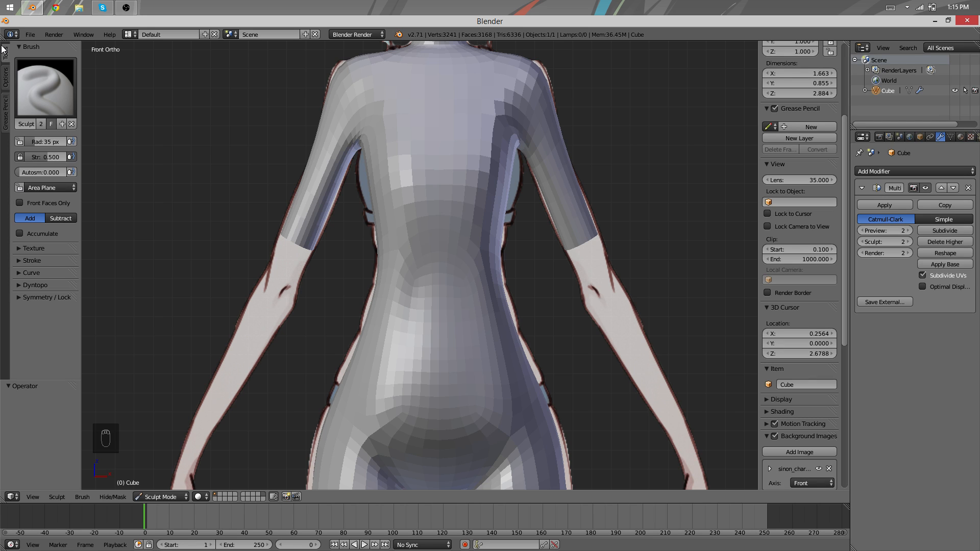
mouse_move(620, 244)
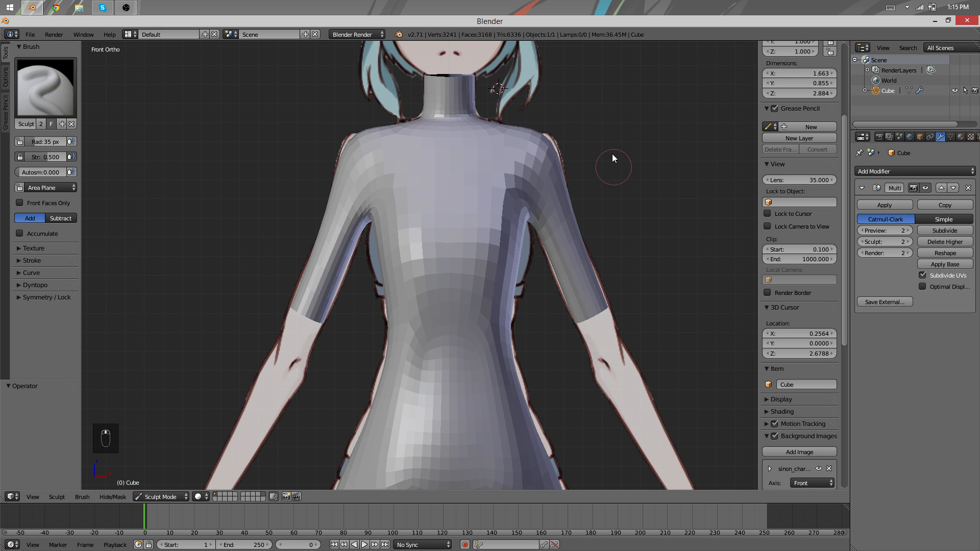
key(f)
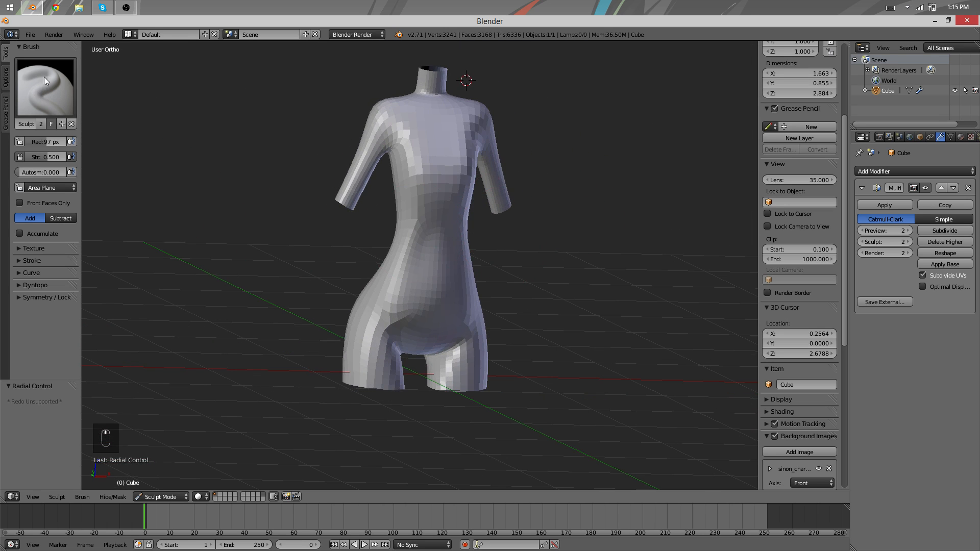
- Use the Grab brush to pull the waist, hips and buttocks outline to match the references
click(44, 86)
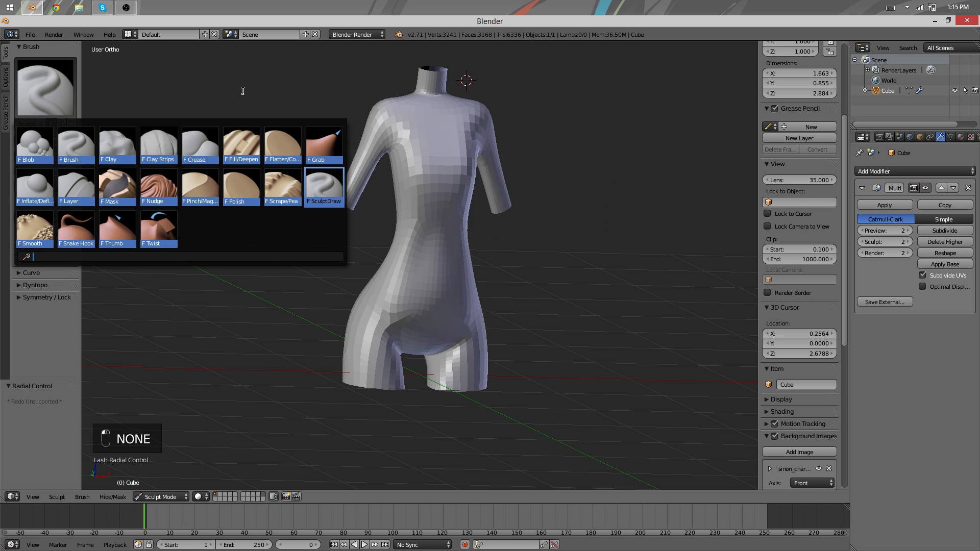
click(323, 144)
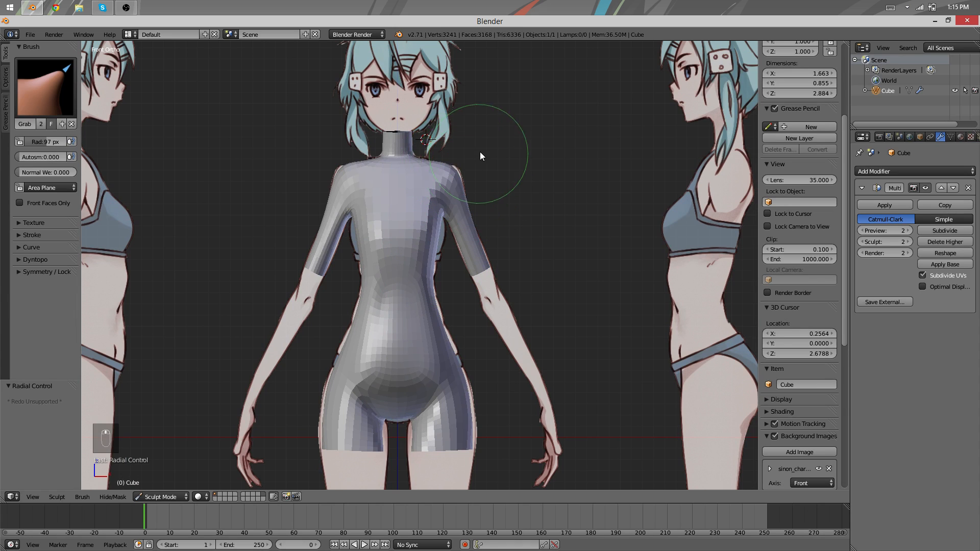
key(f)
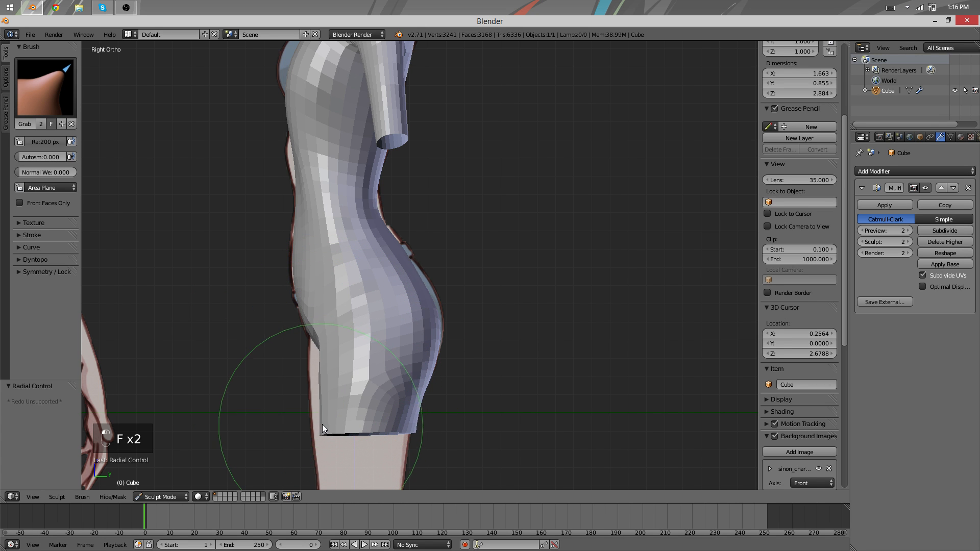
key(Tab)
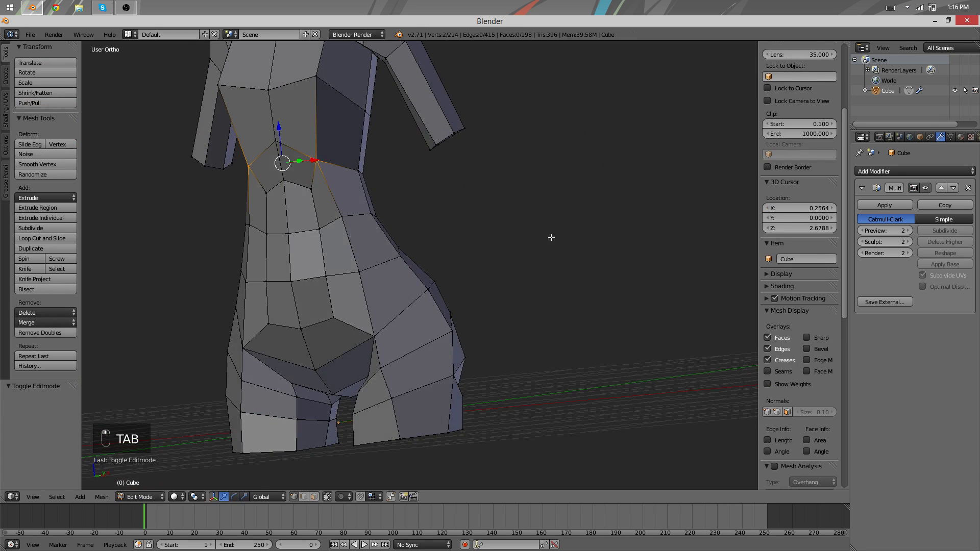
key(Tab)
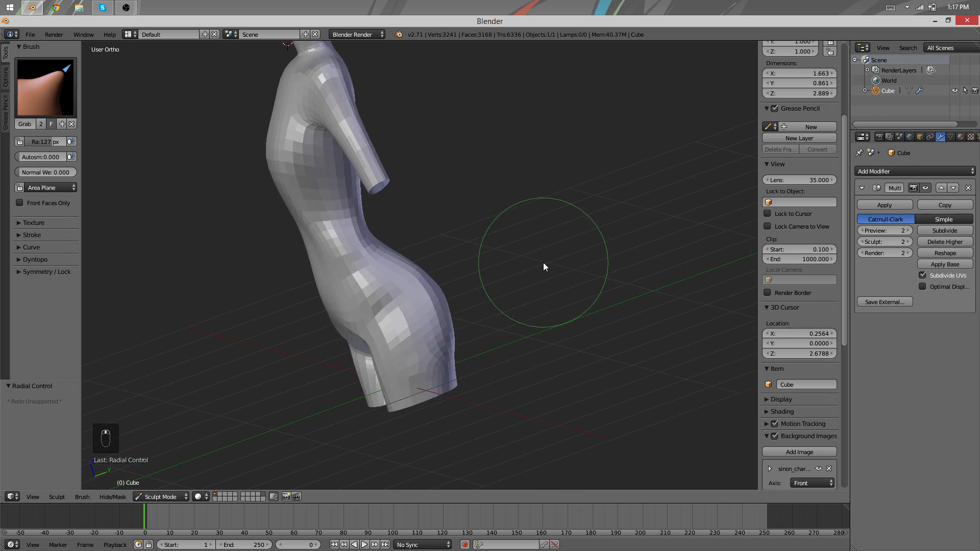
key(f)
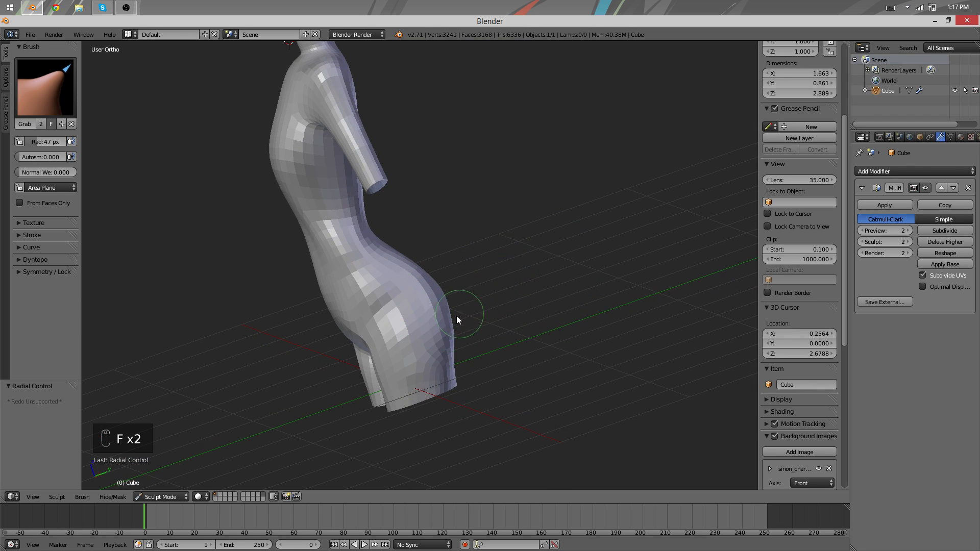
mouse_move(450, 313)
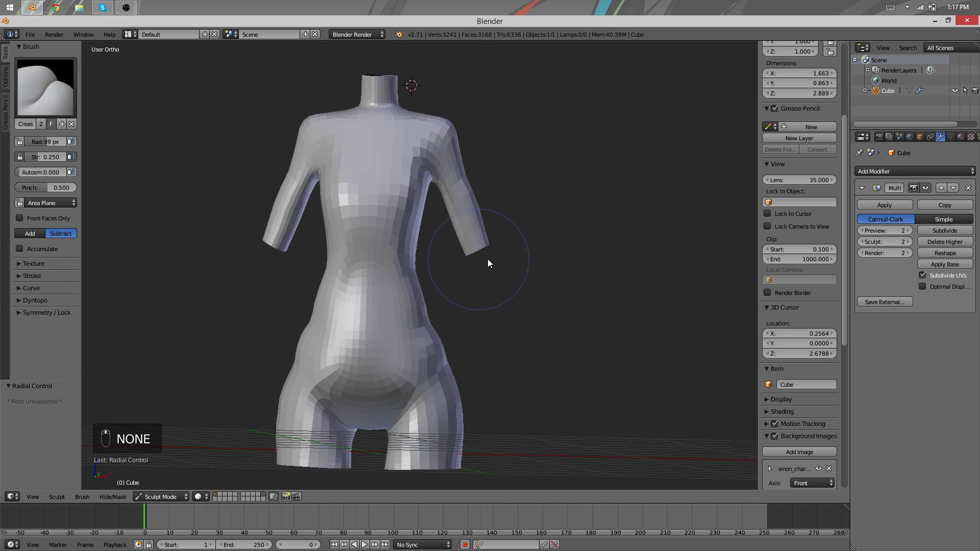
- Stroke subtractive Crease lines along the spine and collarbones, undoing a bad stroke between resizes
key(f)
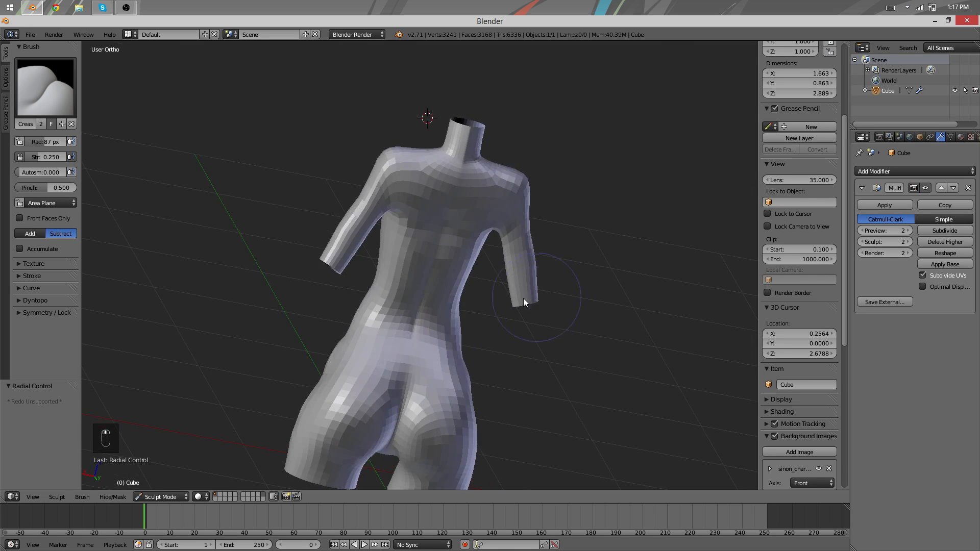
key(ctrl+z)
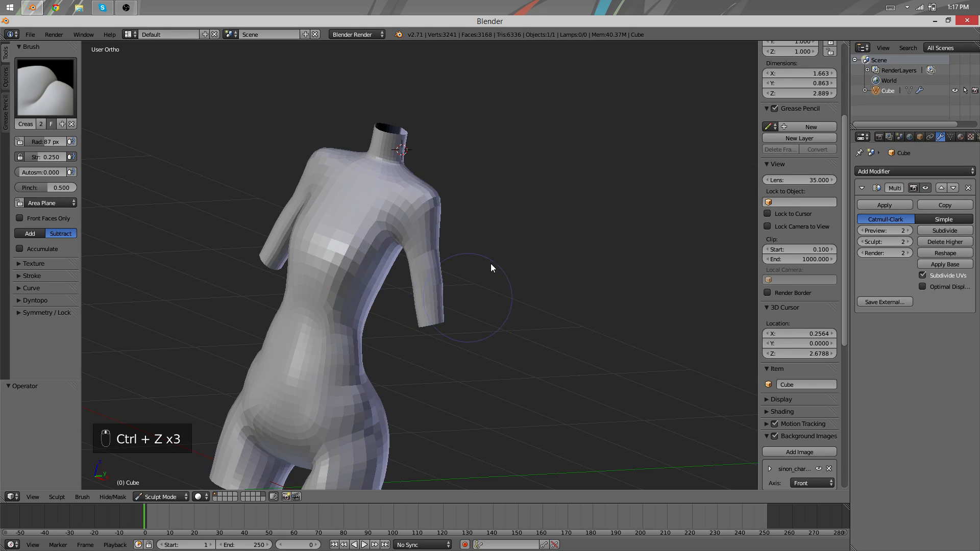
key(f)
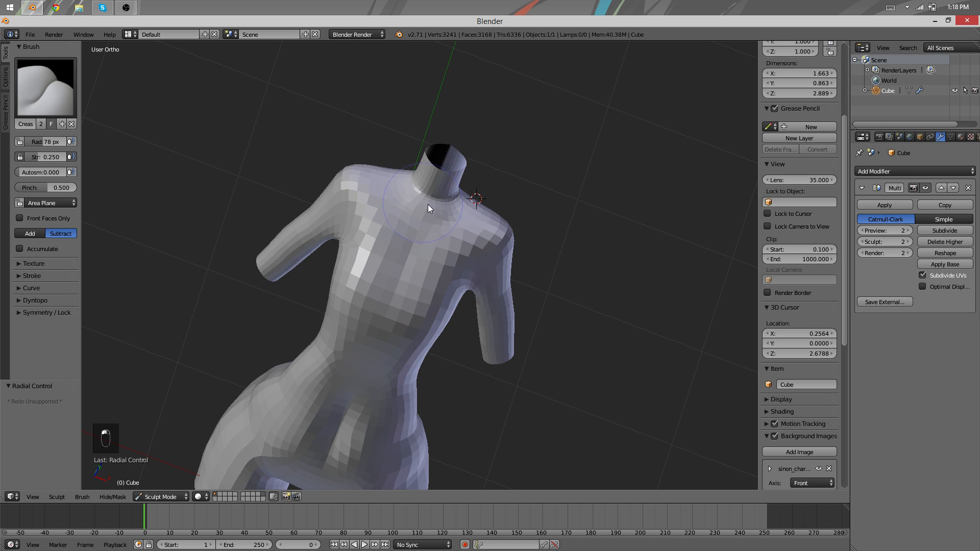
mouse_move(435, 227)
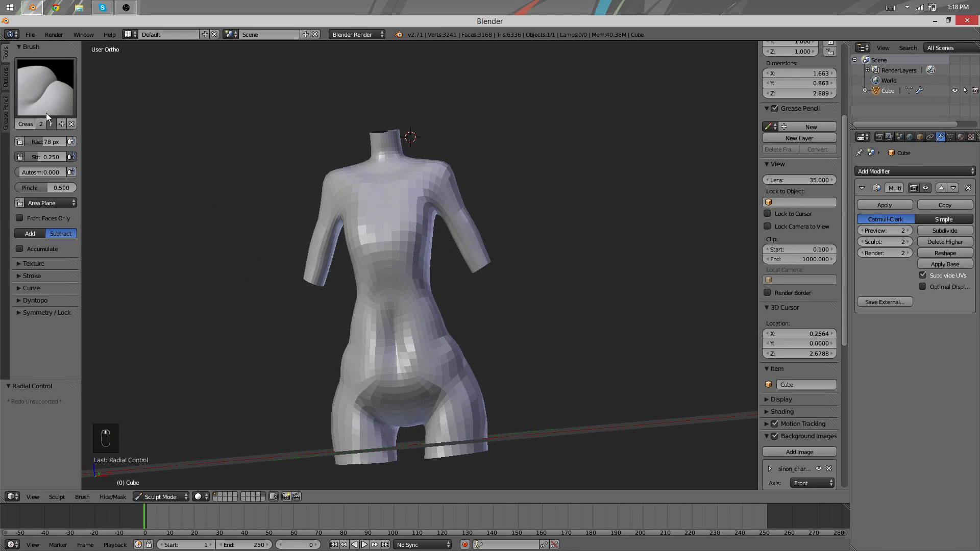
- Sculpt the subdivided back with the Draw brush, undoing strokes that went wrong and shrinking the brush
click(44, 85)
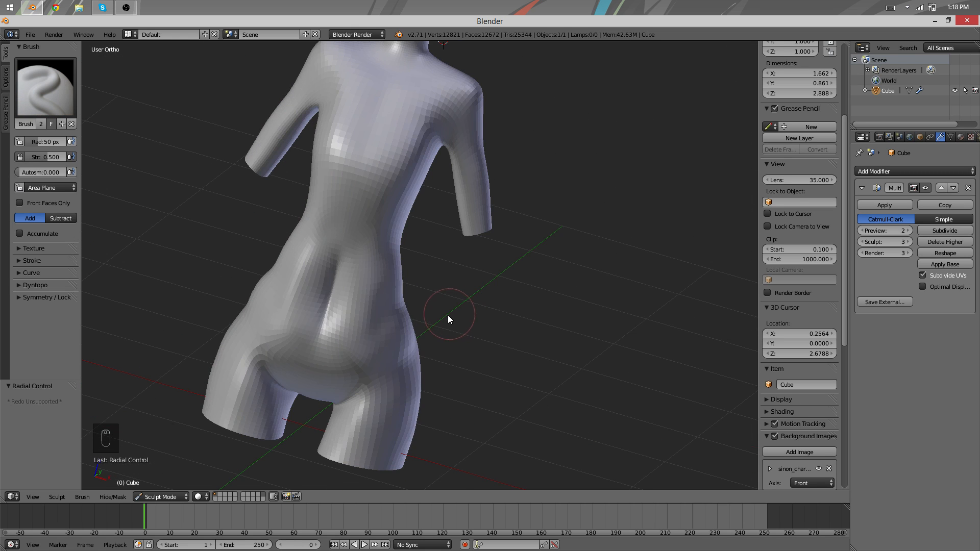
key(ctrl+z)
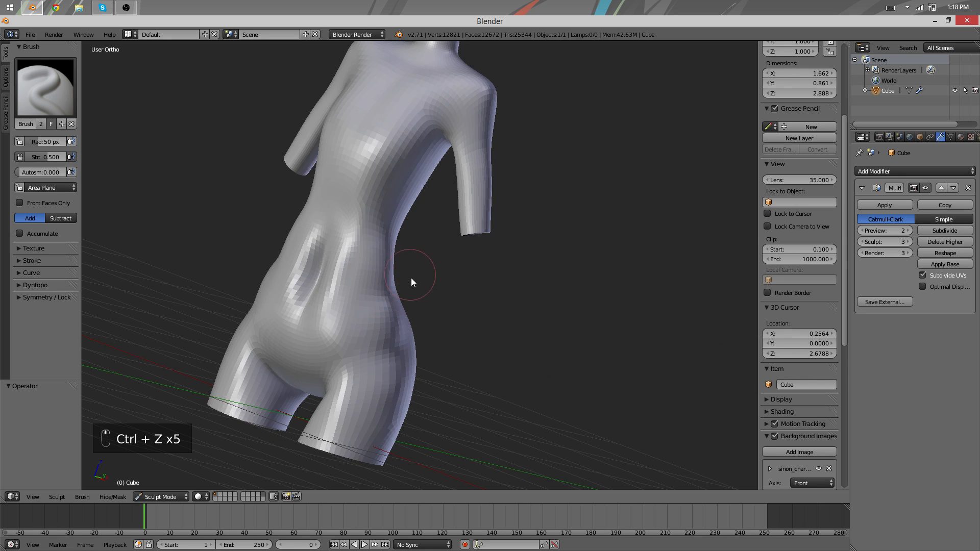
key(ctrl+z)
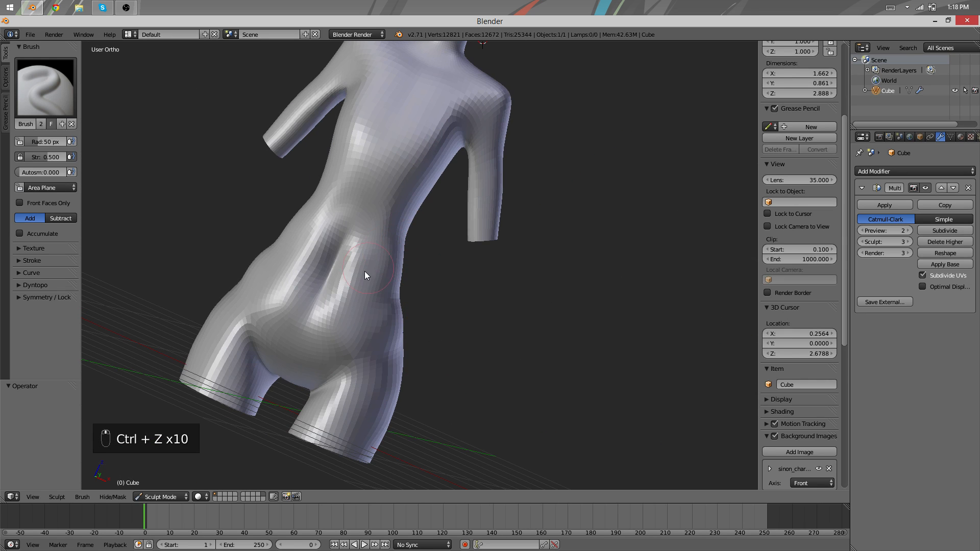
key(ctrl+z)
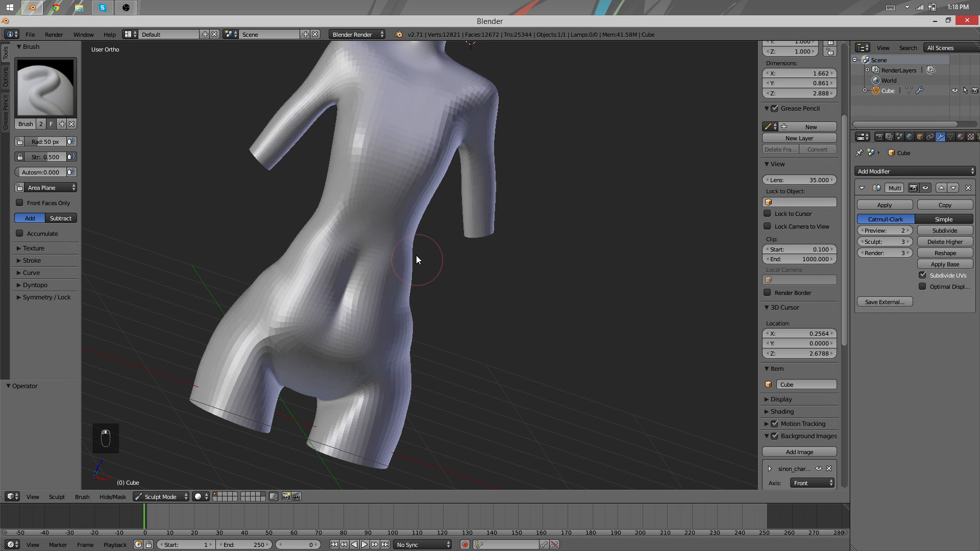
key(f)
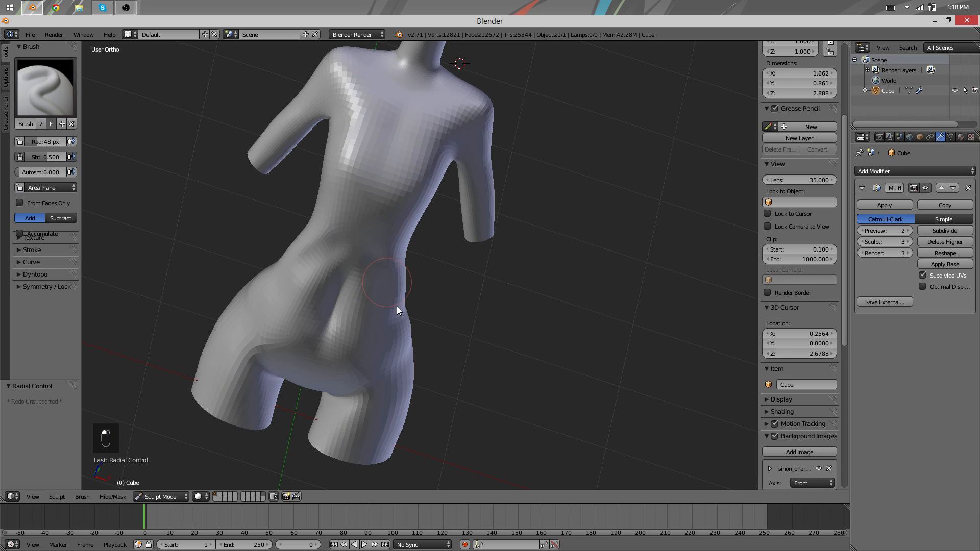
key(ctrl+z)
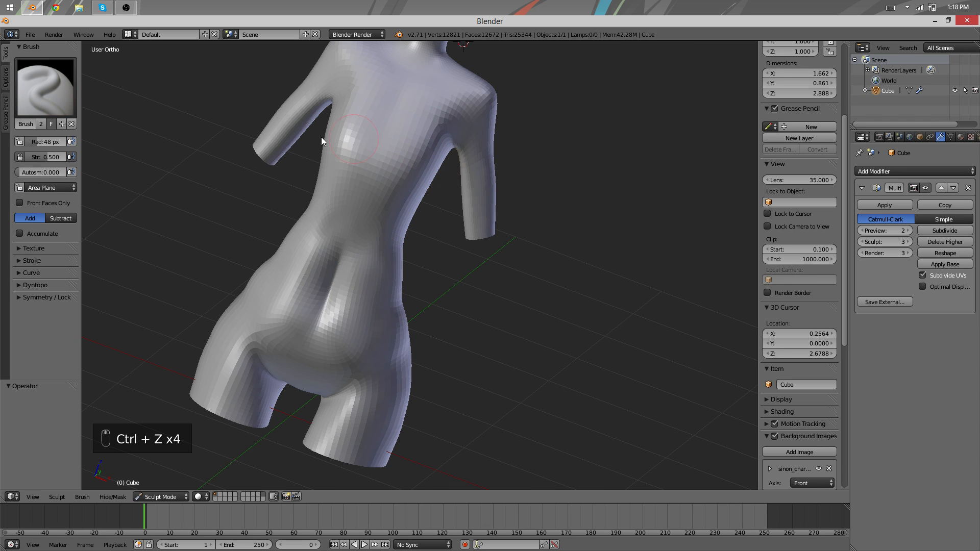
- Crease the spine groove and buttock lines, undoing and redoing strokes, then shrink the brush for chest detail
key(ctrl+z)
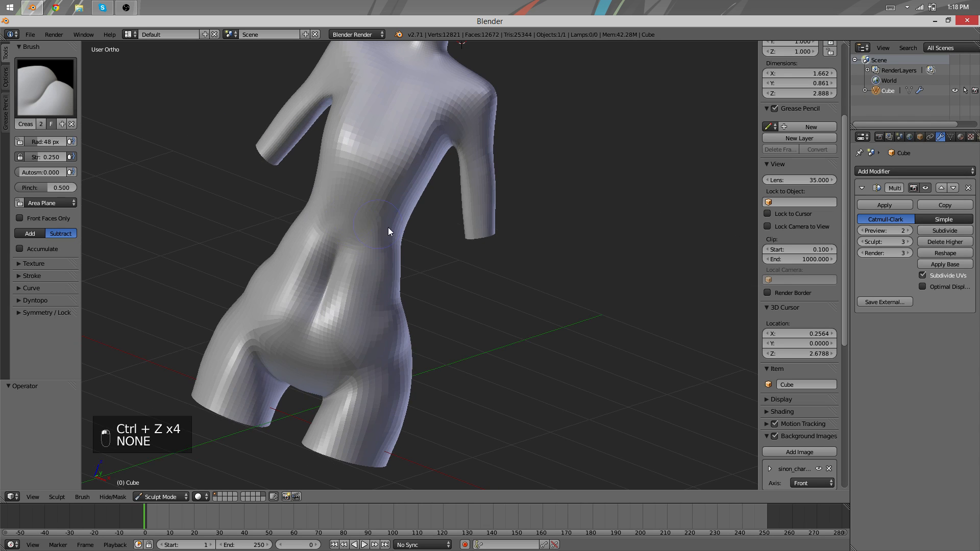
key(f)
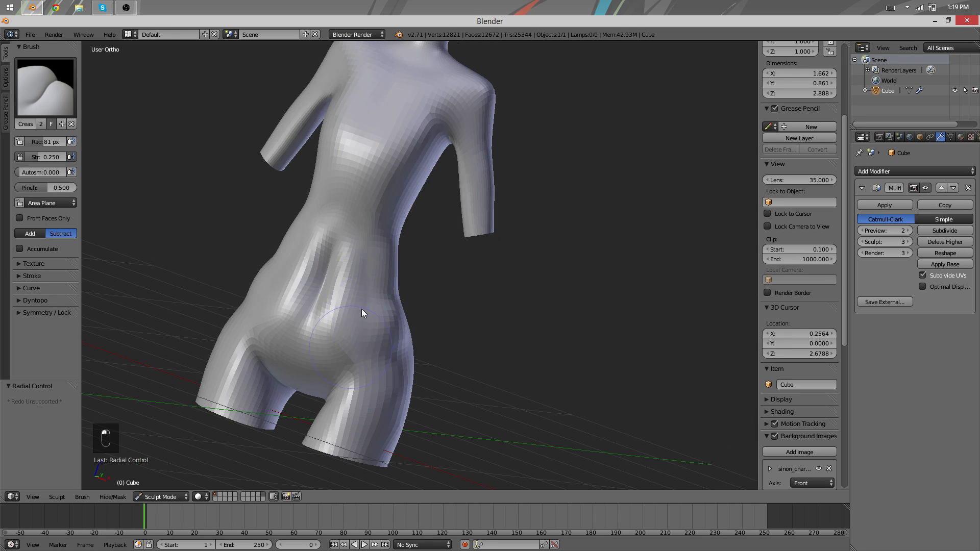
key(ctrl+z)
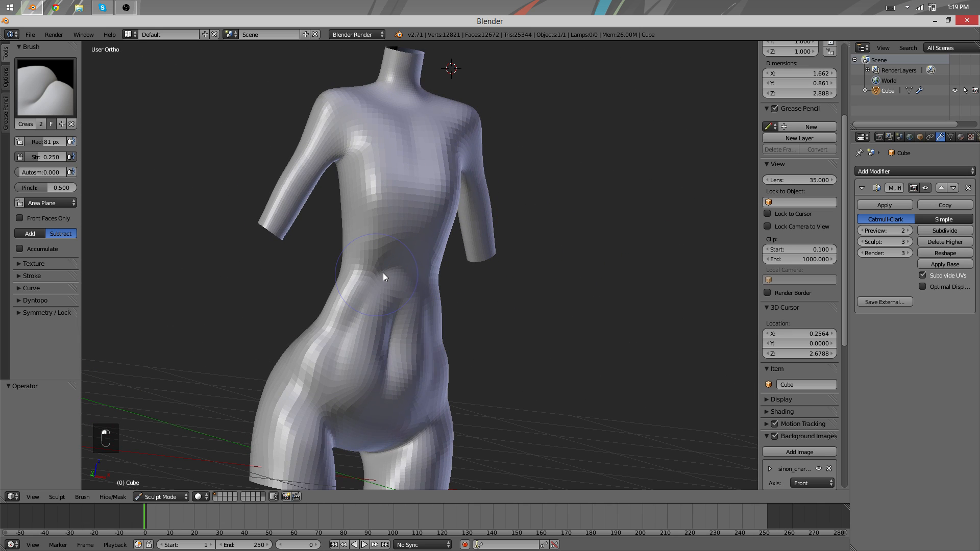
key(ctrl+z)
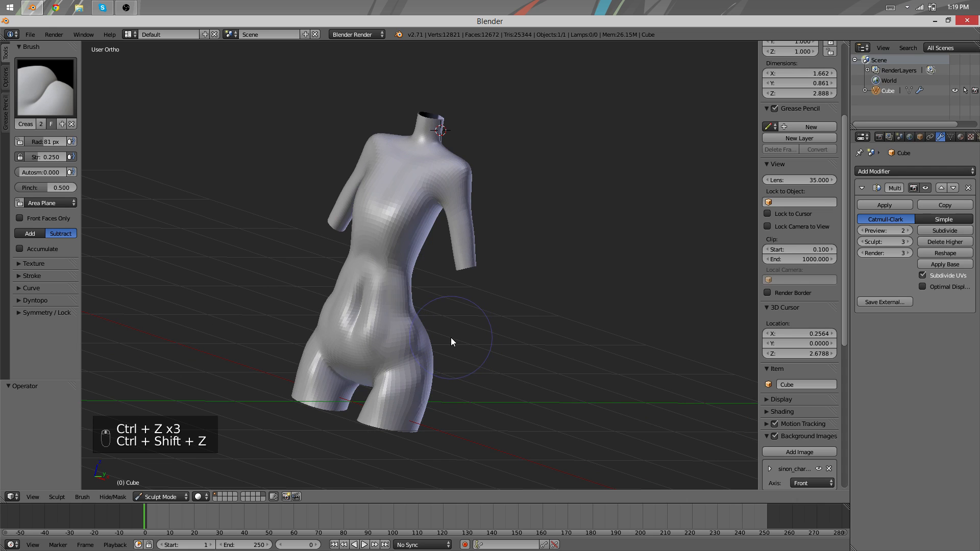
key(ctrl+shift+z)
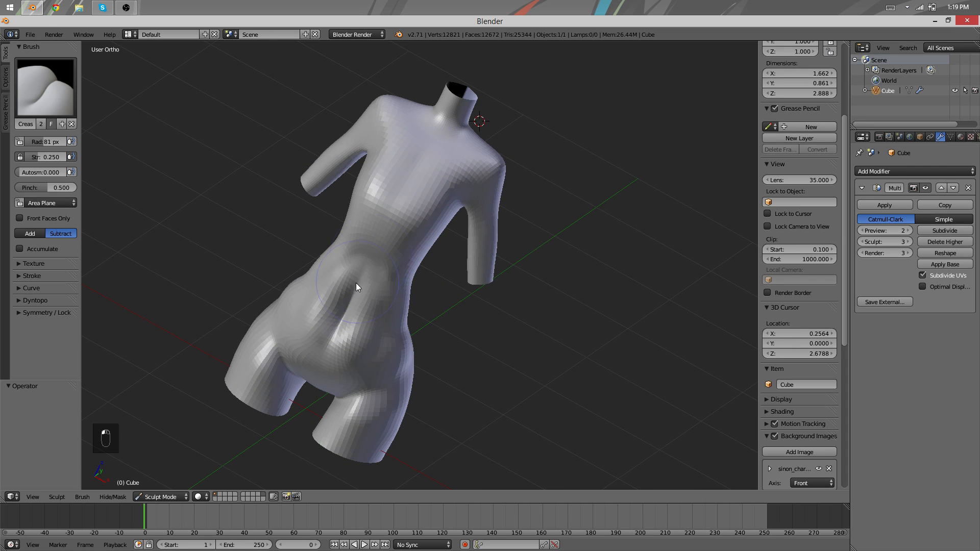
key(f)
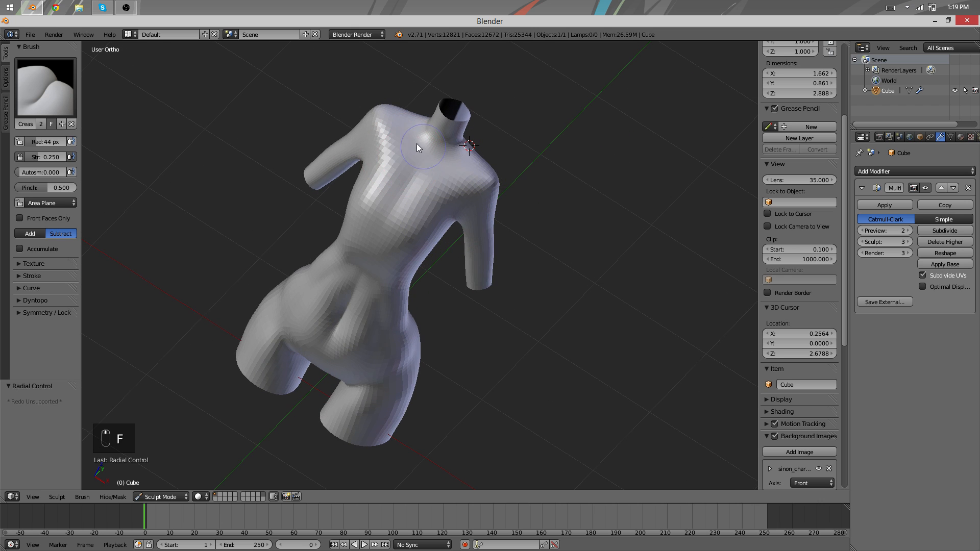
mouse_move(419, 164)
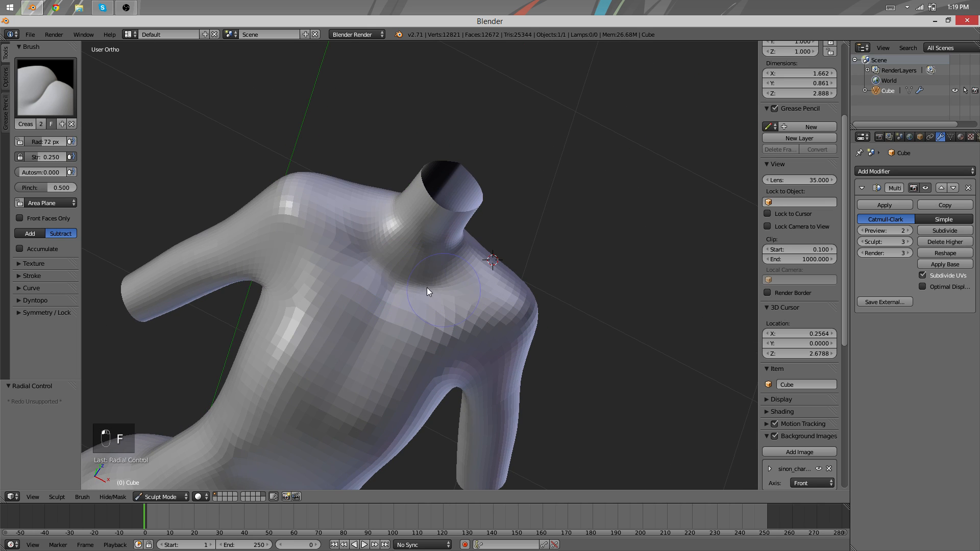
mouse_move(486, 288)
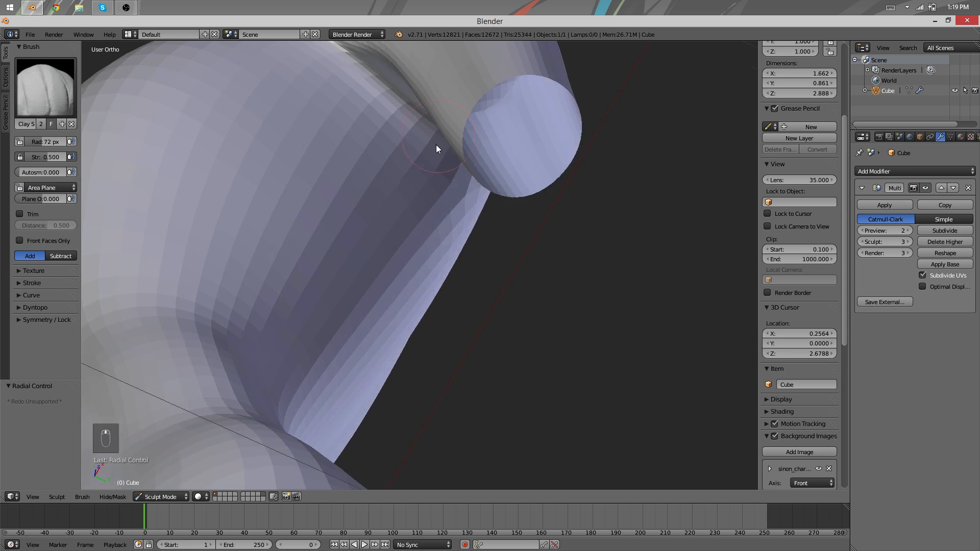
- Build up the shoulders and chest with enlarged Clay Strips and Draw strokes, reverting bad ones
key(f)
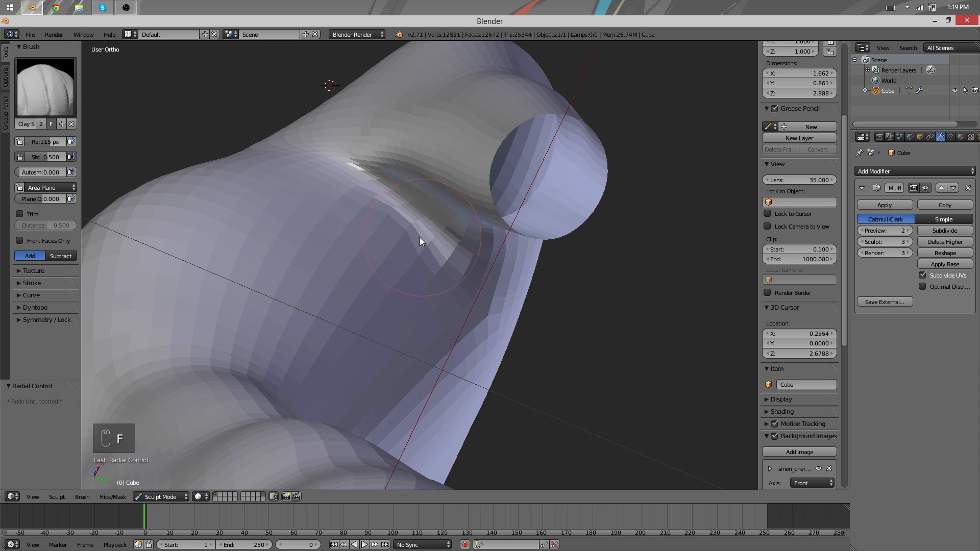
key(ctrl+z)
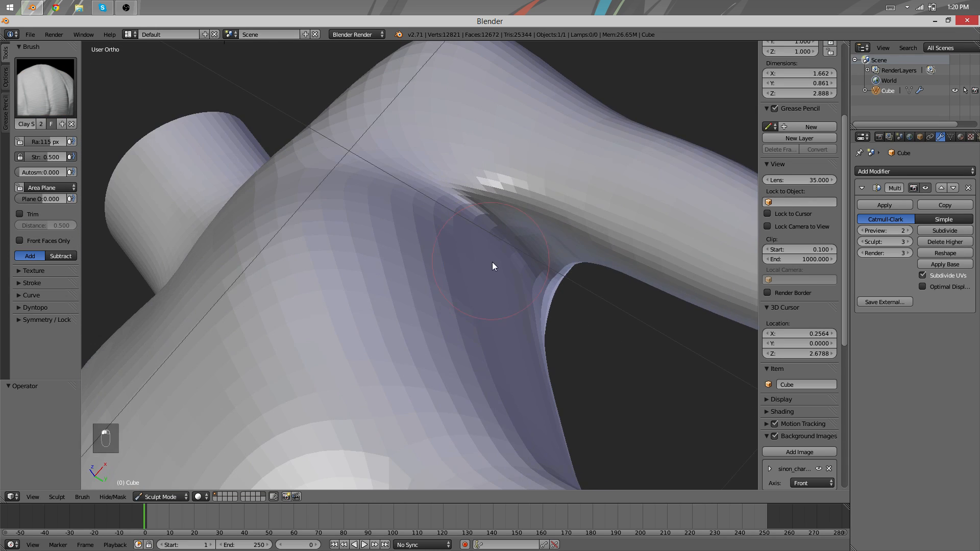
key(ctrl+z)
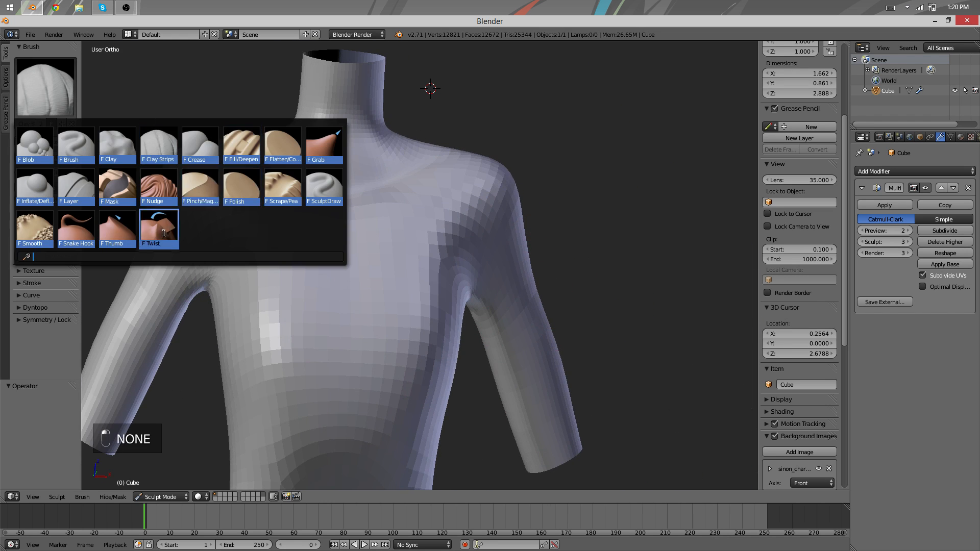
click(324, 144)
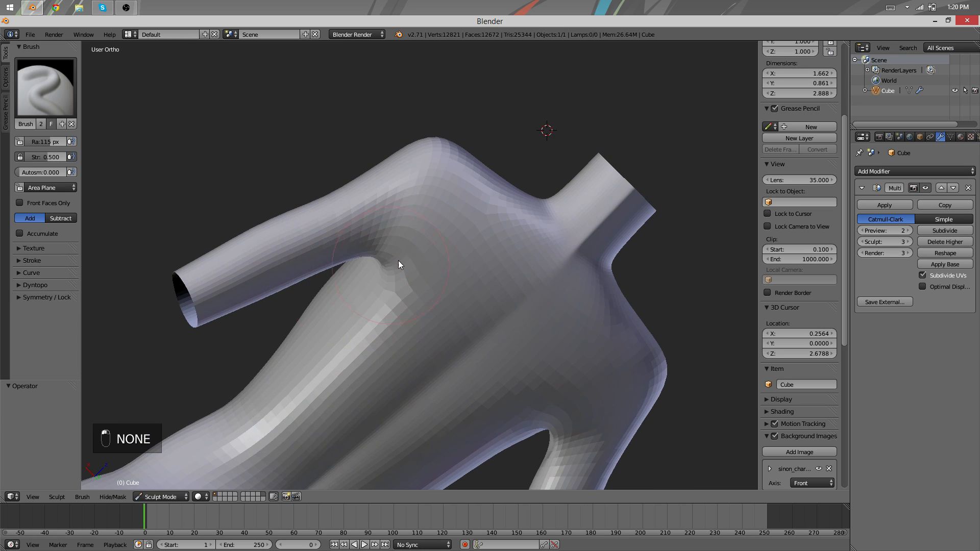
key(f)
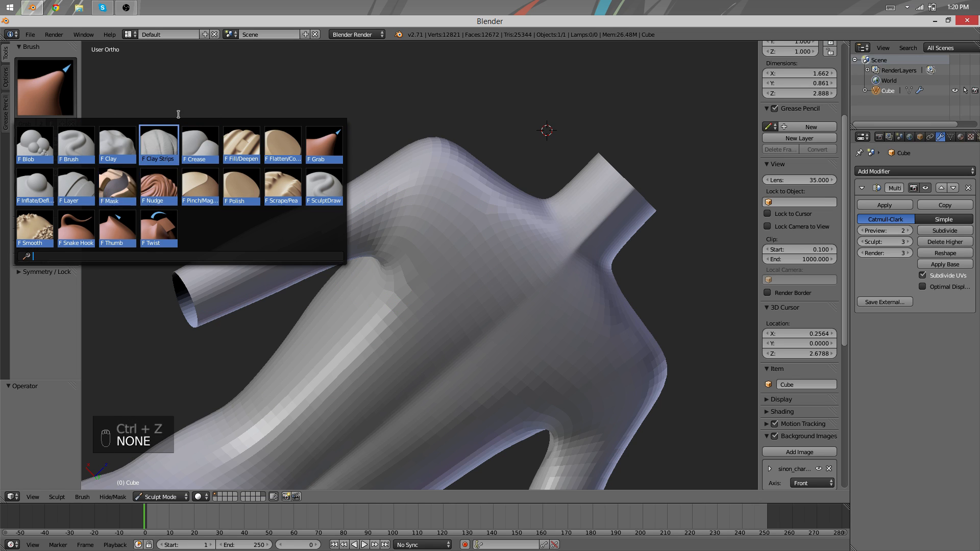
- Add clay strips to the armpits and upper chest, then smooth where the neck meets the shoulders
click(158, 144)
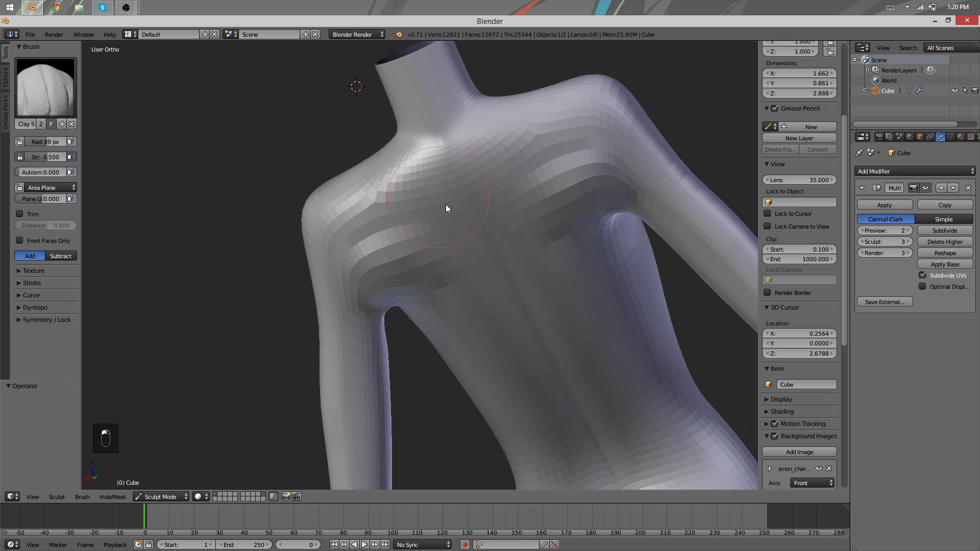
key(f)
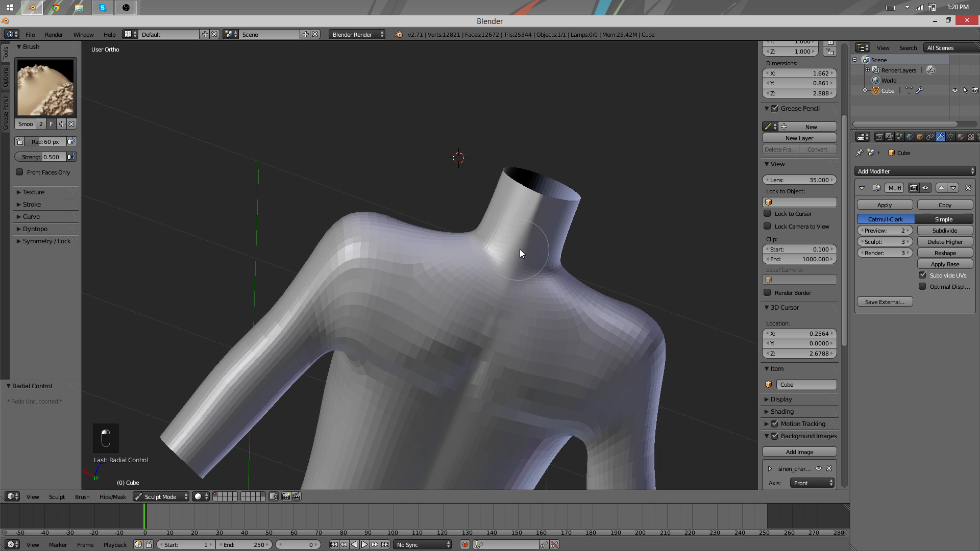
key(Tab)
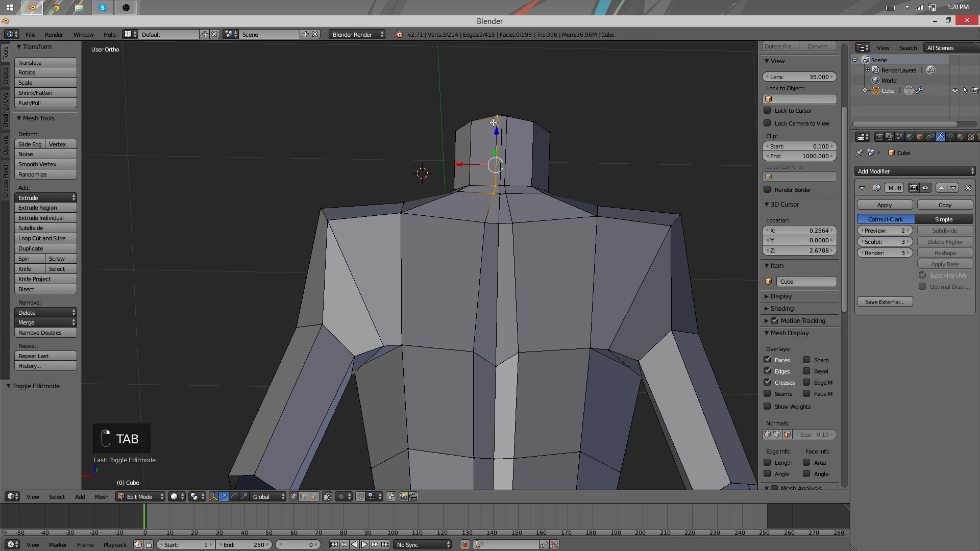
key(Tab)
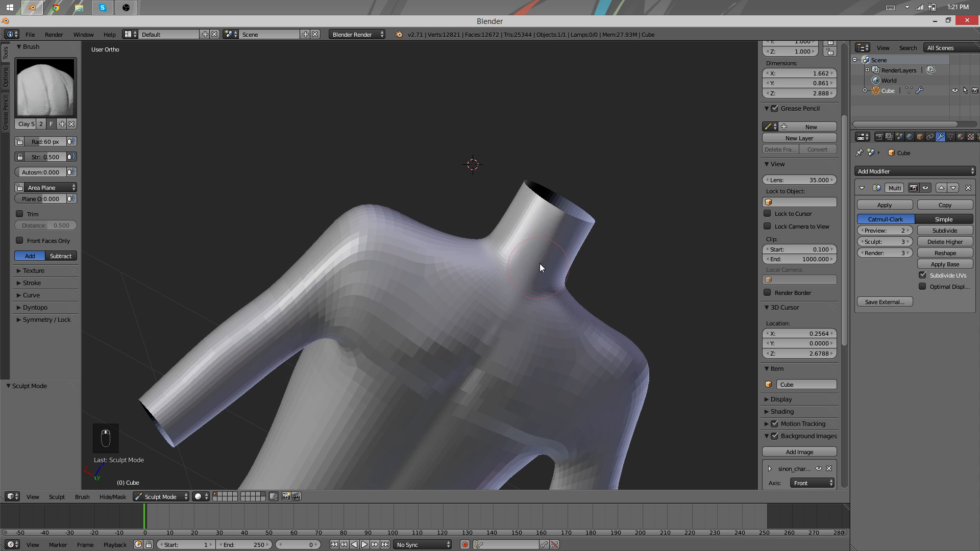
- Add clay-strip volume around the neck and chest, then start shaping the breasts with the Draw brush
key(f)
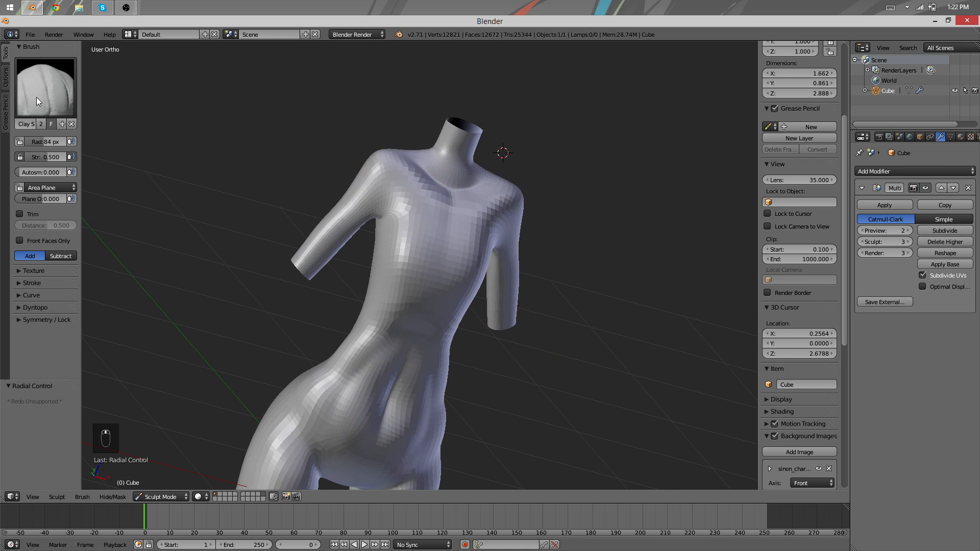
click(44, 85)
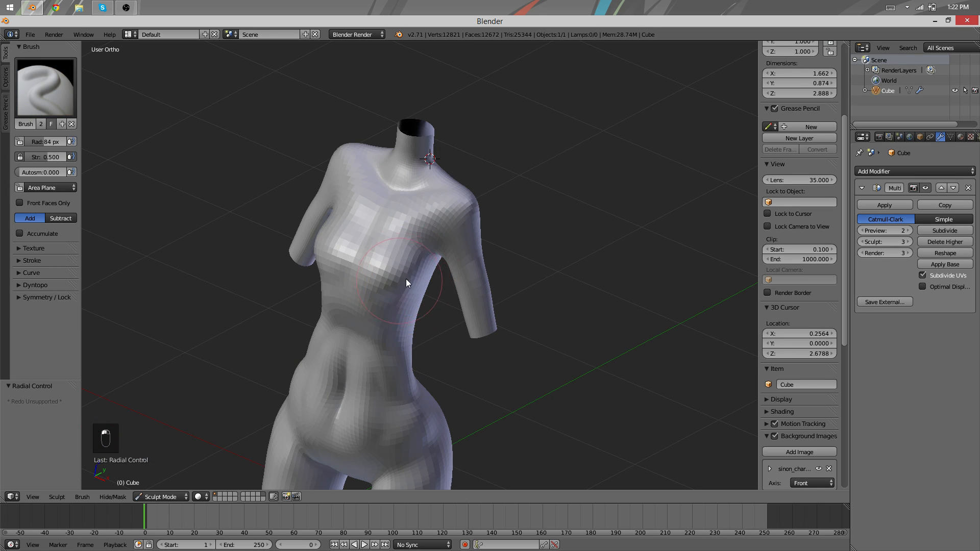
- Refine the breasts and the area below the collarbones with Draw strokes, undoing one bad stroke
click(44, 85)
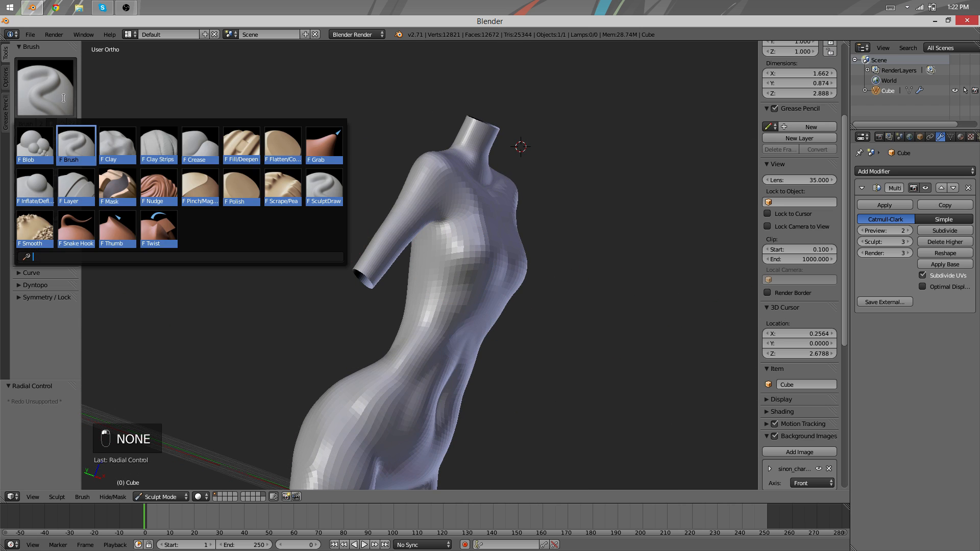
click(200, 141)
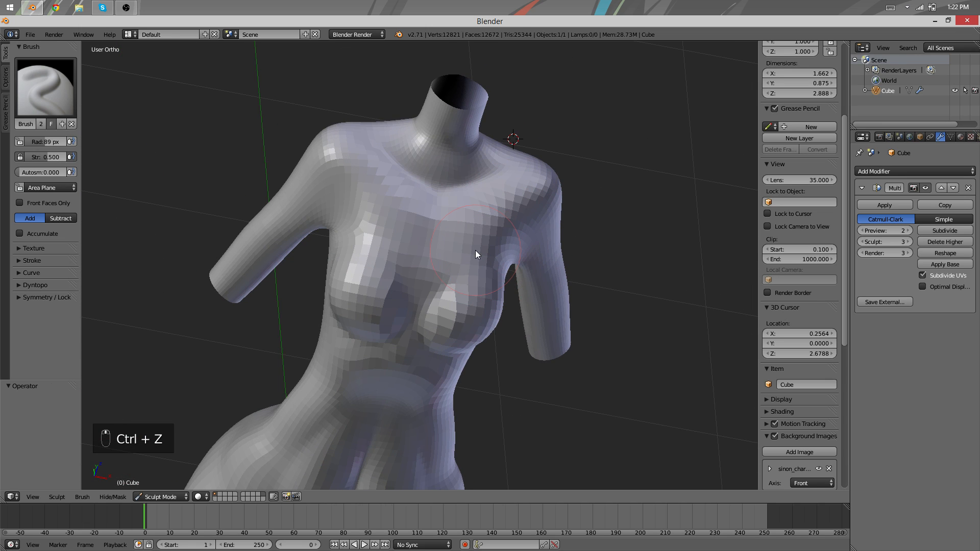
key(ctrl+z)
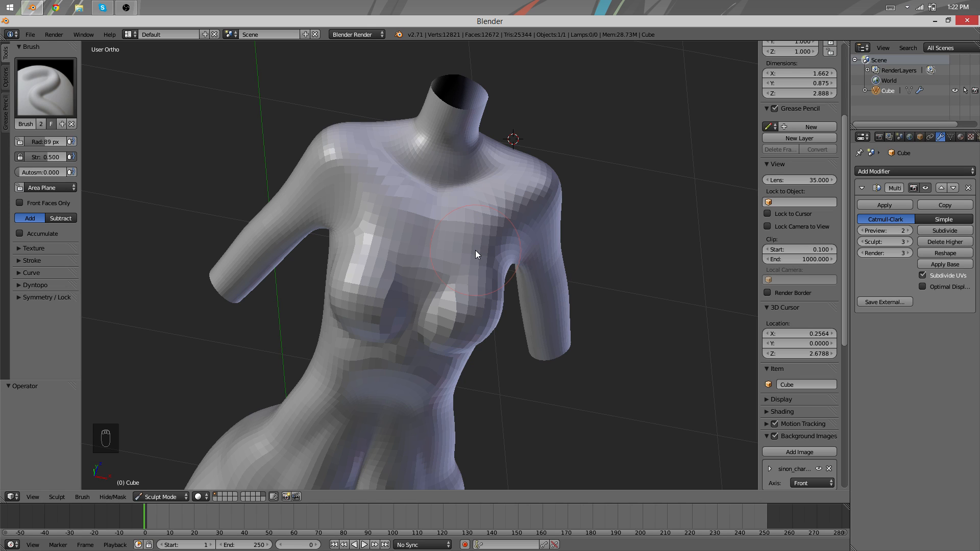
- Pull the chest into shape with a resized Grab brush, then revert the unwanted pulls
click(42, 86)
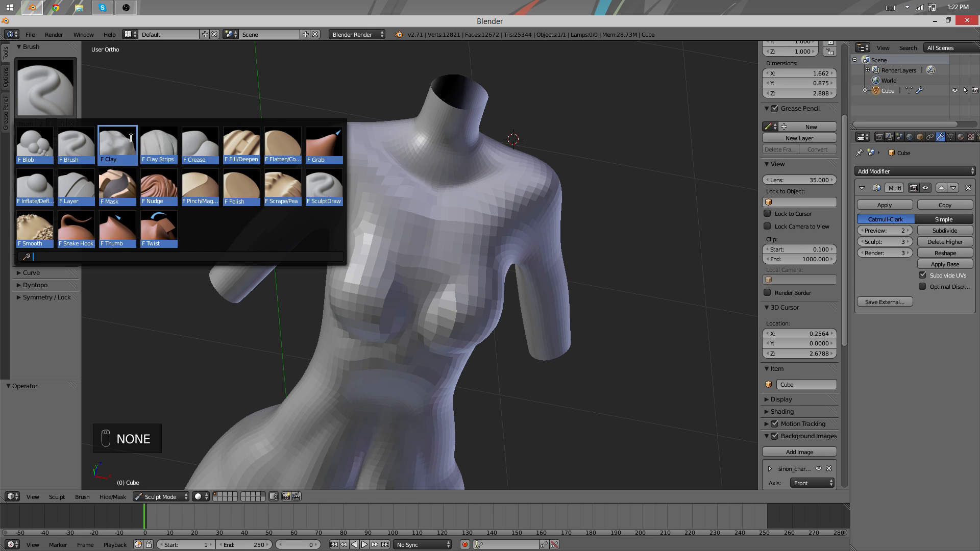
click(323, 146)
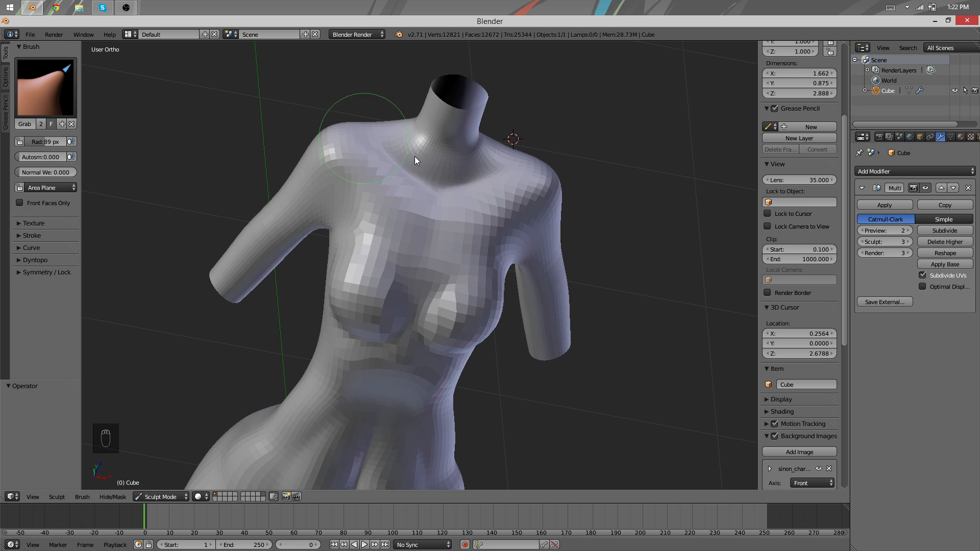
key(f)
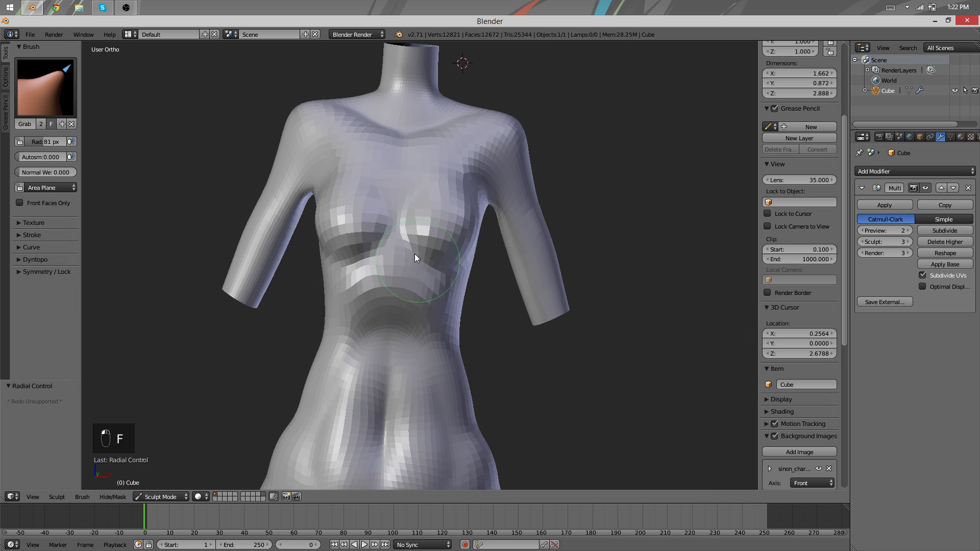
key(ctrl+z)
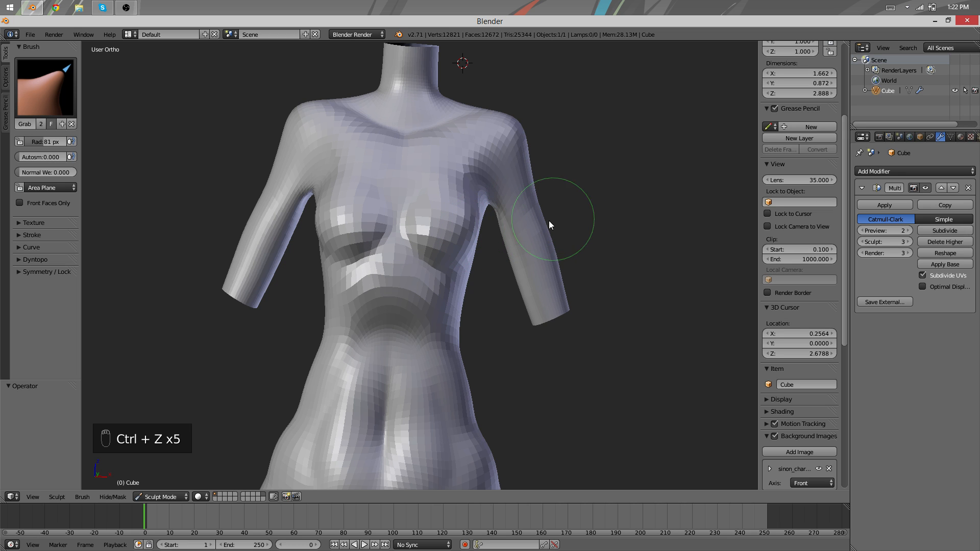
key(Ctrl+Z)
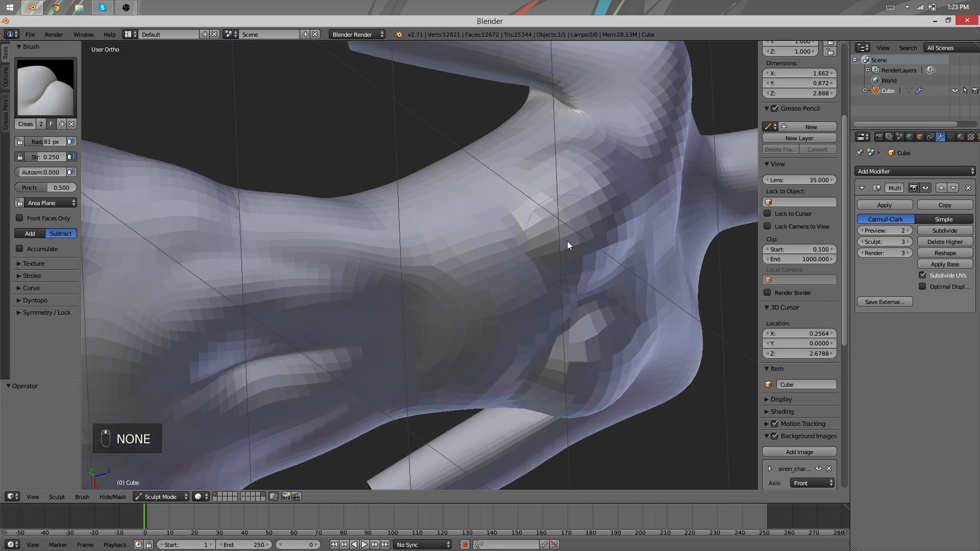
- Carve subtractive Crease folds under and around the breasts, then return to a smaller Draw brush
key(f)
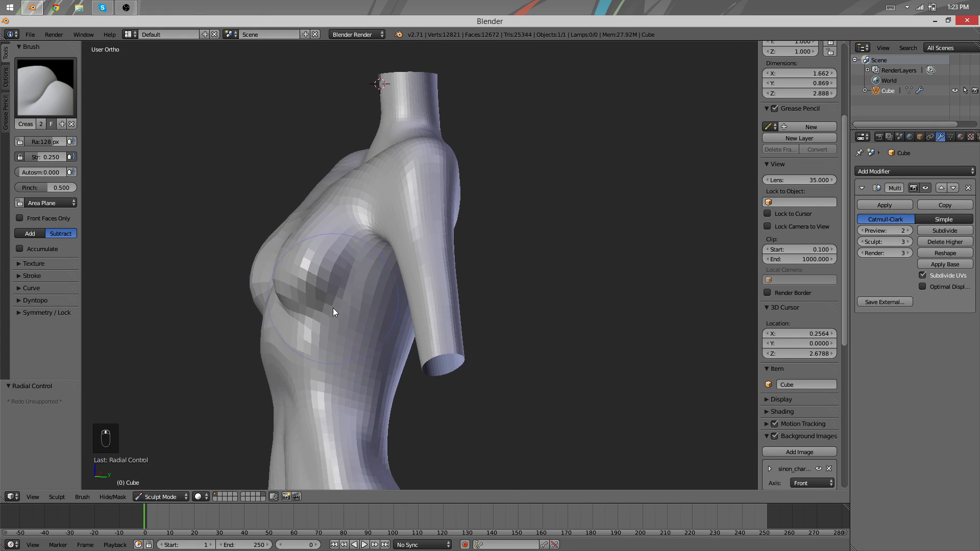
key(f)
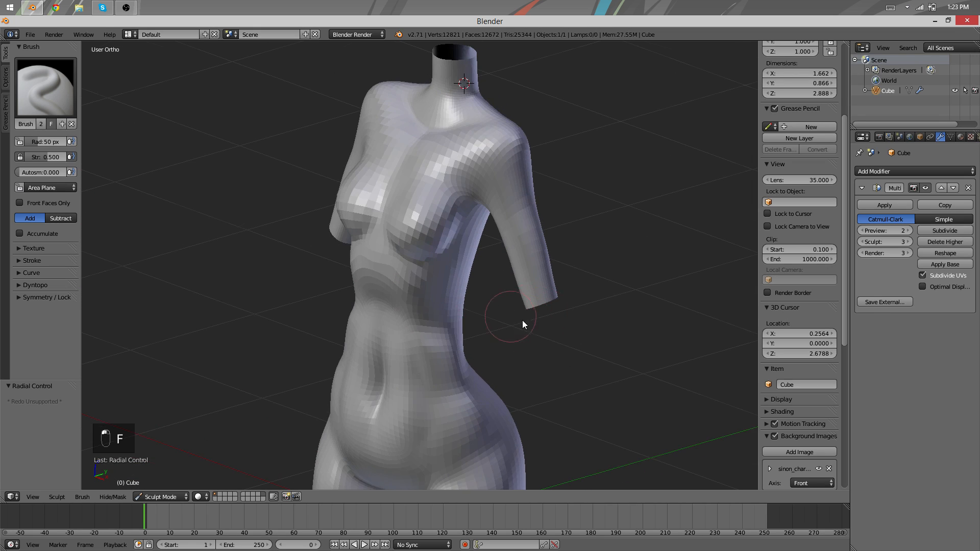
- Sculpt the spine and back muscles with the Draw brush at radius 50, shrinking it for finer detail
key(ctrl+z)
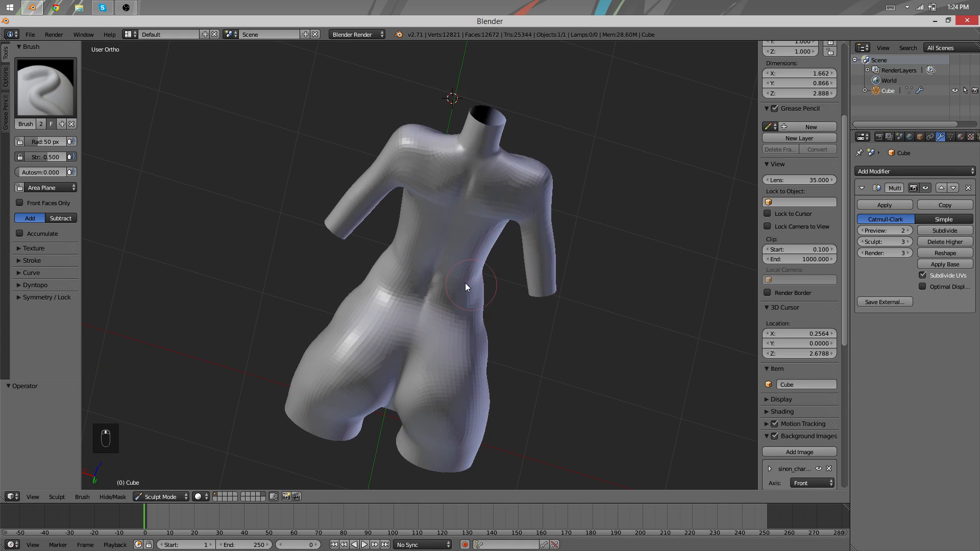
key(f)
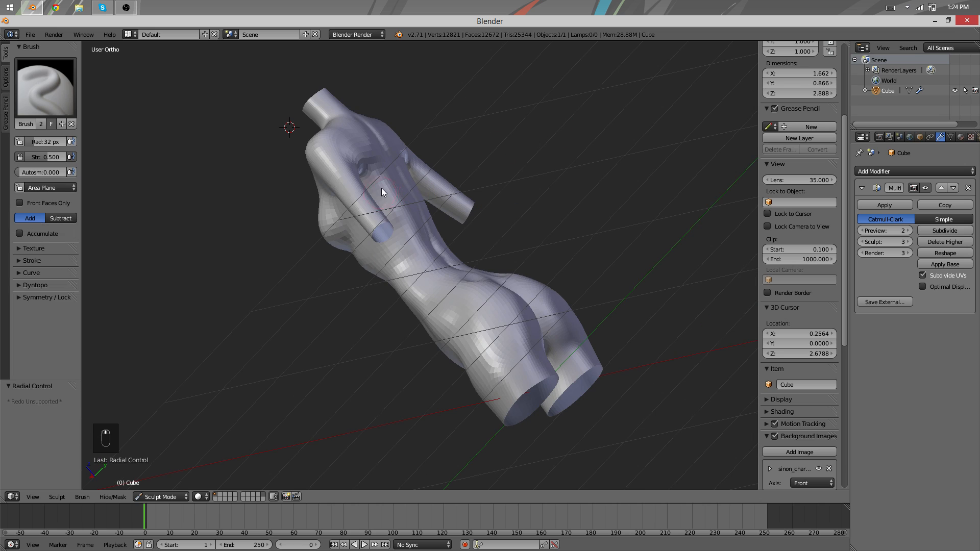
- Undo the latest back strokes and pull the shoulder blades into shape with a smaller Grab brush
key(ctrl+z)
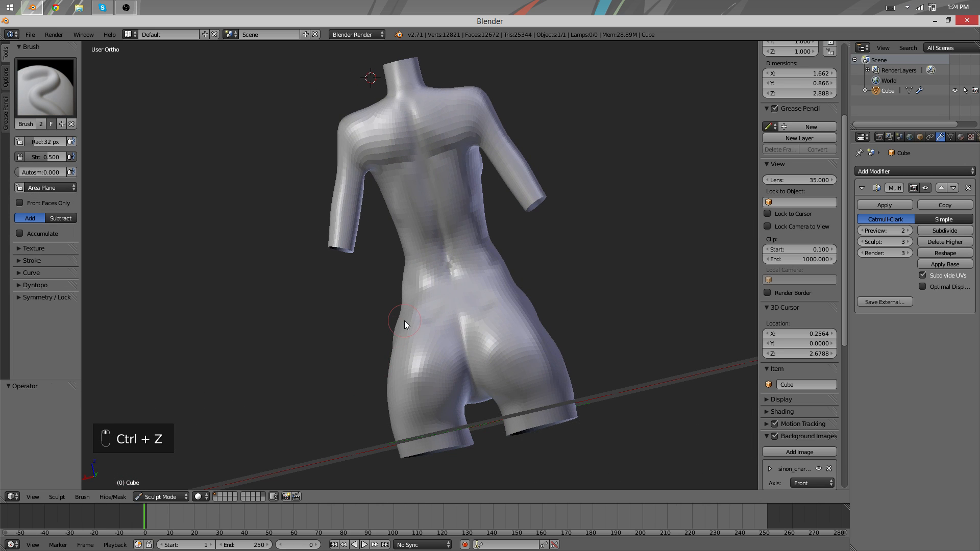
key(ctrl+z)
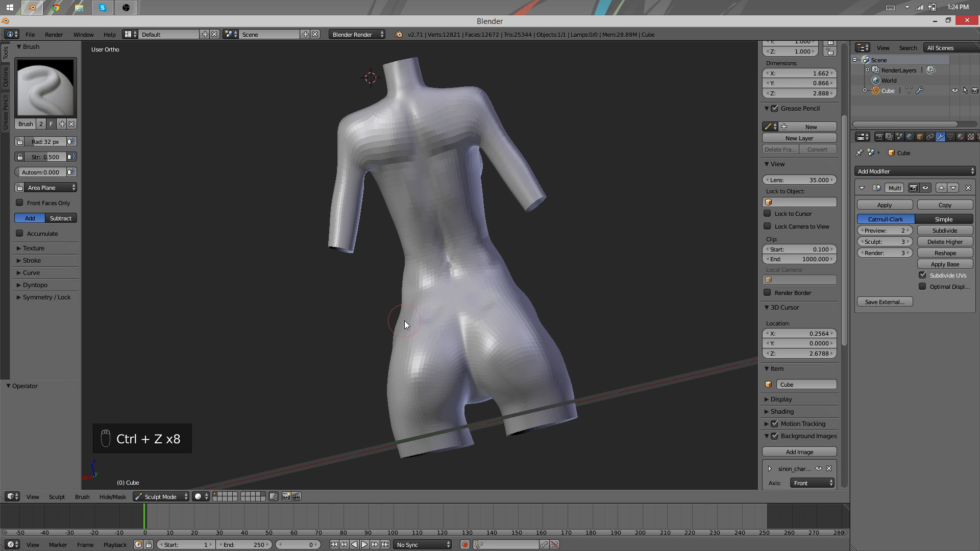
key(ctrl+z)
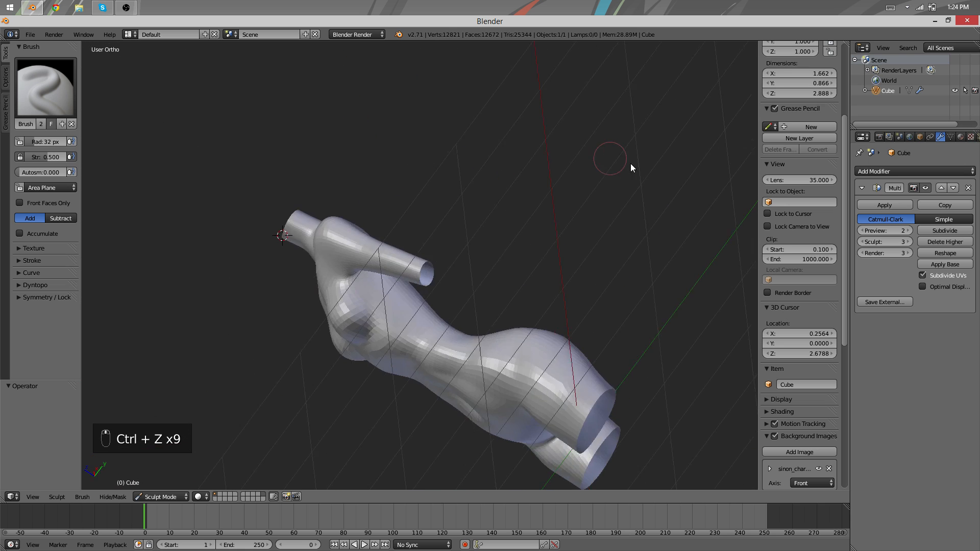
key(ctrl+z)
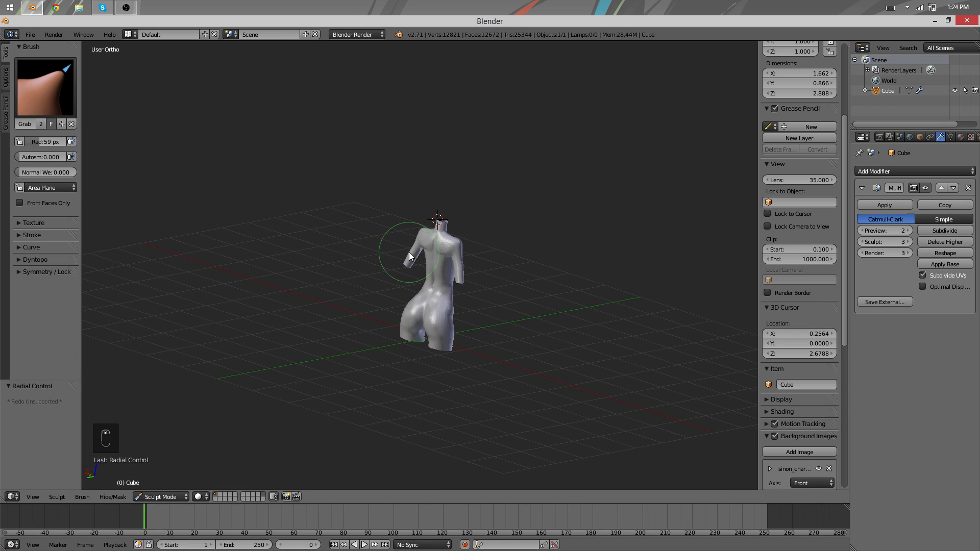
key(f)
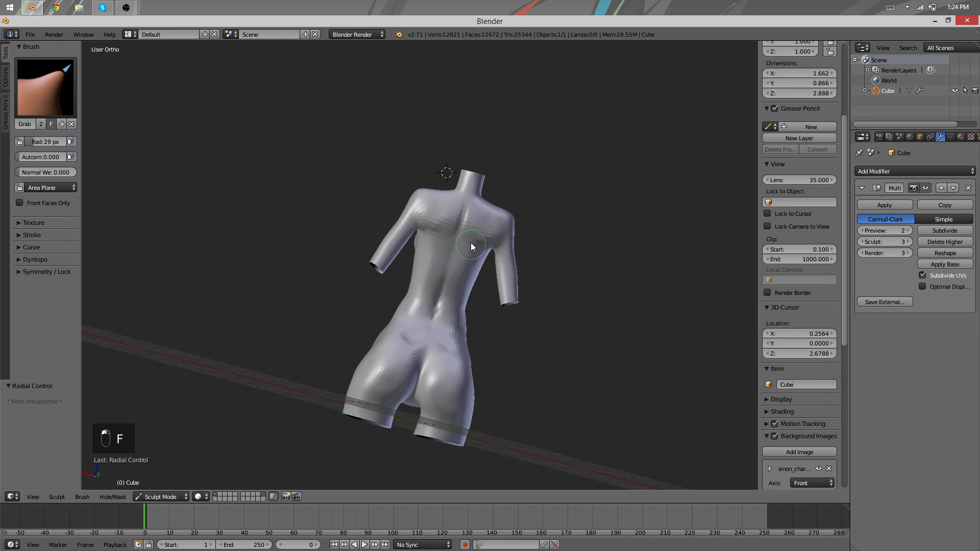